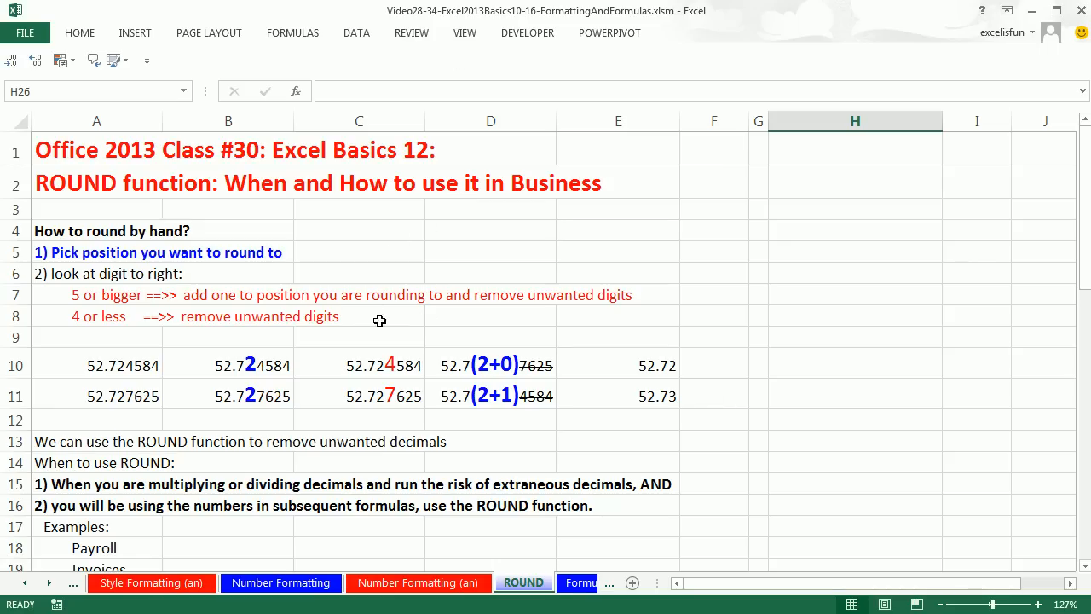
{"action": "mouse_move", "coordinate": [385, 310]}
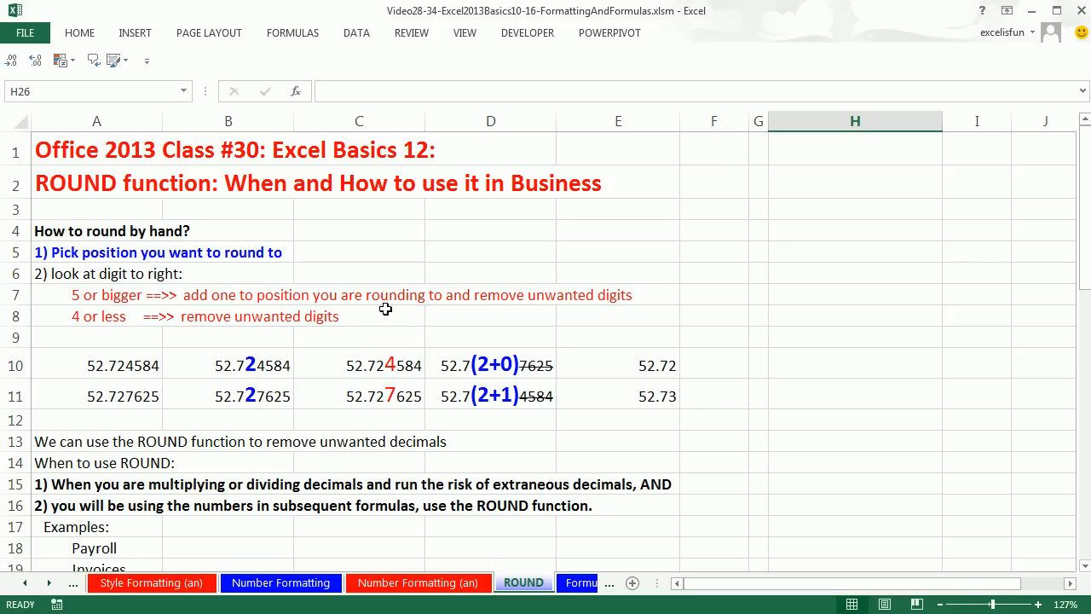
{"action": "mouse_move", "coordinate": [277, 170]}
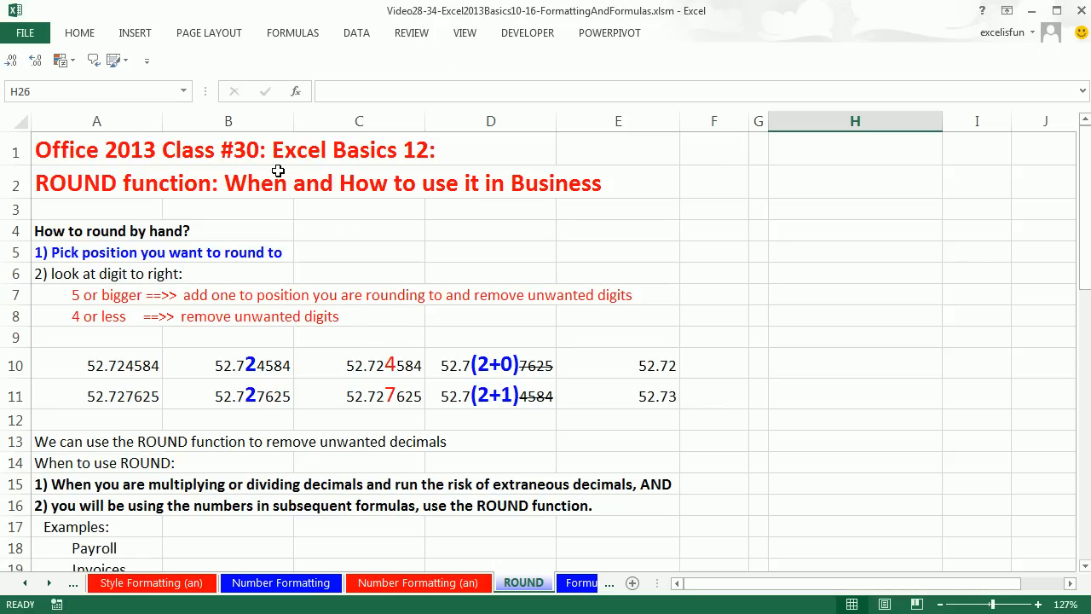
{"action": "mouse_move", "coordinate": [399, 171]}
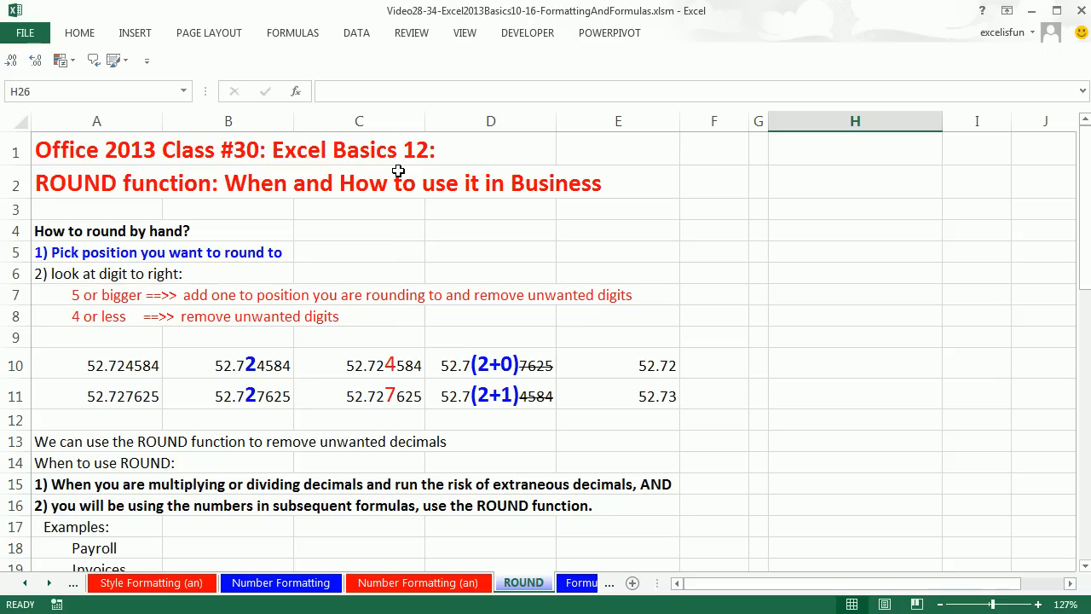
{"action": "mouse_move", "coordinate": [99, 206]}
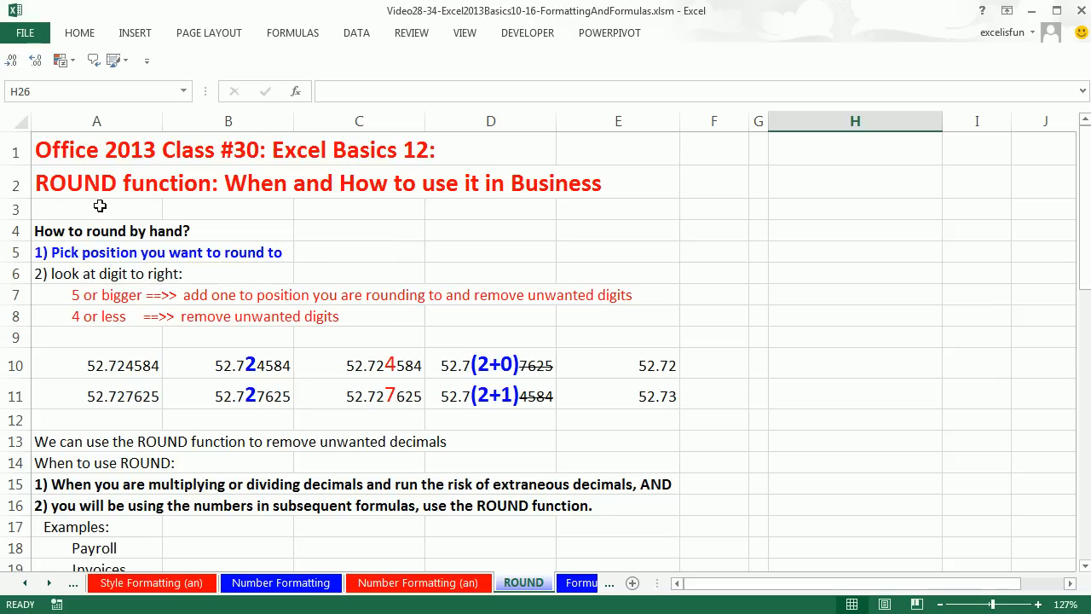
{"action": "mouse_move", "coordinate": [144, 203]}
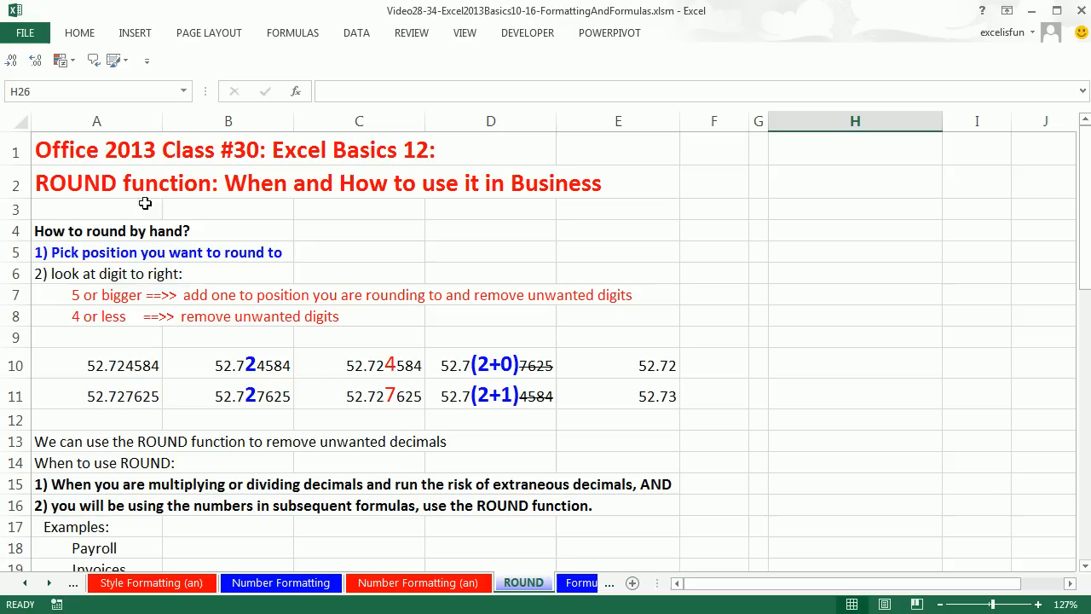
{"action": "mouse_move", "coordinate": [264, 206]}
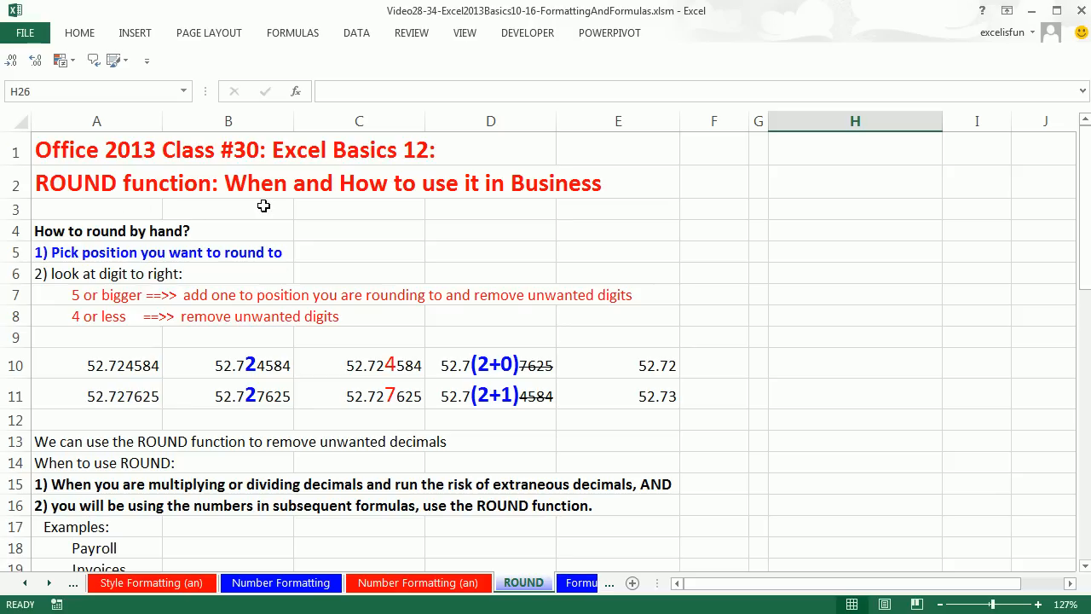
{"action": "mouse_move", "coordinate": [337, 199]}
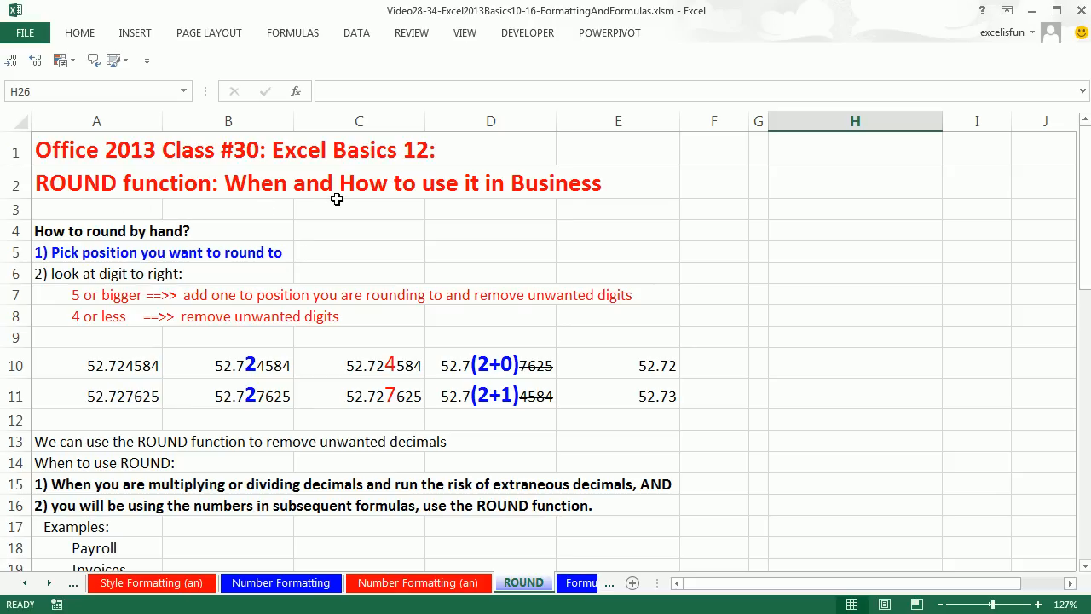
{"action": "mouse_move", "coordinate": [552, 300]}
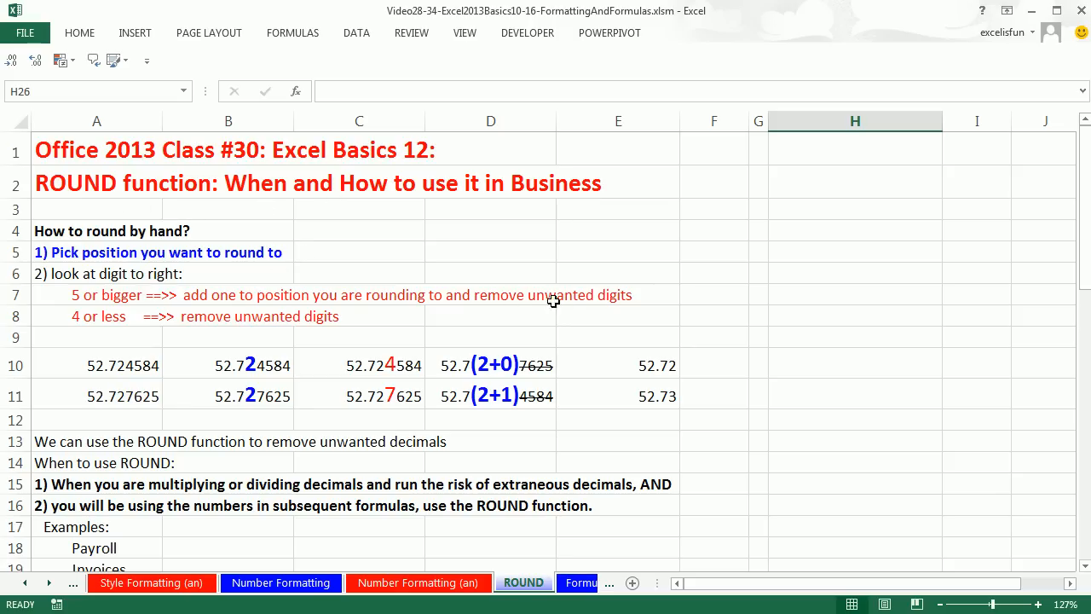
{"action": "mouse_move", "coordinate": [126, 208]}
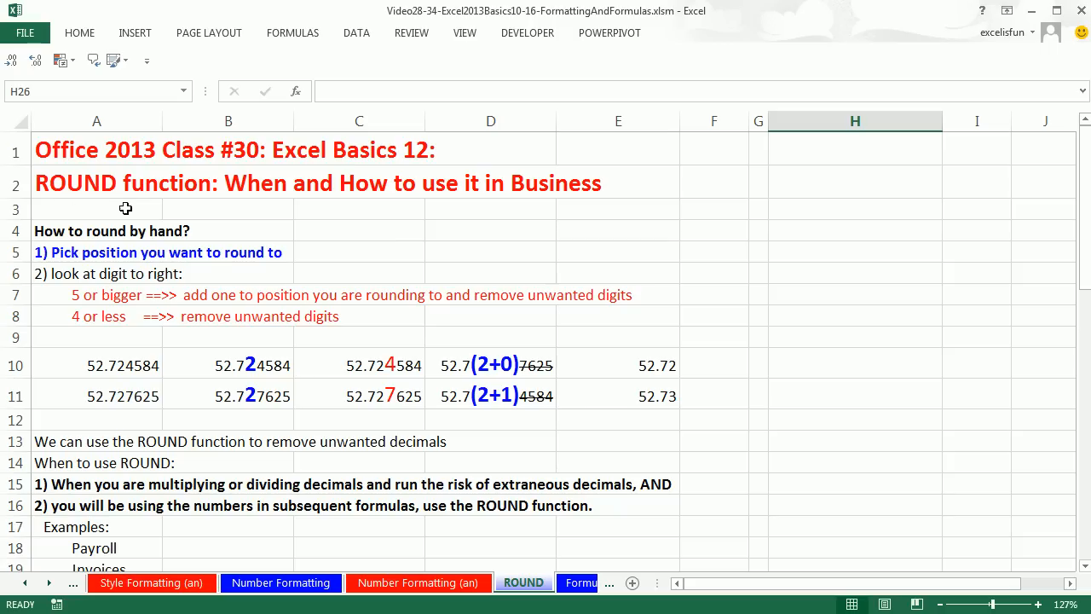
{"action": "mouse_move", "coordinate": [167, 209]}
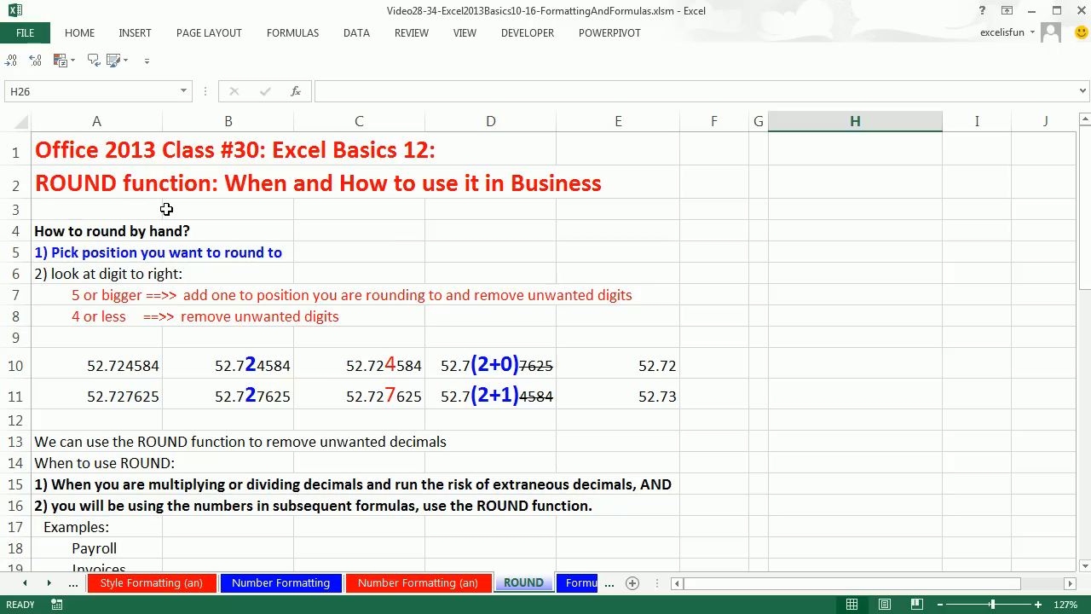
{"action": "mouse_move", "coordinate": [95, 208]}
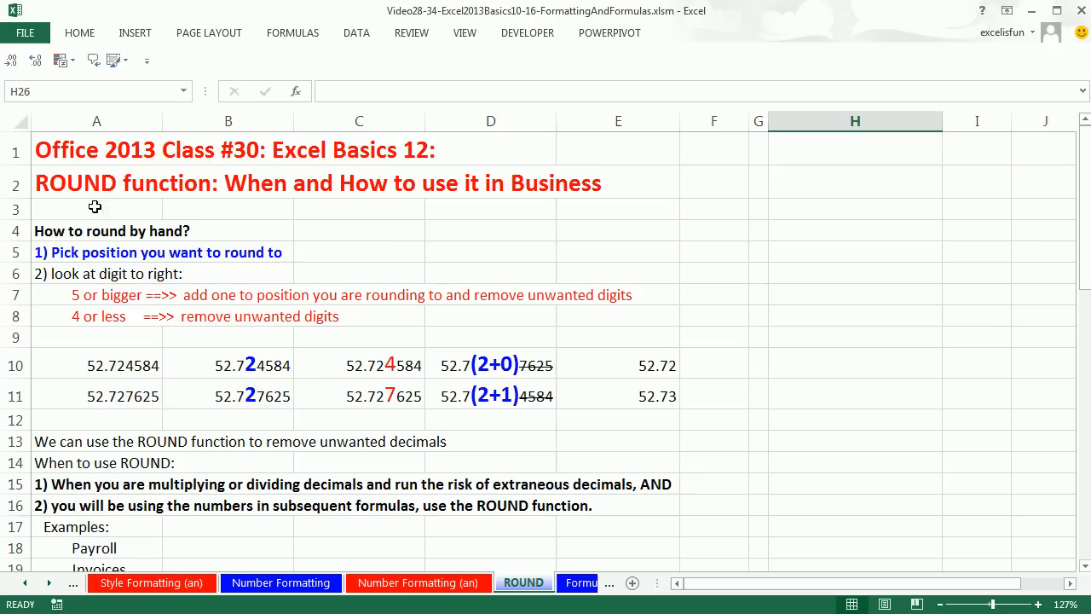
{"action": "mouse_move", "coordinate": [174, 350]}
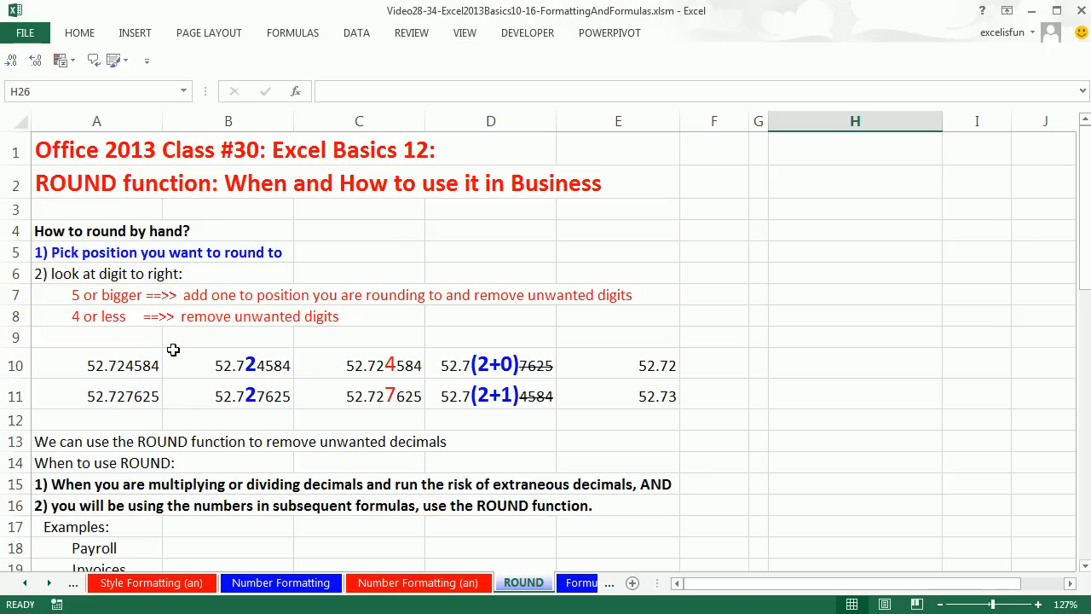
{"action": "mouse_move", "coordinate": [124, 409]}
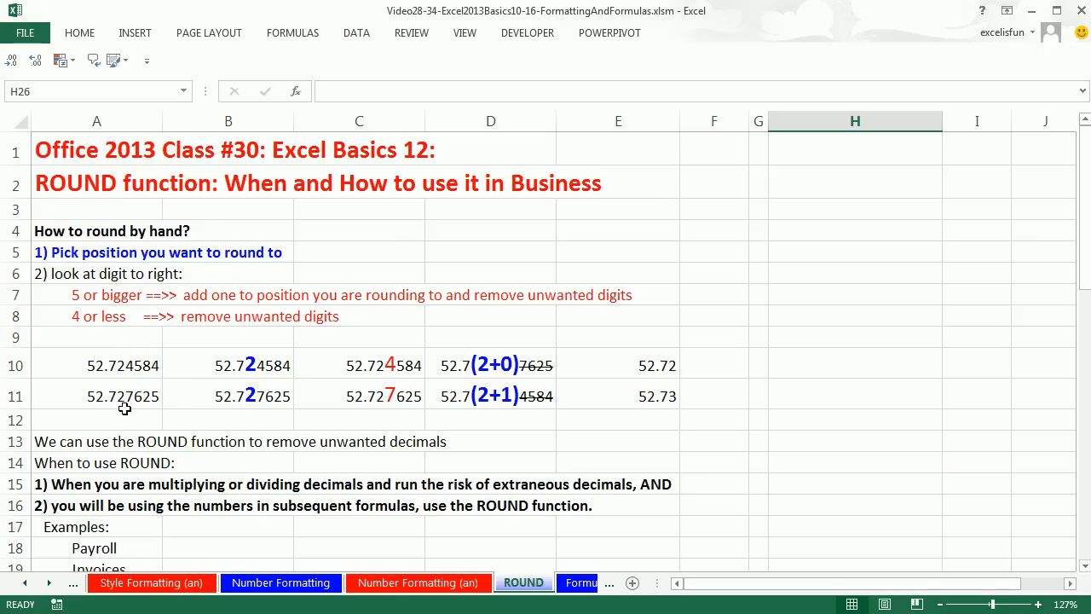
{"action": "mouse_move", "coordinate": [240, 264]}
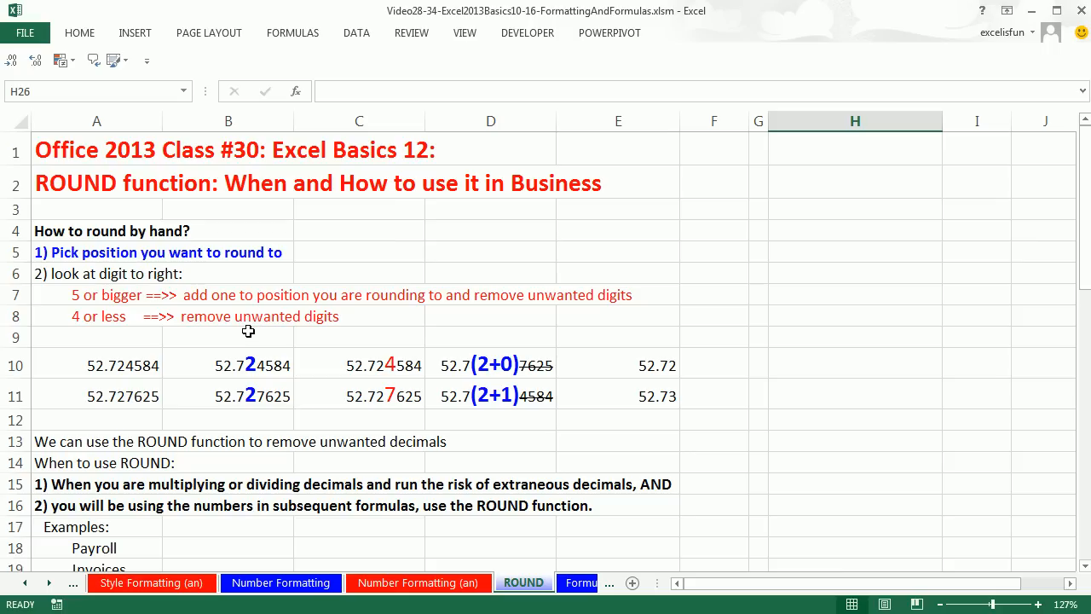
{"action": "mouse_move", "coordinate": [249, 361]}
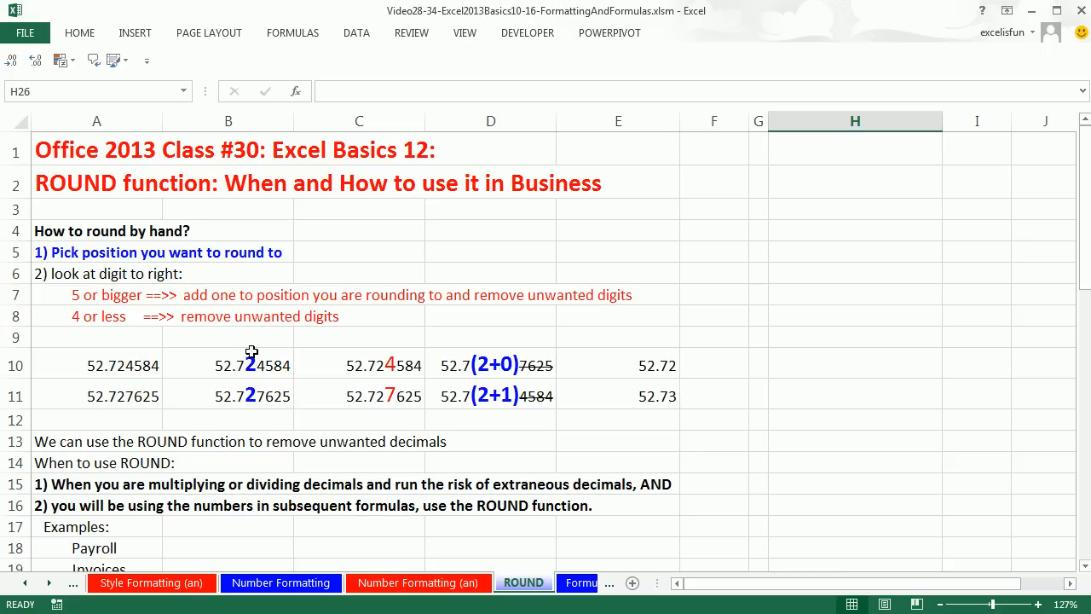
{"action": "mouse_move", "coordinate": [58, 297]}
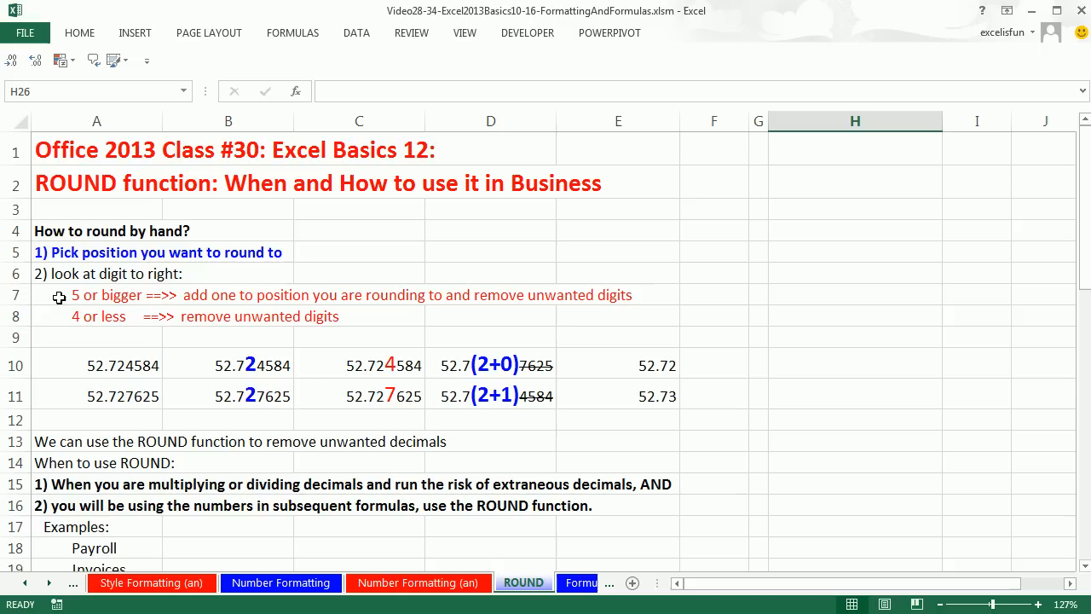
{"action": "mouse_move", "coordinate": [138, 329]}
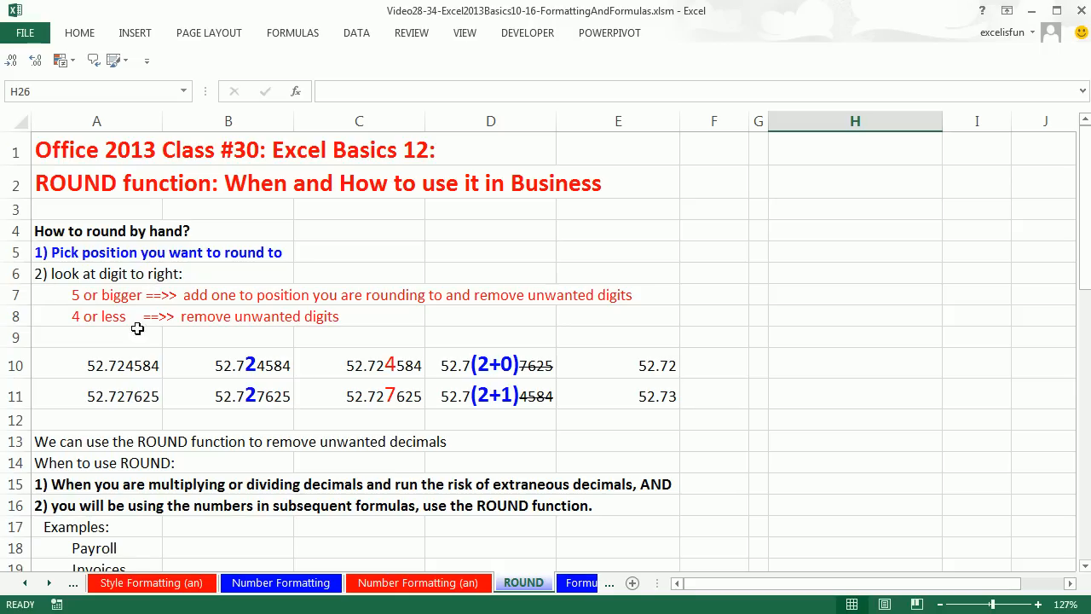
{"action": "mouse_move", "coordinate": [339, 314]}
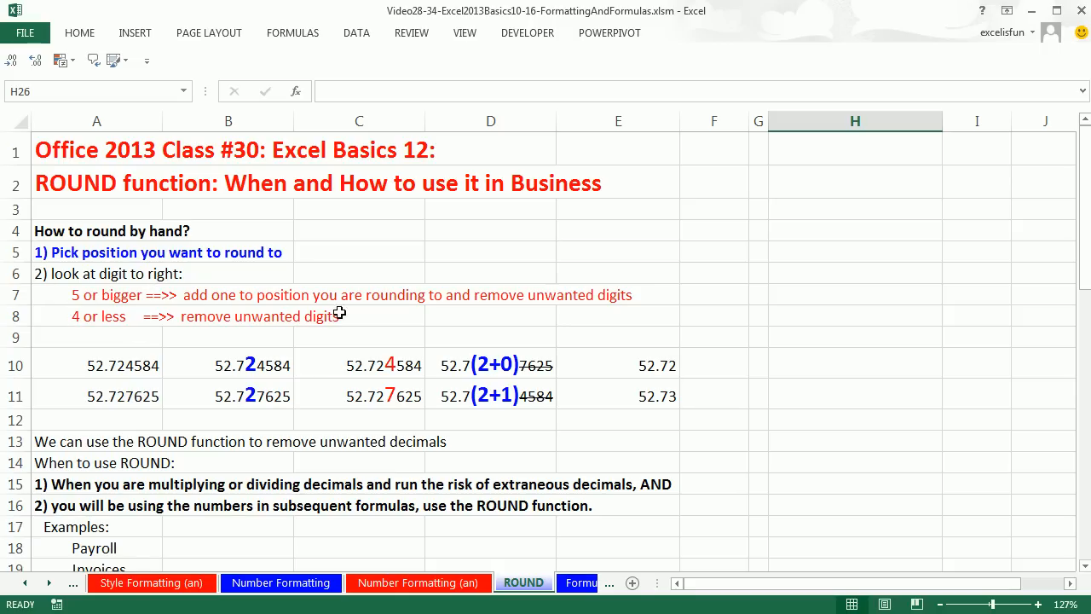
{"action": "mouse_move", "coordinate": [491, 307]}
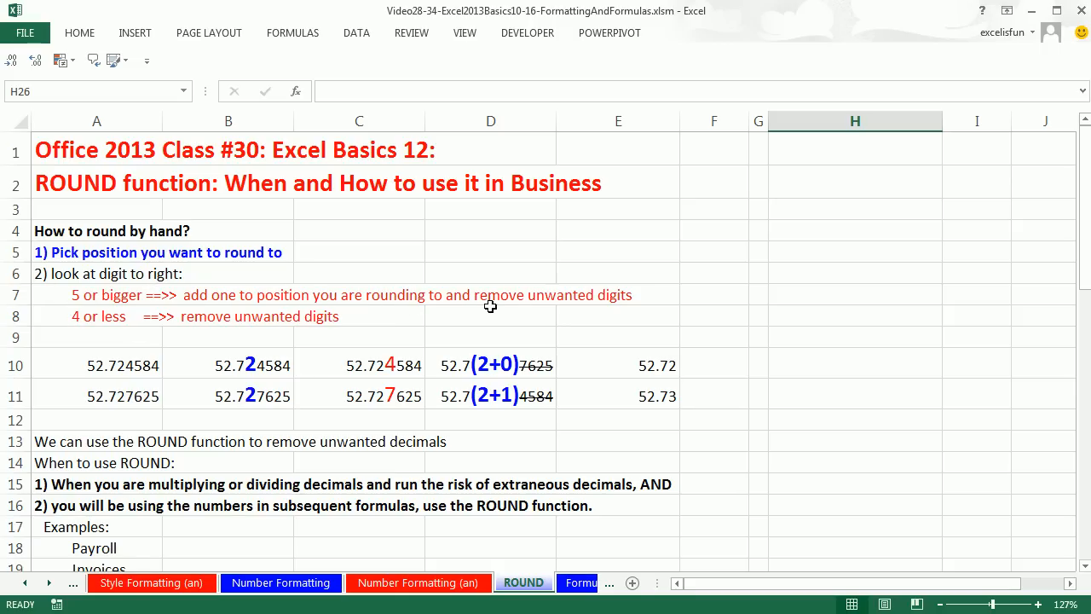
{"action": "mouse_move", "coordinate": [344, 351]}
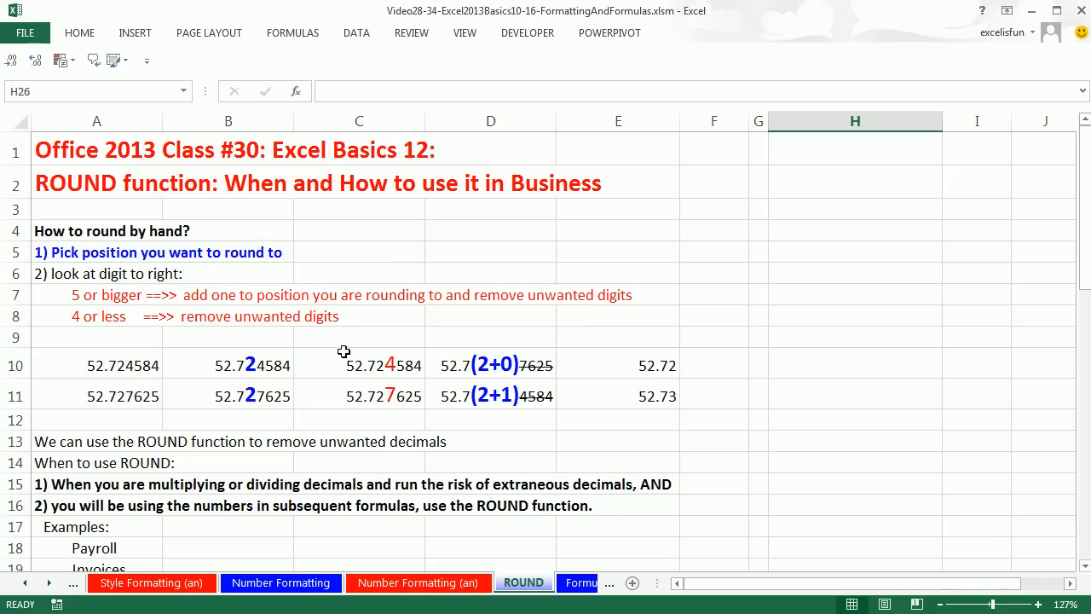
{"action": "mouse_move", "coordinate": [184, 337]}
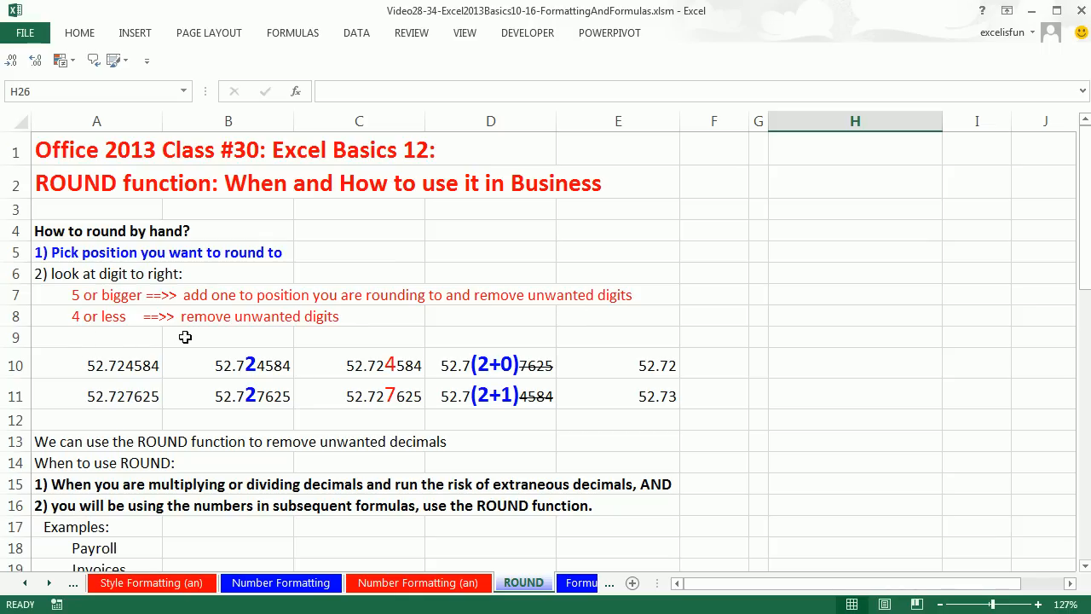
{"action": "mouse_move", "coordinate": [271, 334]}
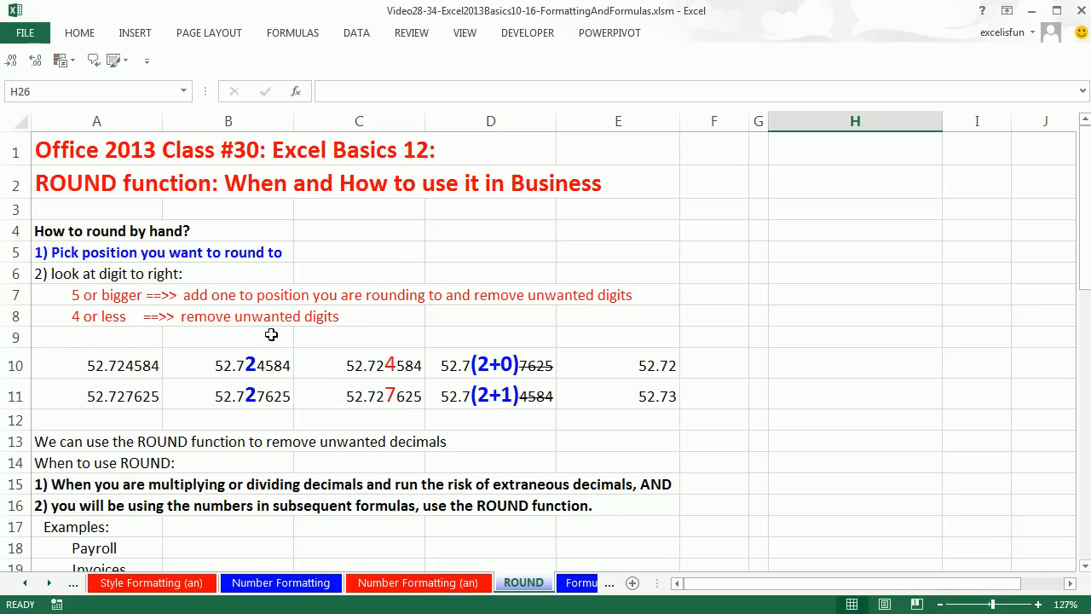
{"action": "mouse_move", "coordinate": [116, 351]}
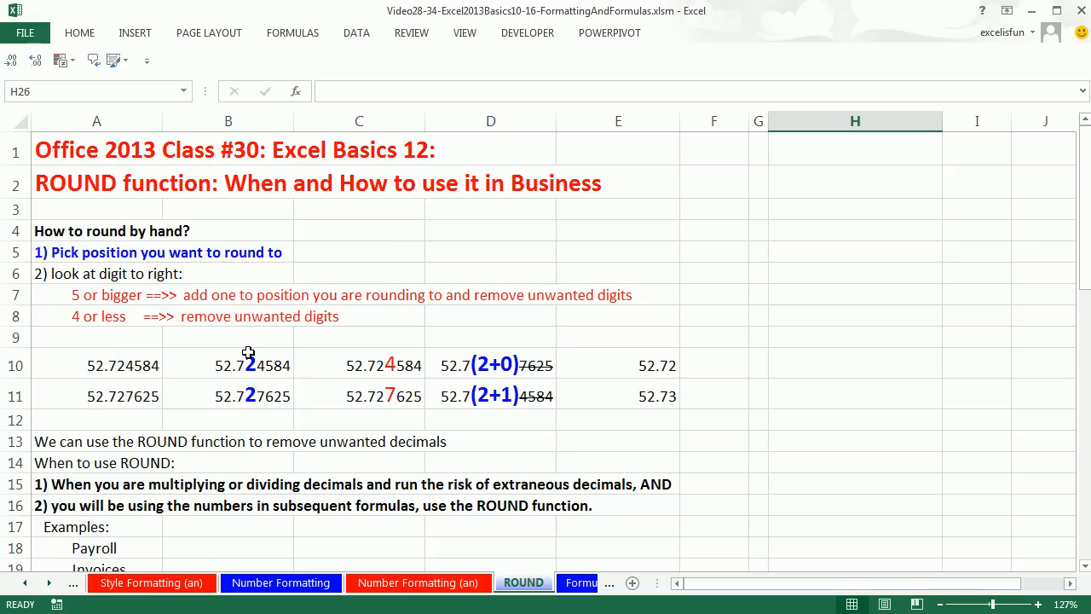
{"action": "mouse_move", "coordinate": [388, 337]}
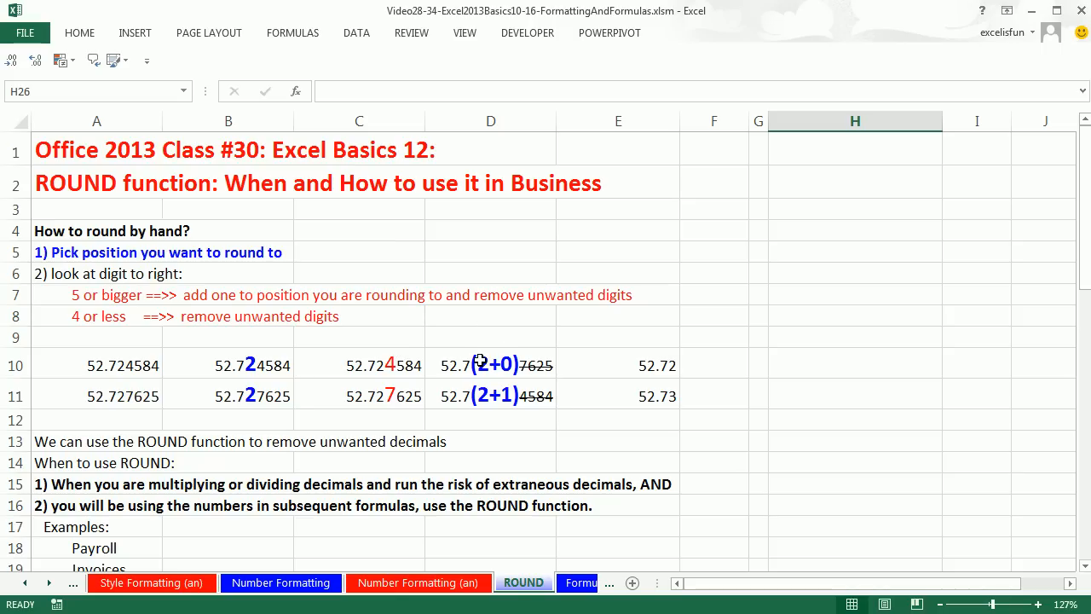
{"action": "mouse_move", "coordinate": [544, 382]}
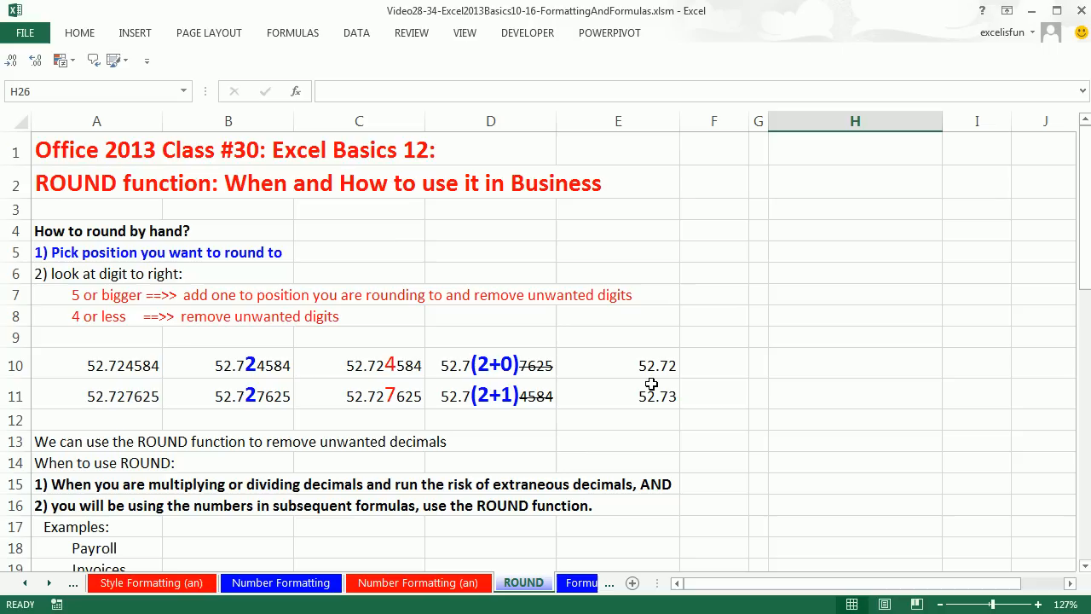
{"action": "mouse_move", "coordinate": [663, 382]}
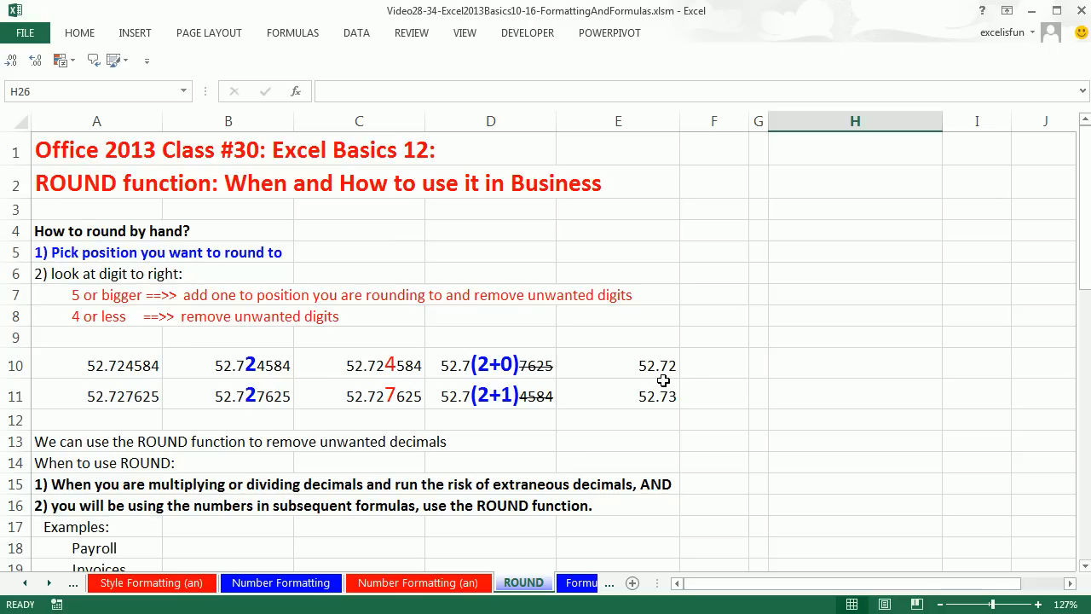
{"action": "mouse_move", "coordinate": [358, 419]}
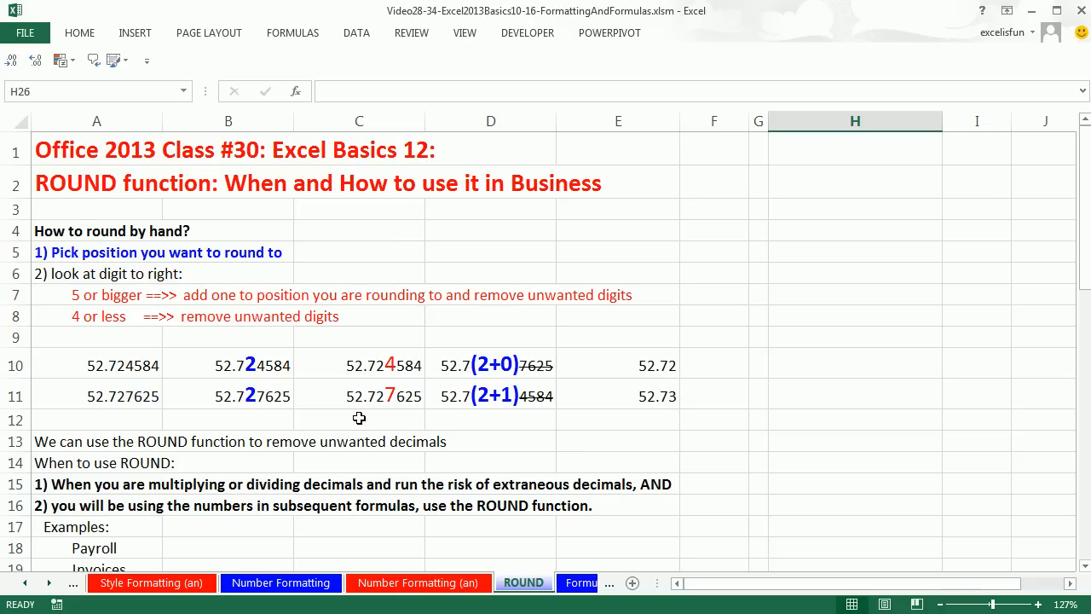
{"action": "mouse_move", "coordinate": [251, 409]}
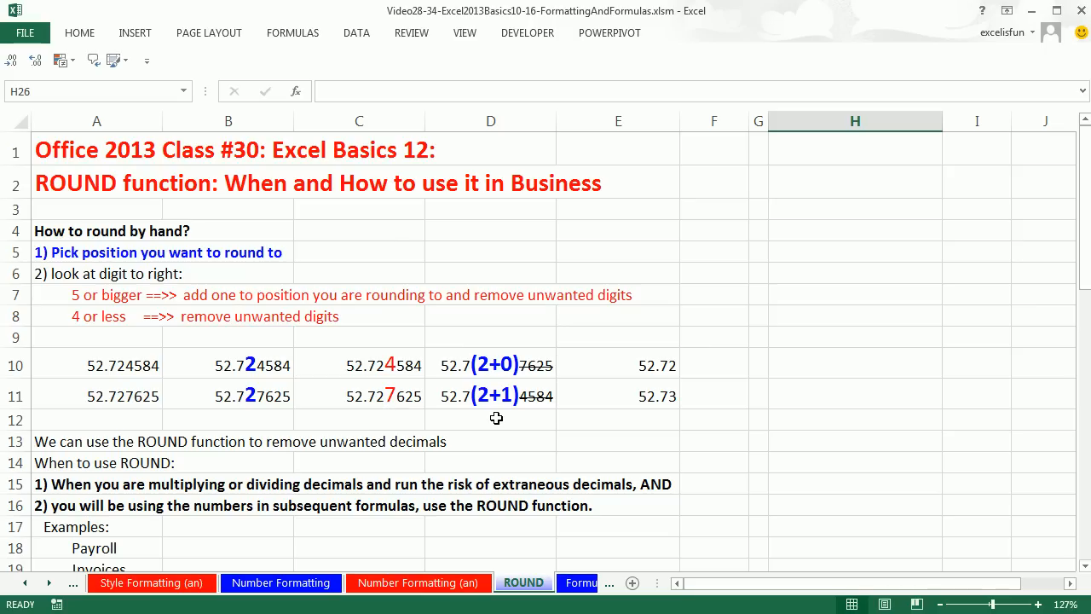
{"action": "mouse_move", "coordinate": [375, 417]}
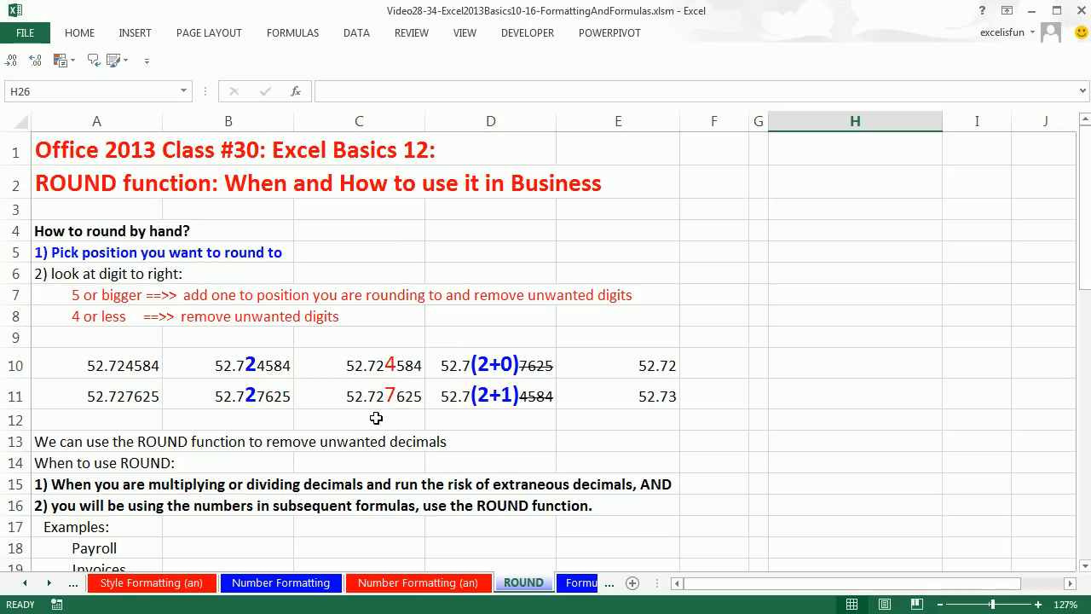
{"action": "mouse_move", "coordinate": [494, 416]}
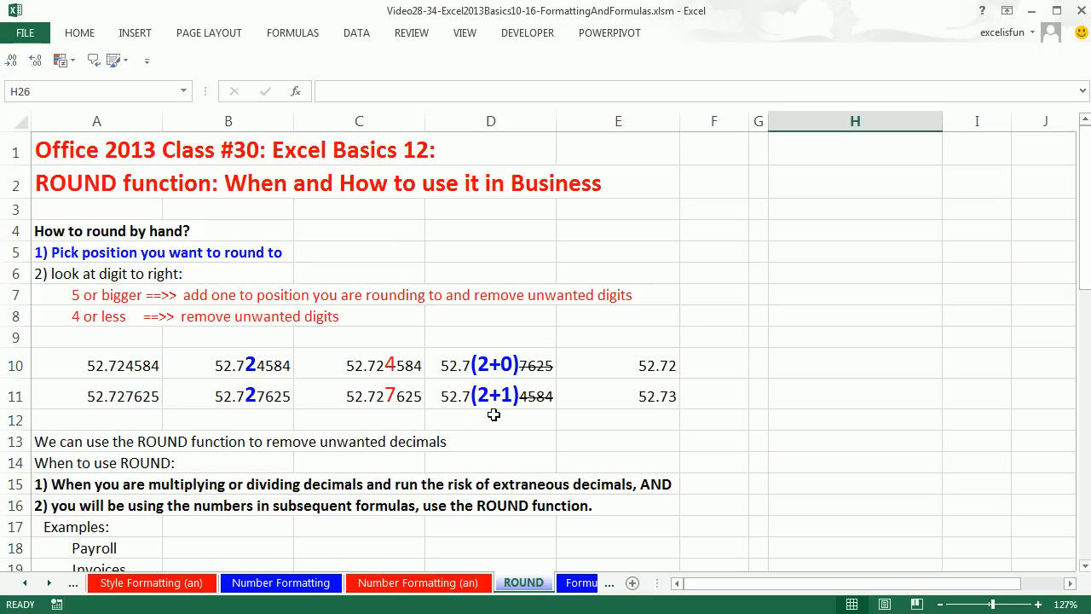
{"action": "mouse_move", "coordinate": [852, 474]}
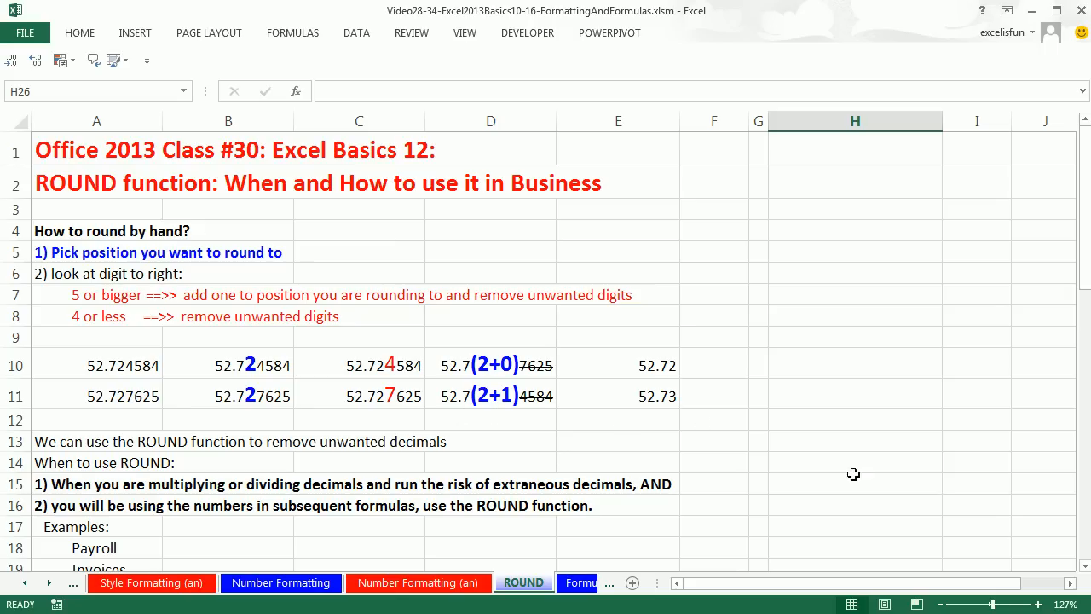
{"action": "mouse_move", "coordinate": [1081, 563]}
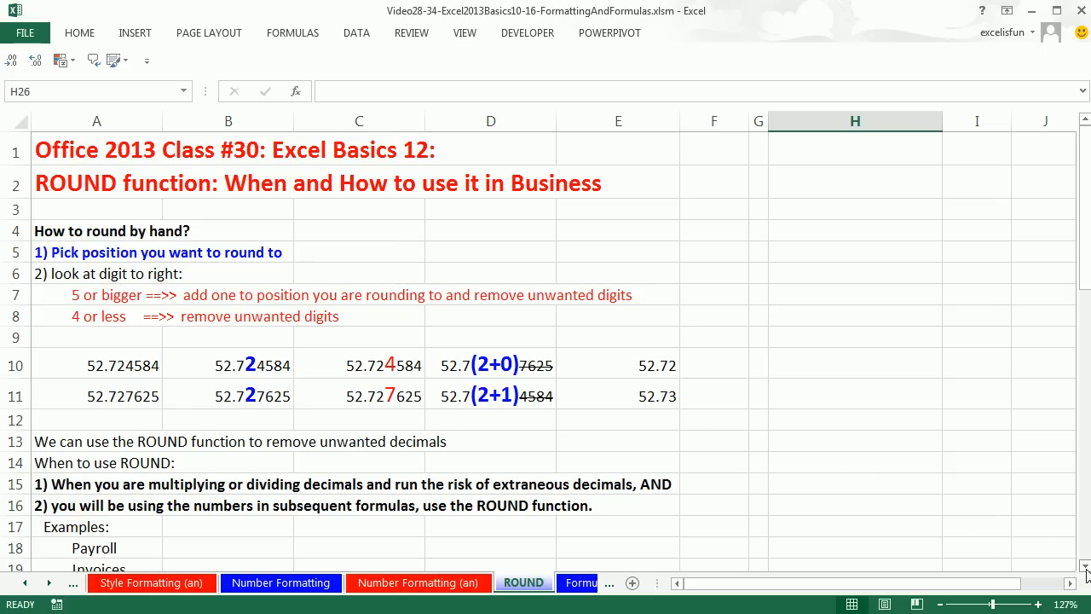
Inspect the tax deduction total formula and the typed values 58.58 and 52.59.
{"action": "scroll", "scroll_direction": "down", "scroll_amount": 3}
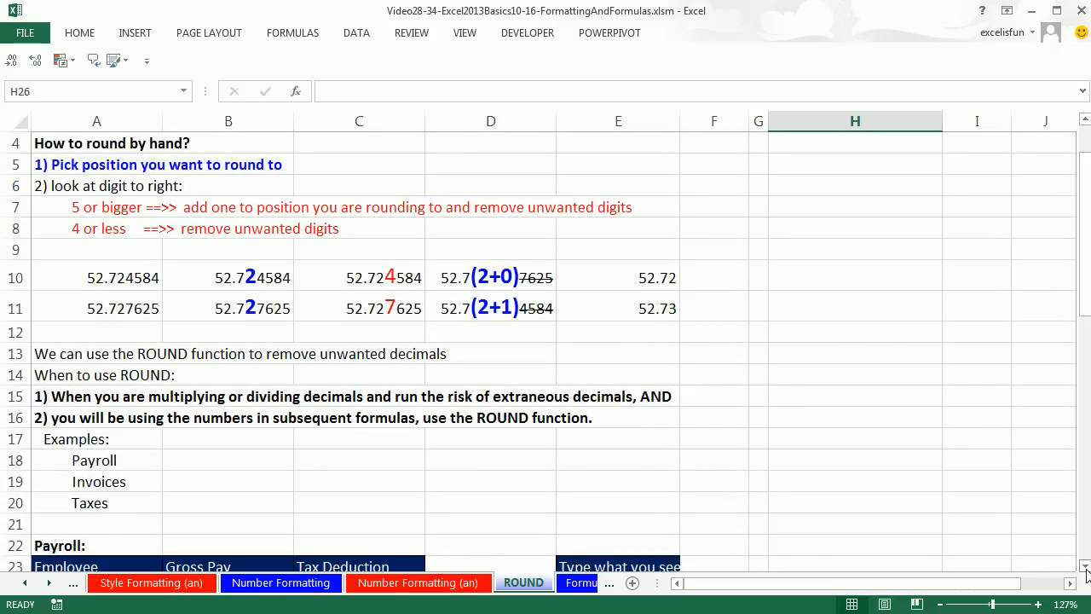
{"action": "scroll", "scroll_direction": "down", "scroll_amount": 3}
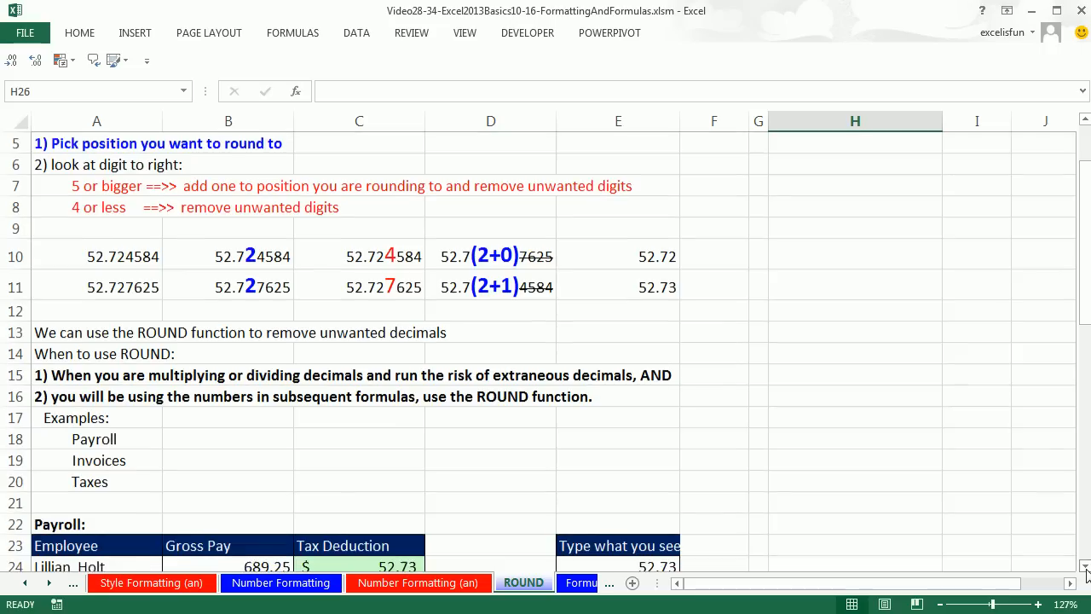
{"action": "scroll", "scroll_direction": "down", "scroll_amount": 3}
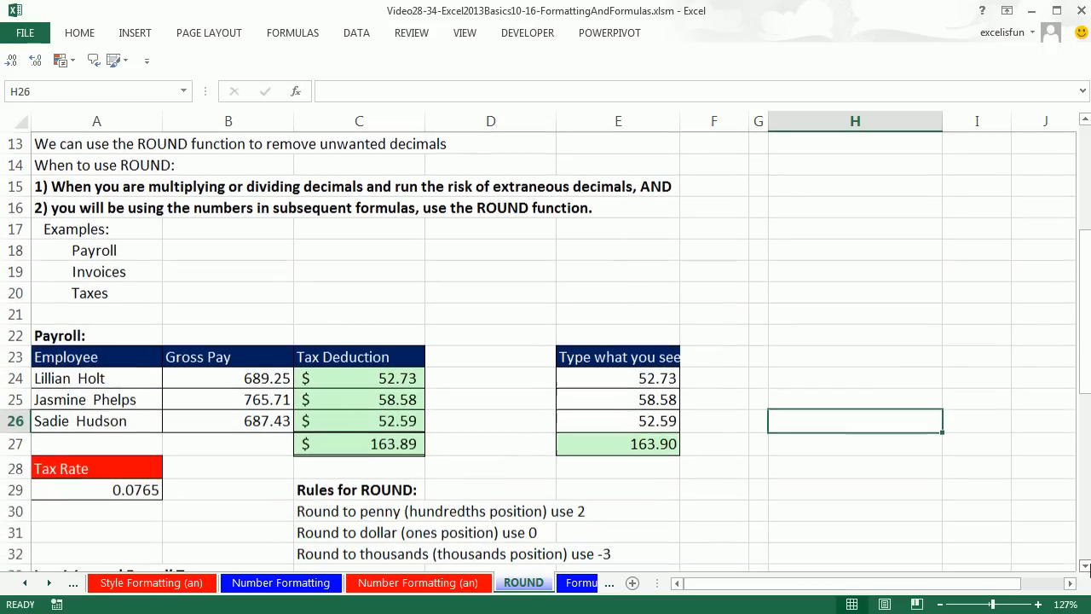
{"action": "mouse_move", "coordinate": [286, 282]}
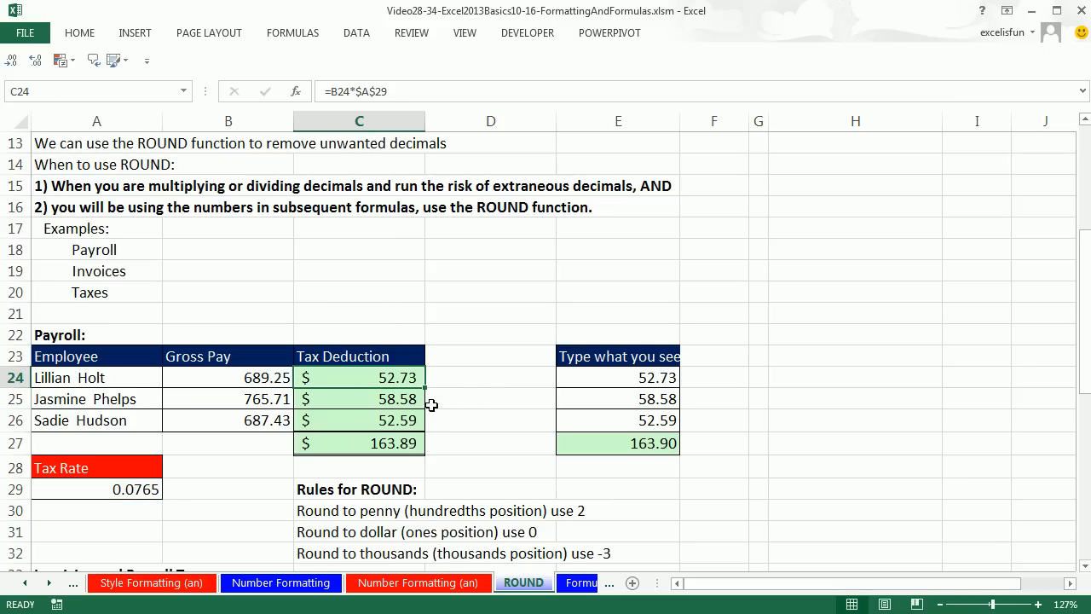
{"action": "mouse_move", "coordinate": [447, 423]}
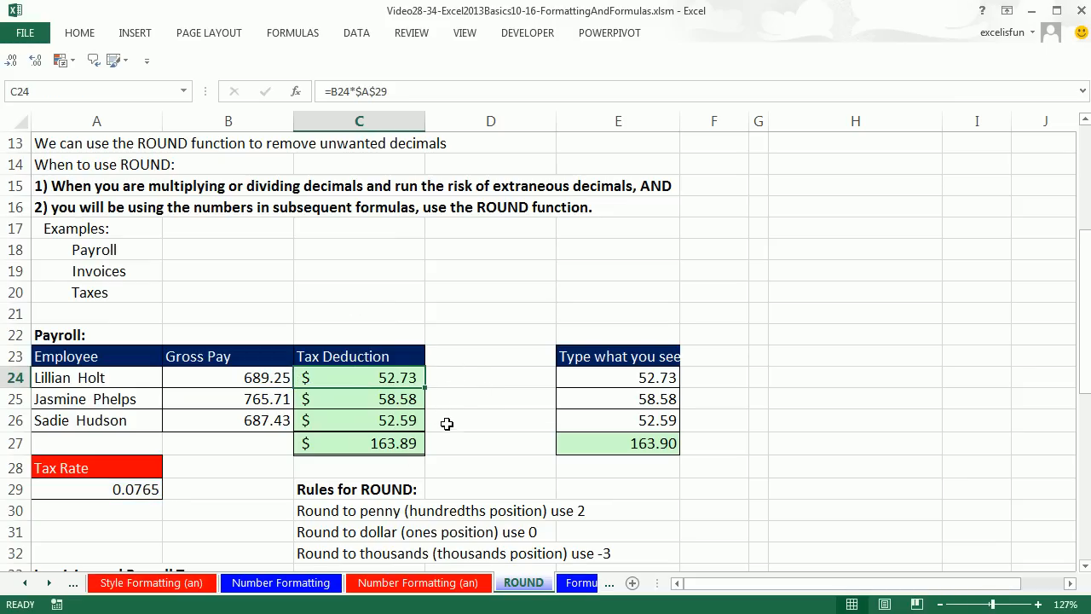
{"action": "mouse_move", "coordinate": [442, 452]}
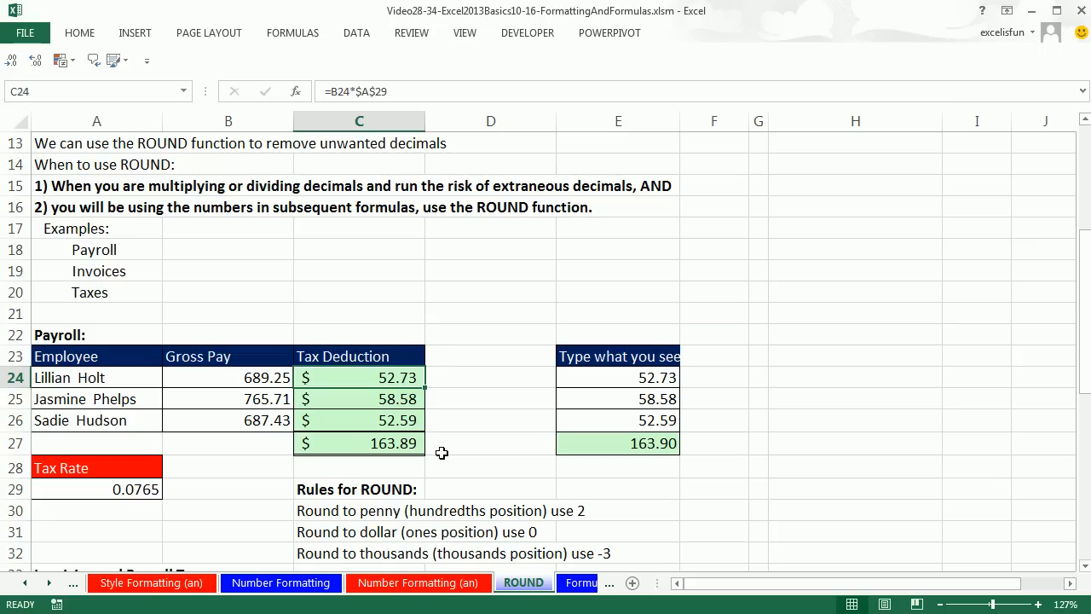
{"action": "mouse_move", "coordinate": [438, 419]}
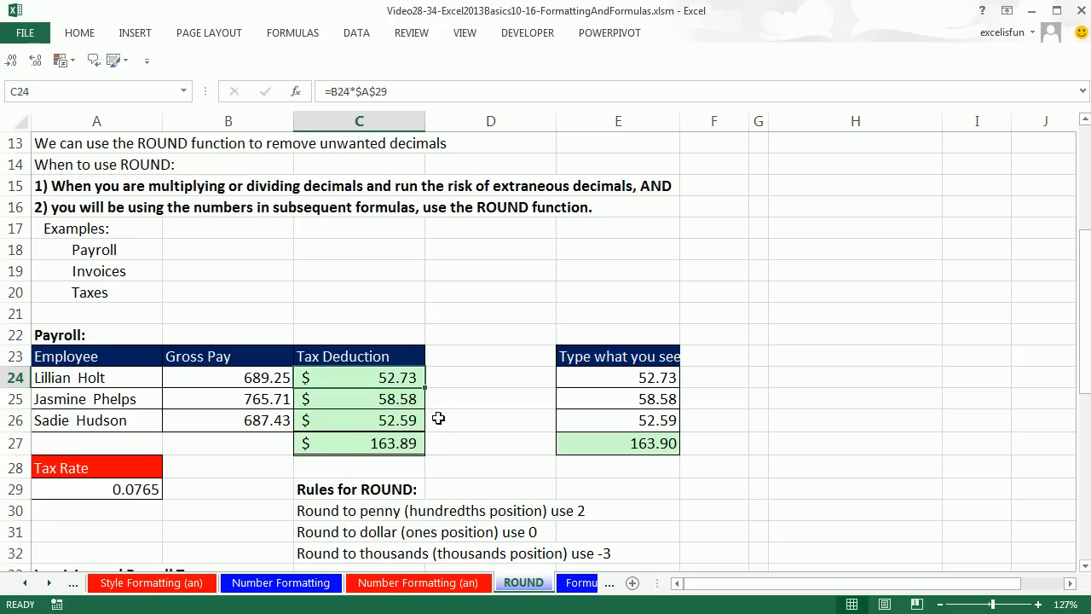
{"action": "left_click", "coordinate": [358, 444]}
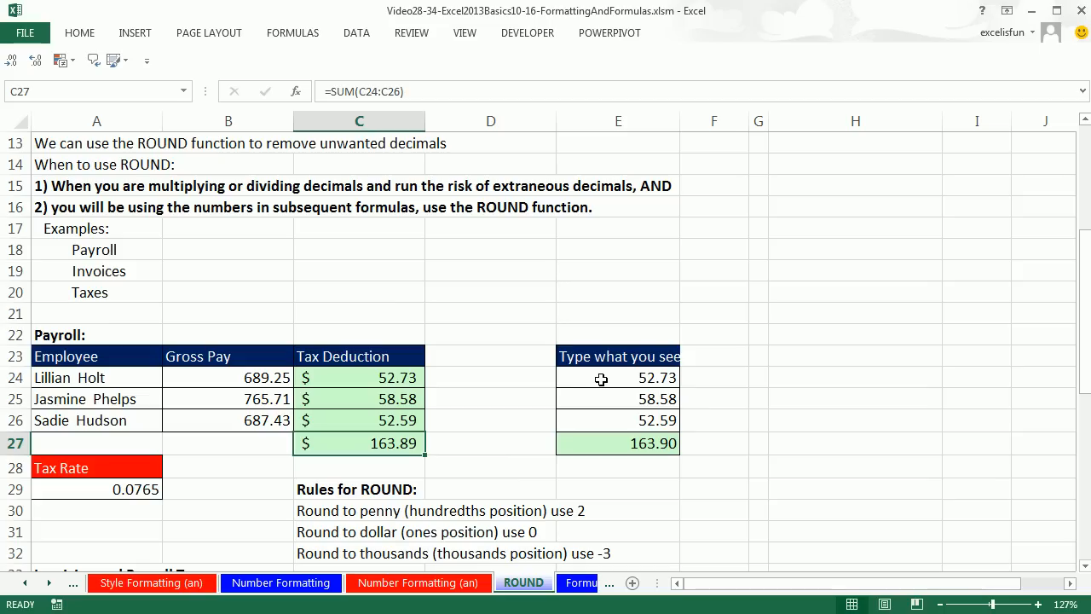
{"action": "mouse_move", "coordinate": [594, 378]}
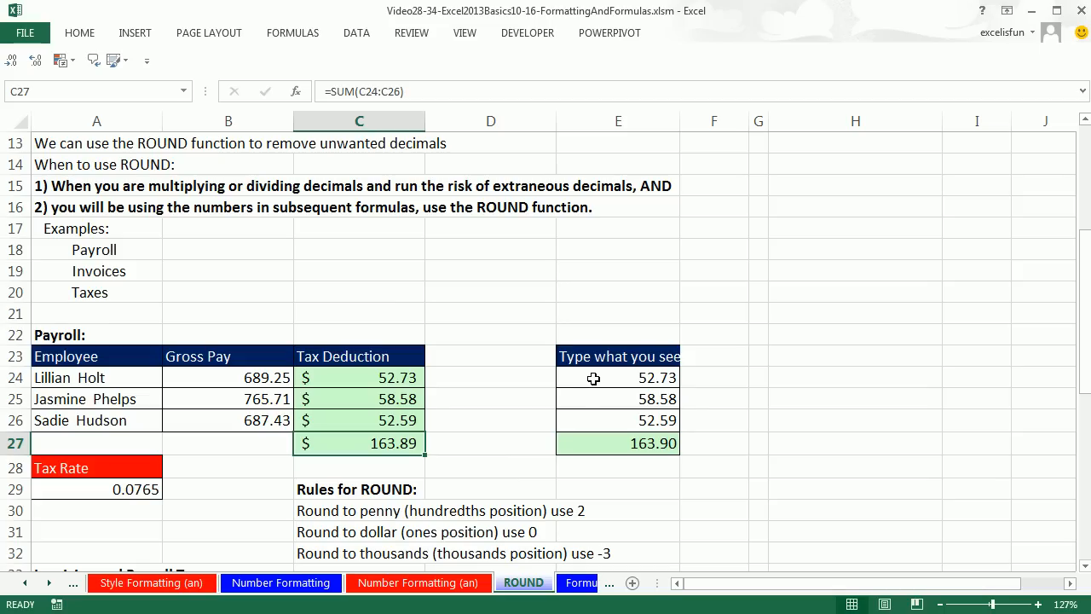
{"action": "mouse_move", "coordinate": [419, 388]}
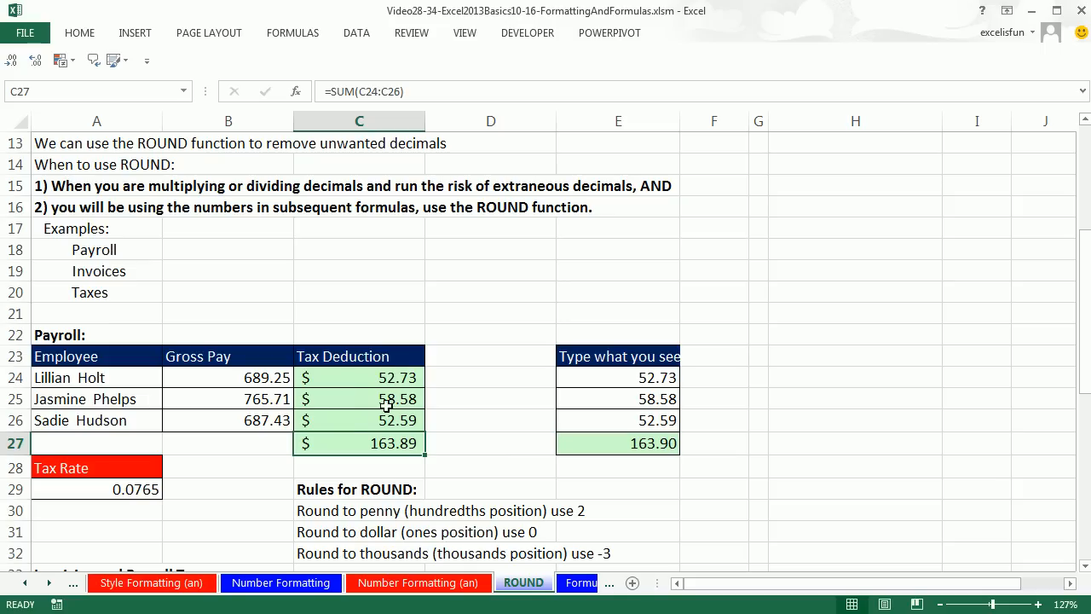
{"action": "mouse_move", "coordinate": [462, 403]}
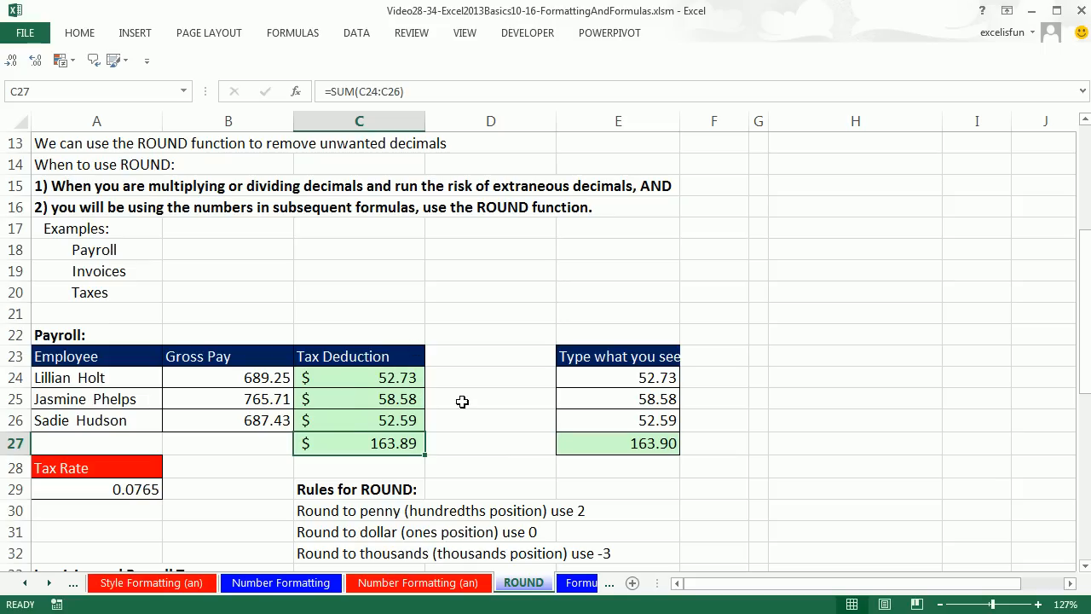
{"action": "mouse_move", "coordinate": [491, 399]}
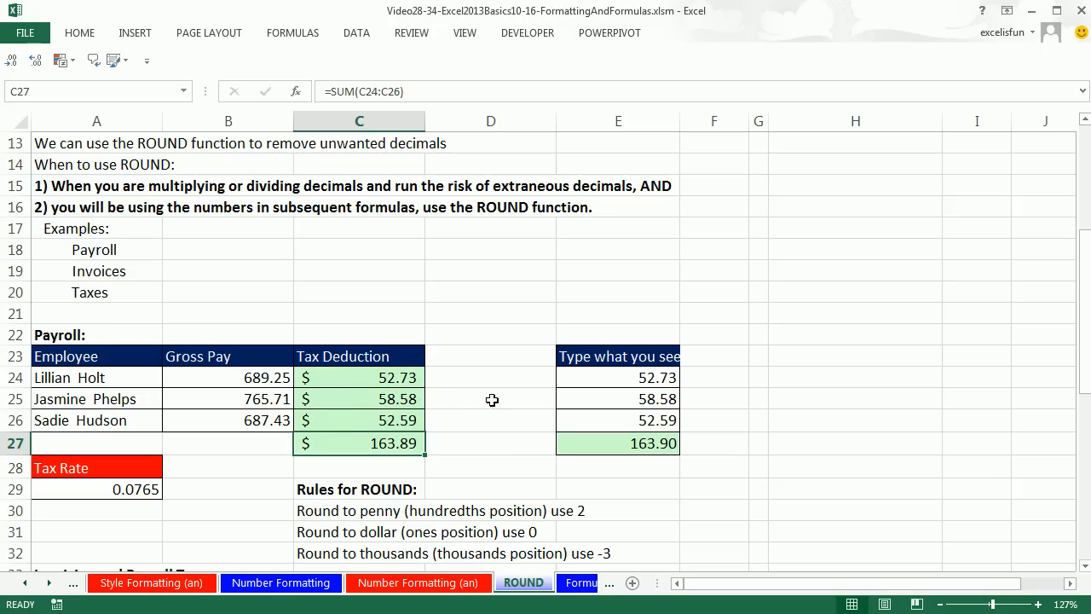
{"action": "mouse_move", "coordinate": [450, 399]}
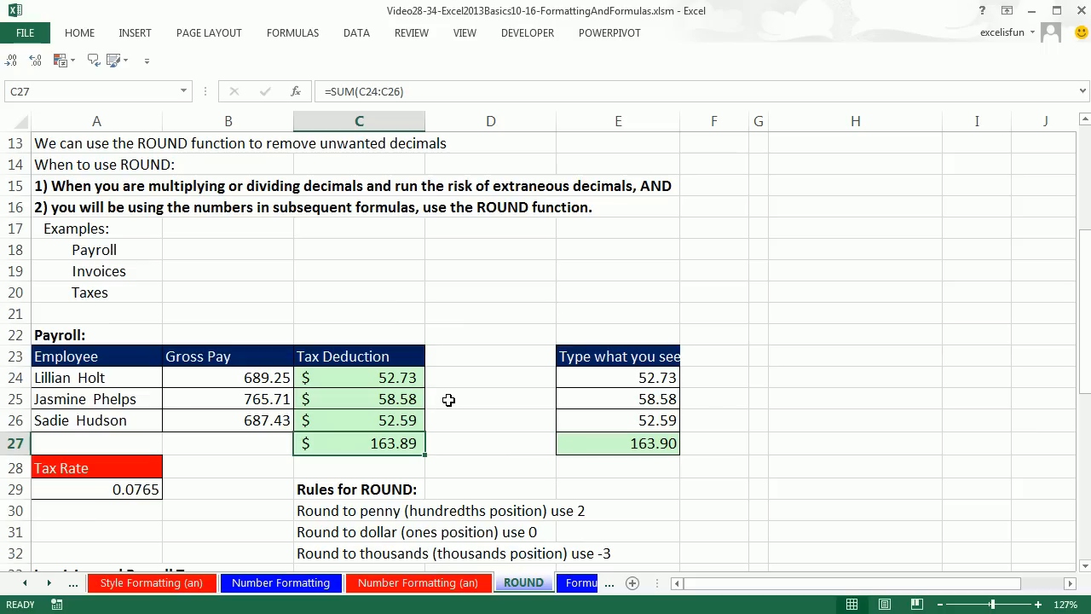
{"action": "left_click", "coordinate": [617, 398]}
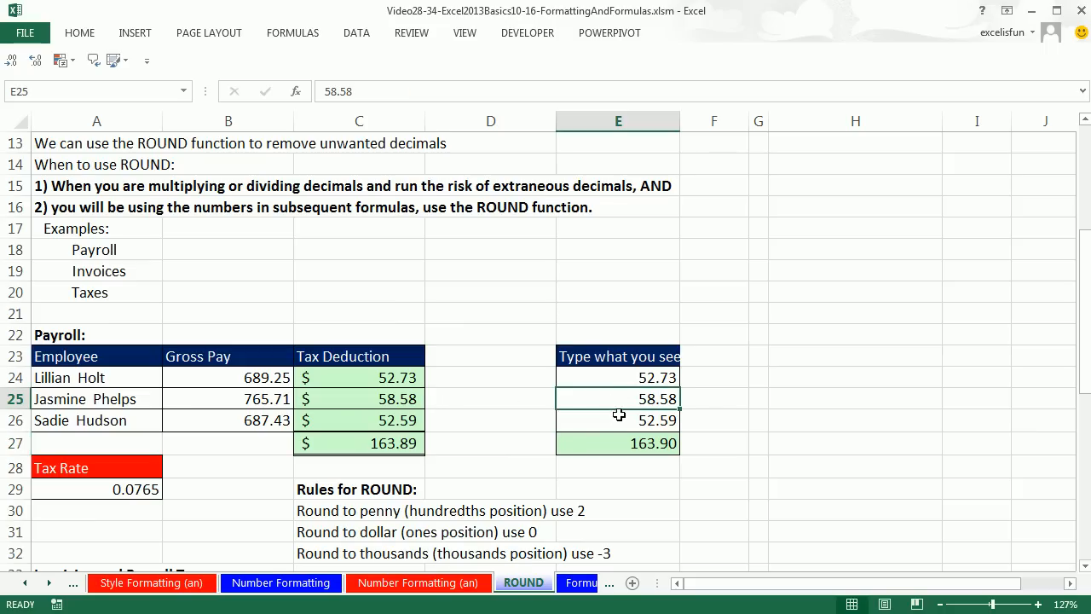
{"action": "left_click", "coordinate": [617, 419]}
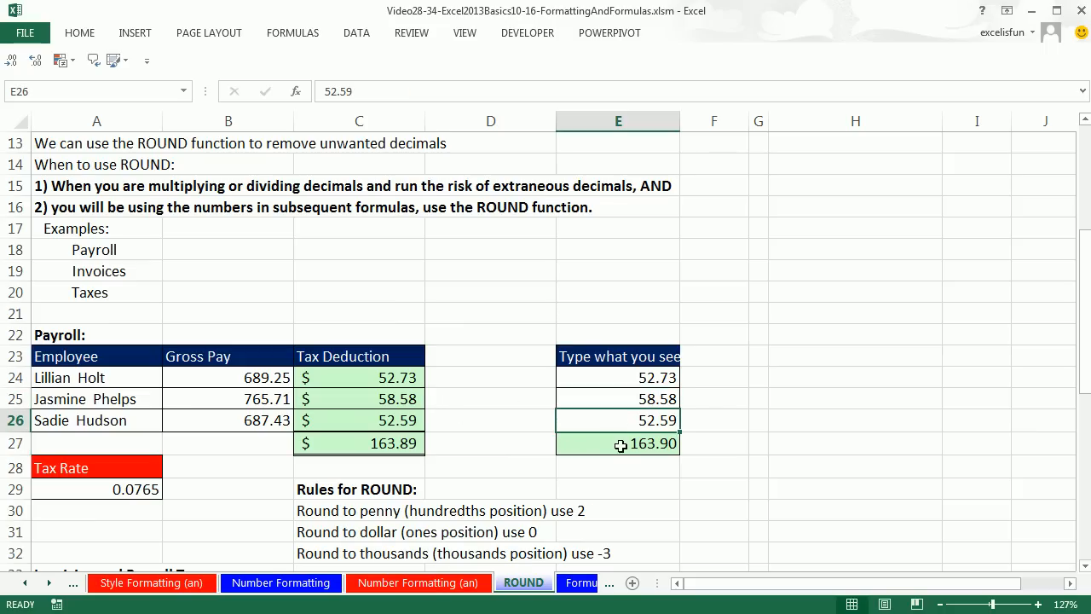
{"action": "mouse_move", "coordinate": [579, 481]}
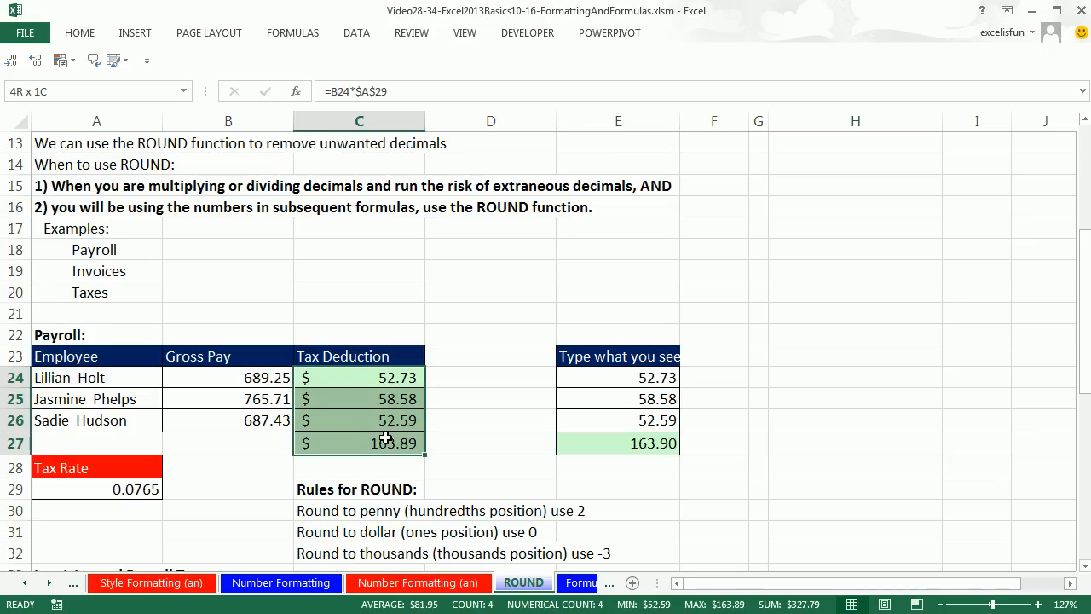
Increase decimals on C24:C27 so the tax amounts show 52.72763 and total 163.89284.
{"action": "left_click", "coordinate": [561, 89]}
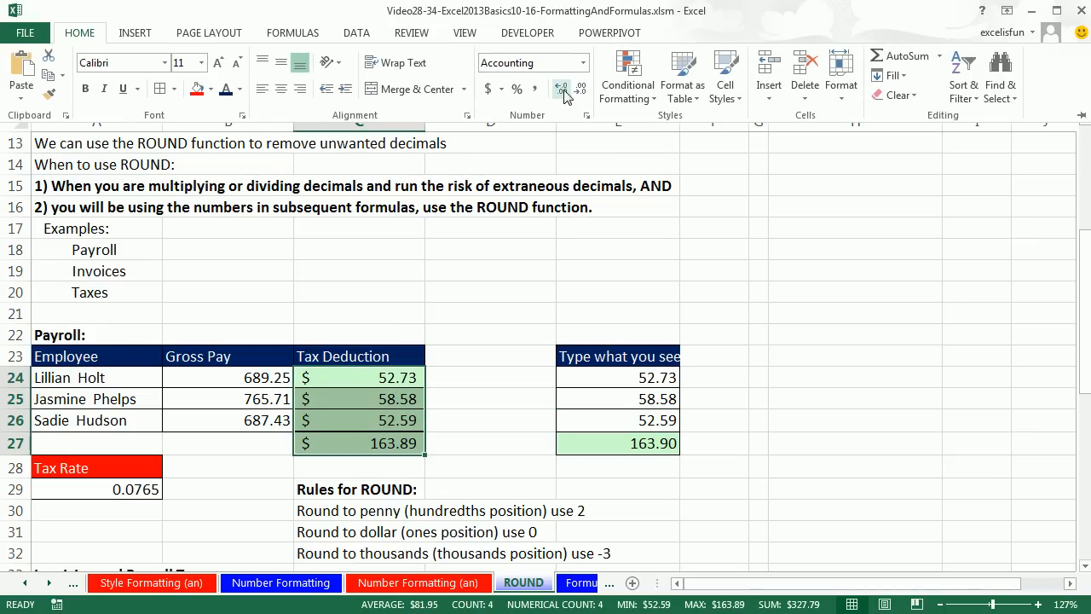
{"action": "left_click", "coordinate": [563, 89]}
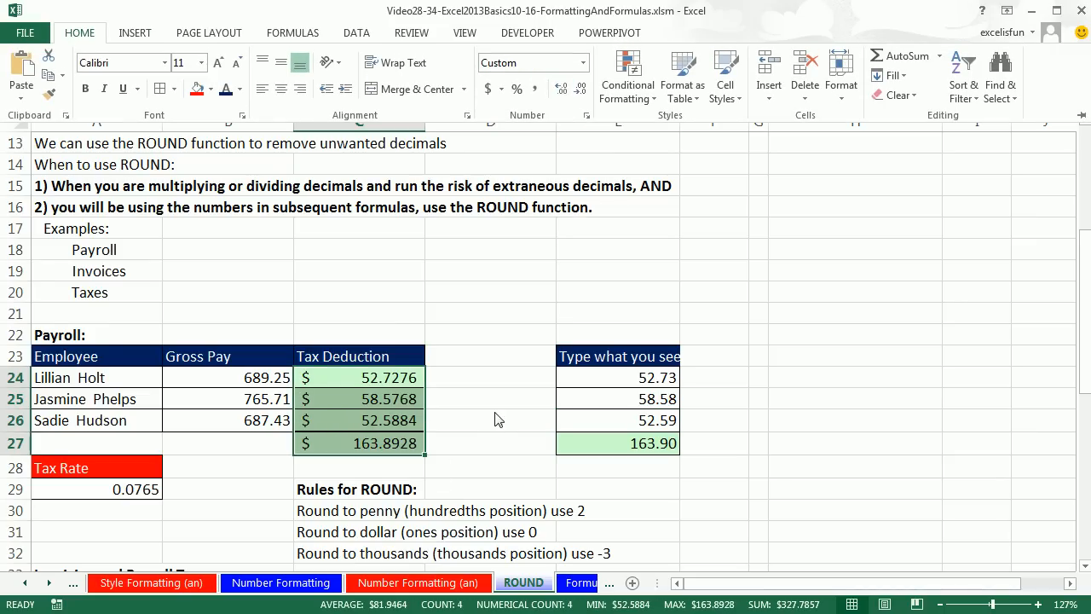
{"action": "mouse_move", "coordinate": [390, 356]}
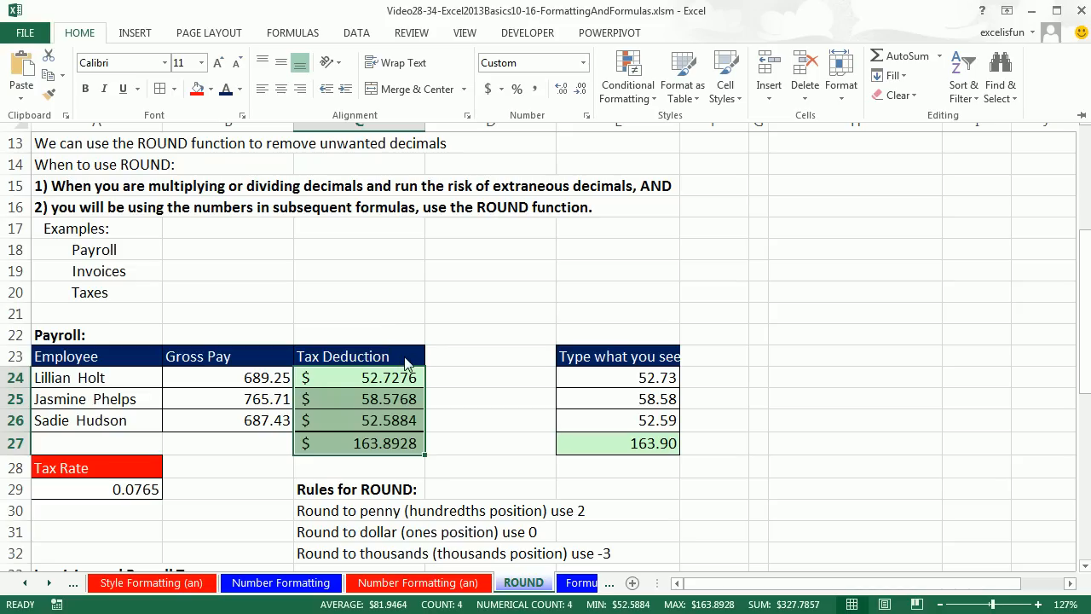
{"action": "mouse_move", "coordinate": [409, 394]}
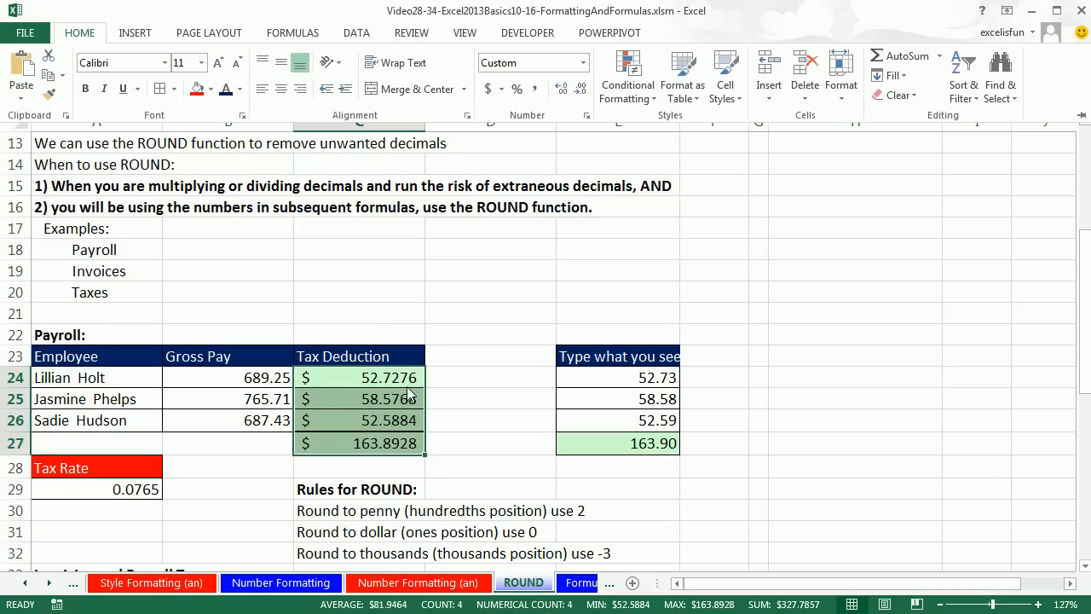
{"action": "mouse_move", "coordinate": [395, 392]}
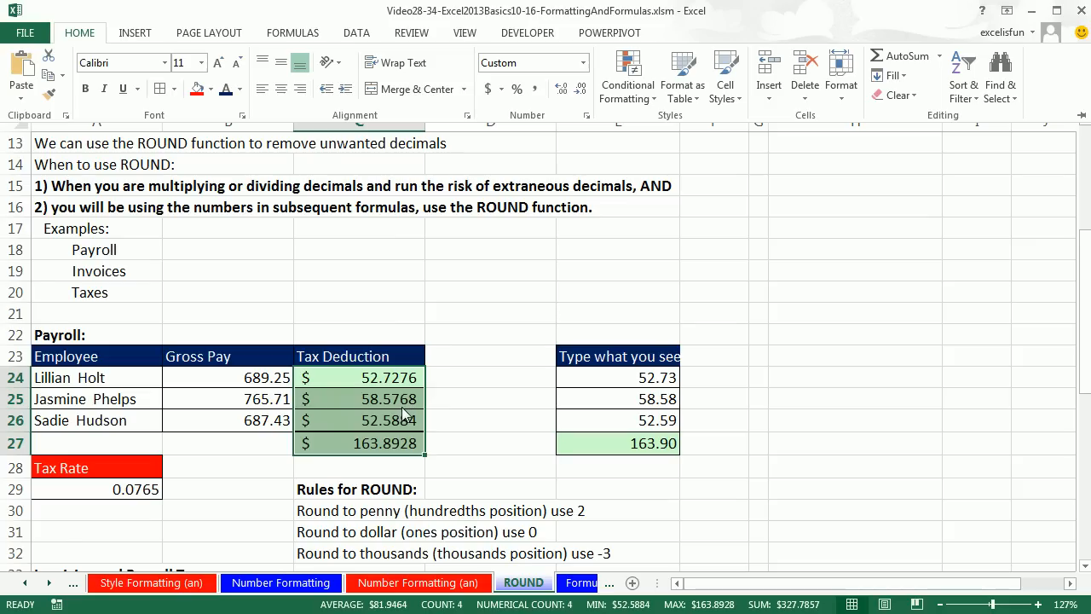
{"action": "mouse_move", "coordinate": [417, 436]}
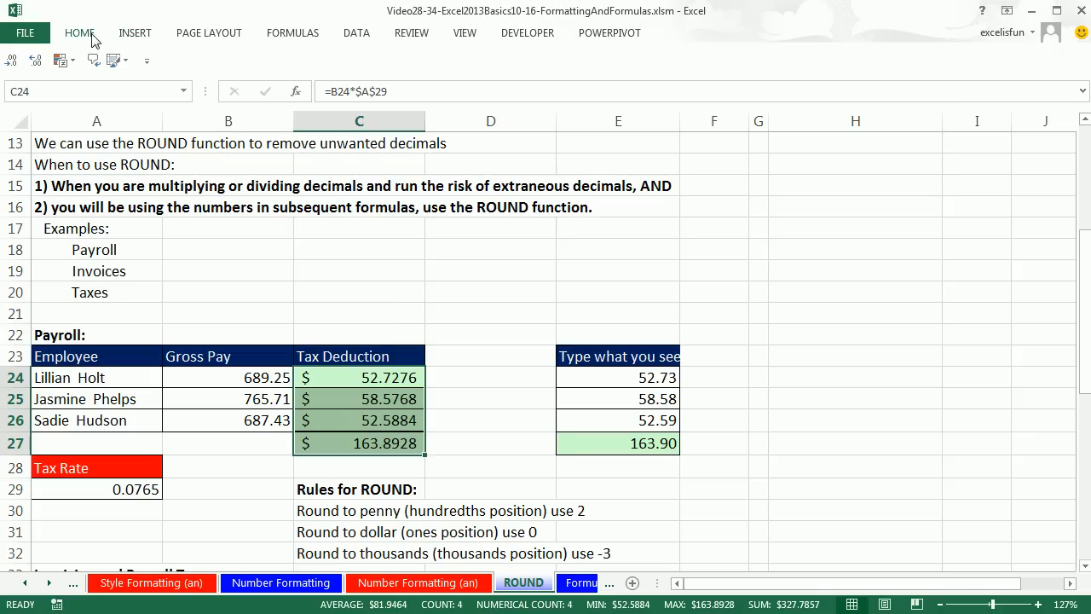
{"action": "left_click", "coordinate": [78, 33]}
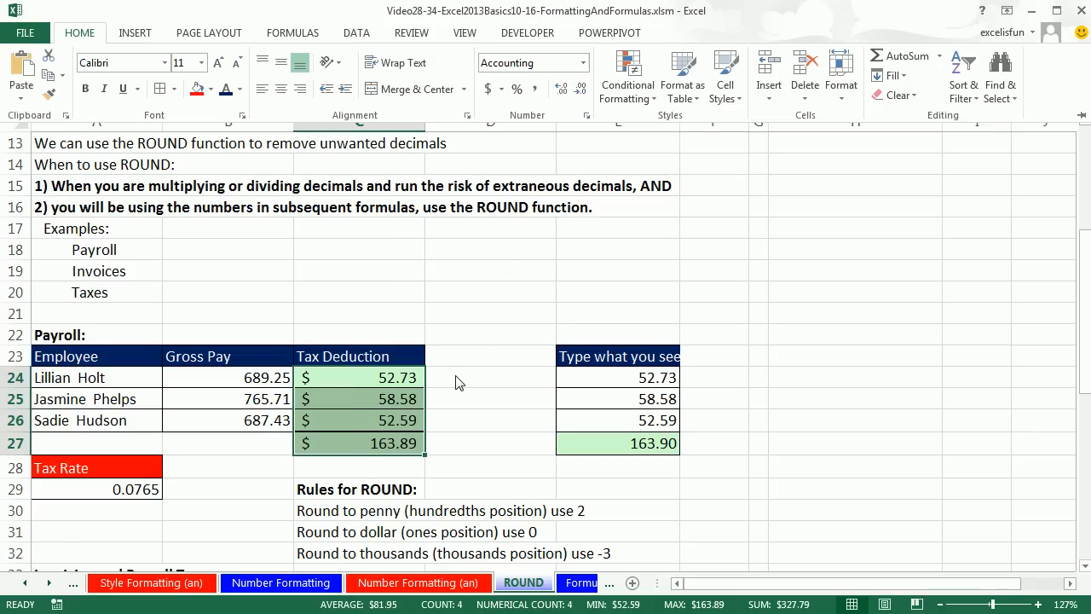
{"action": "left_click", "coordinate": [357, 444]}
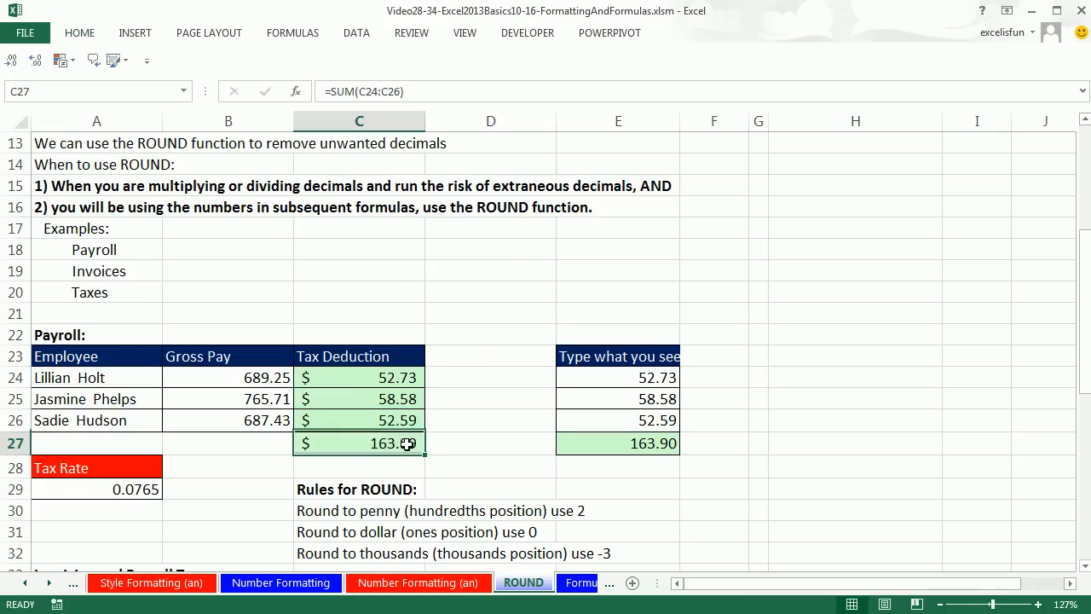
{"action": "double_click", "coordinate": [358, 443]}
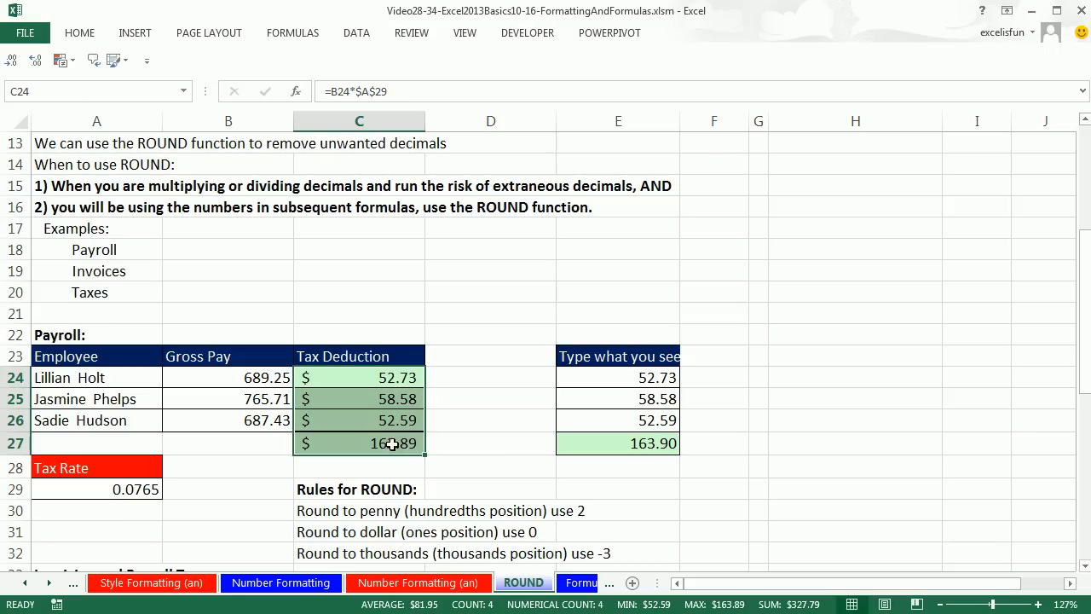
{"action": "left_click", "coordinate": [560, 88]}
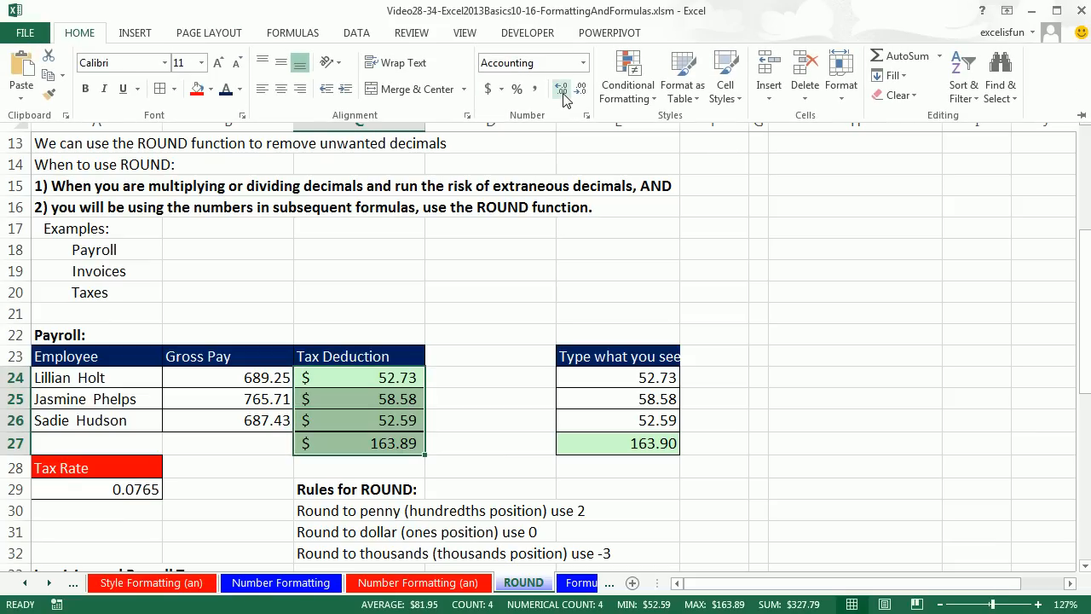
{"action": "left_click", "coordinate": [561, 89]}
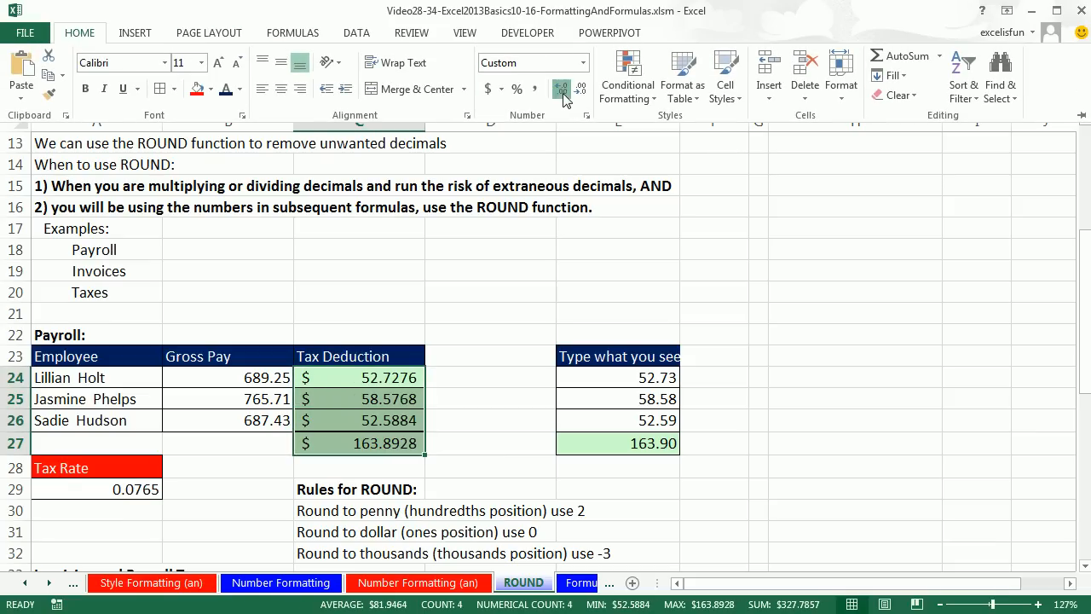
{"action": "left_click", "coordinate": [560, 89]}
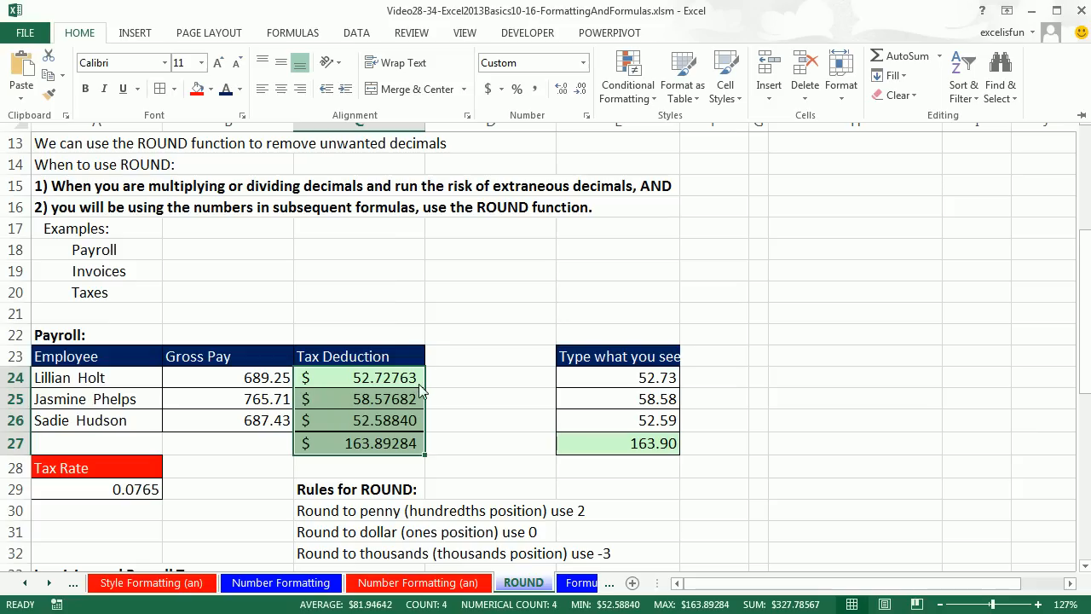
{"action": "mouse_move", "coordinate": [378, 372]}
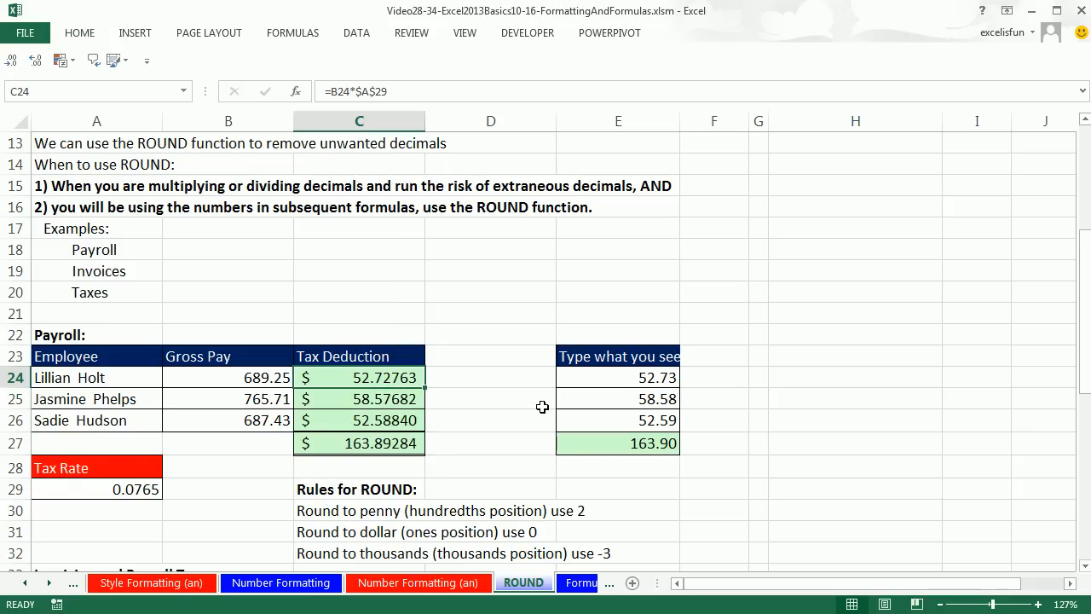
{"action": "double_click", "coordinate": [358, 377]}
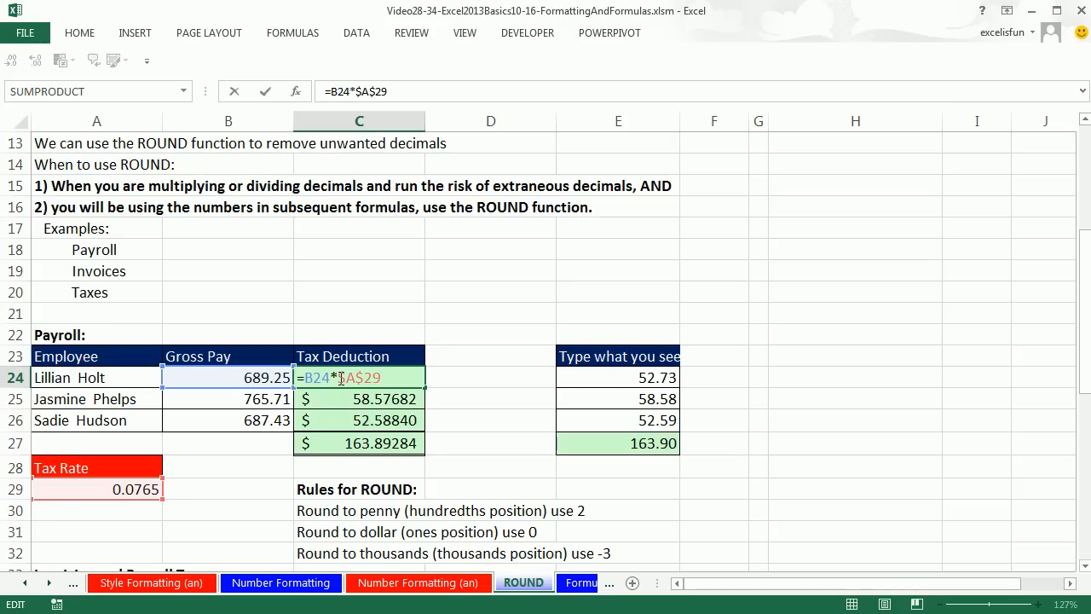
{"action": "mouse_move", "coordinate": [332, 399]}
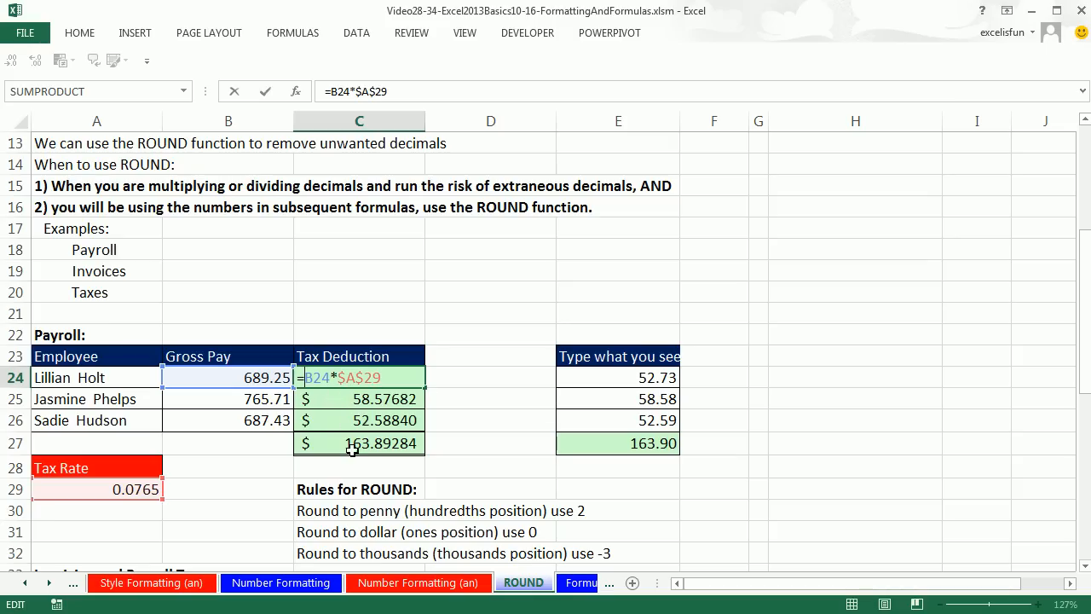
{"action": "type", "text": "rou"}
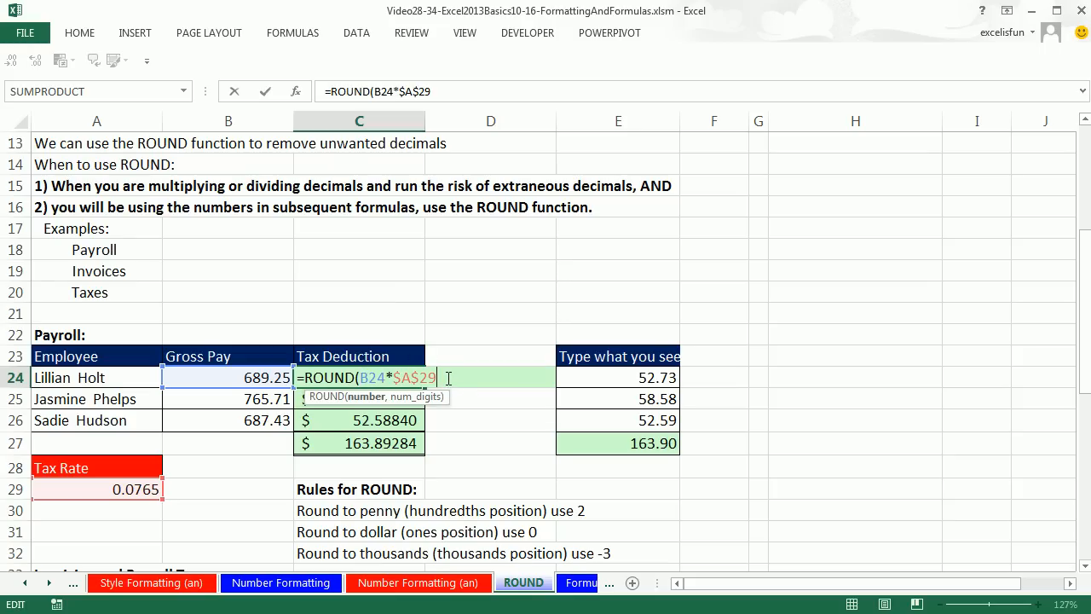
{"action": "type", "text": ","}
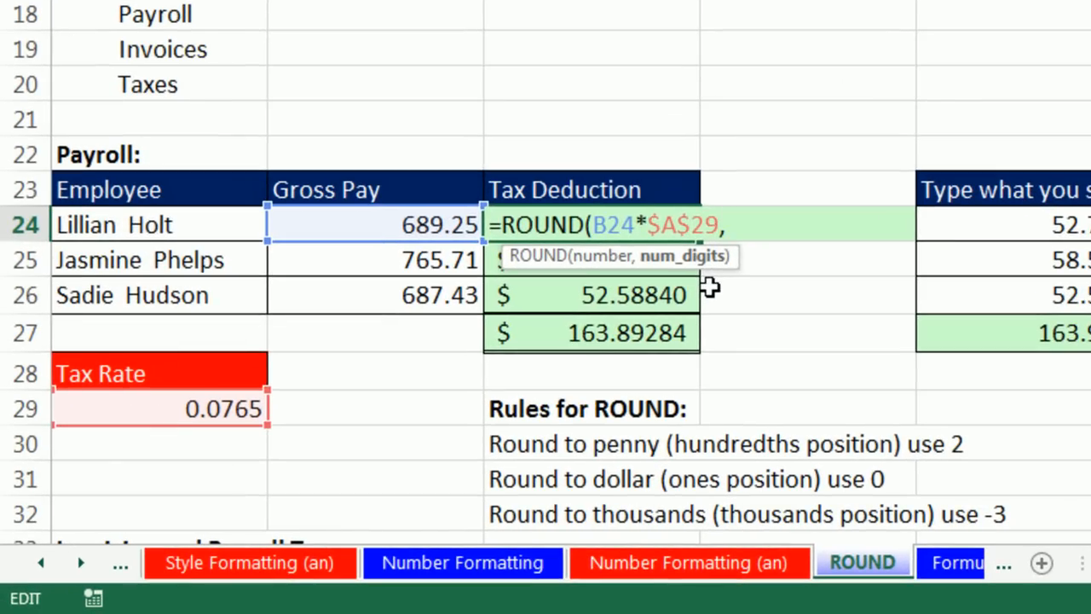
{"action": "mouse_move", "coordinate": [607, 356]}
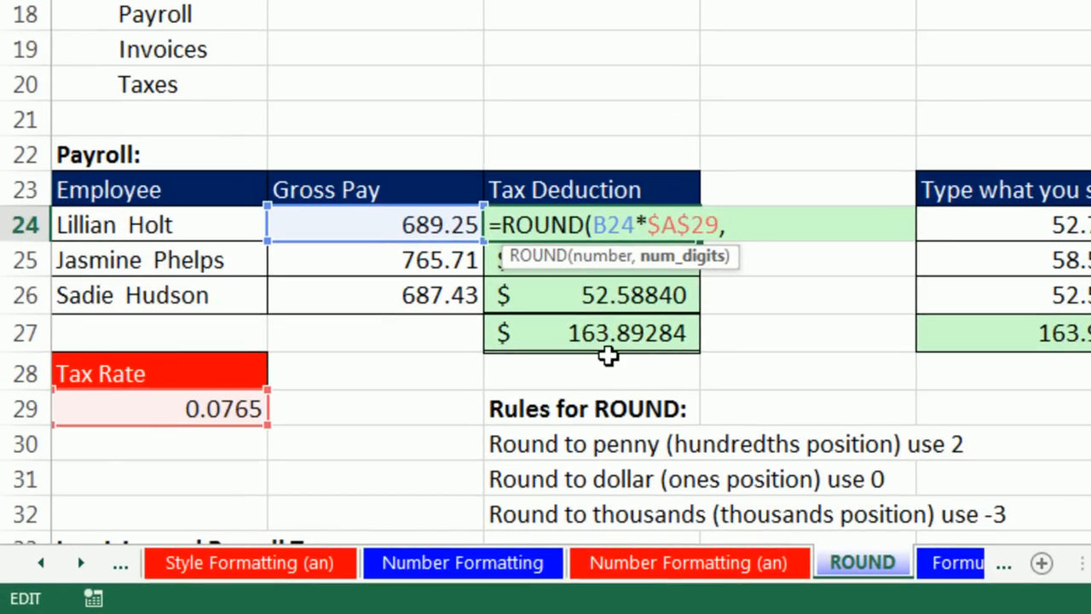
{"action": "mouse_move", "coordinate": [614, 392]}
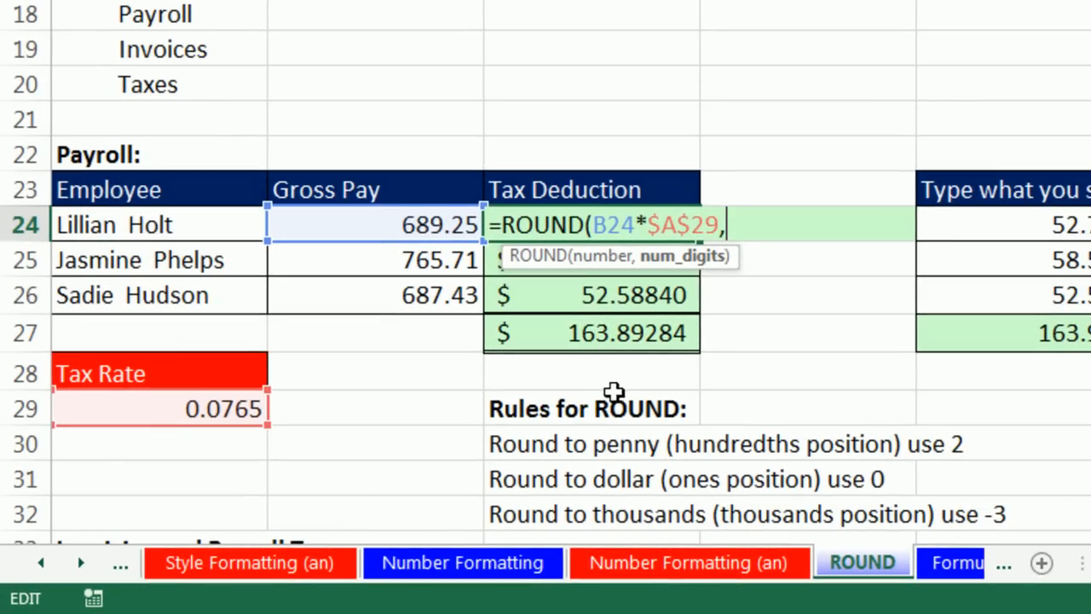
{"action": "mouse_move", "coordinate": [639, 353]}
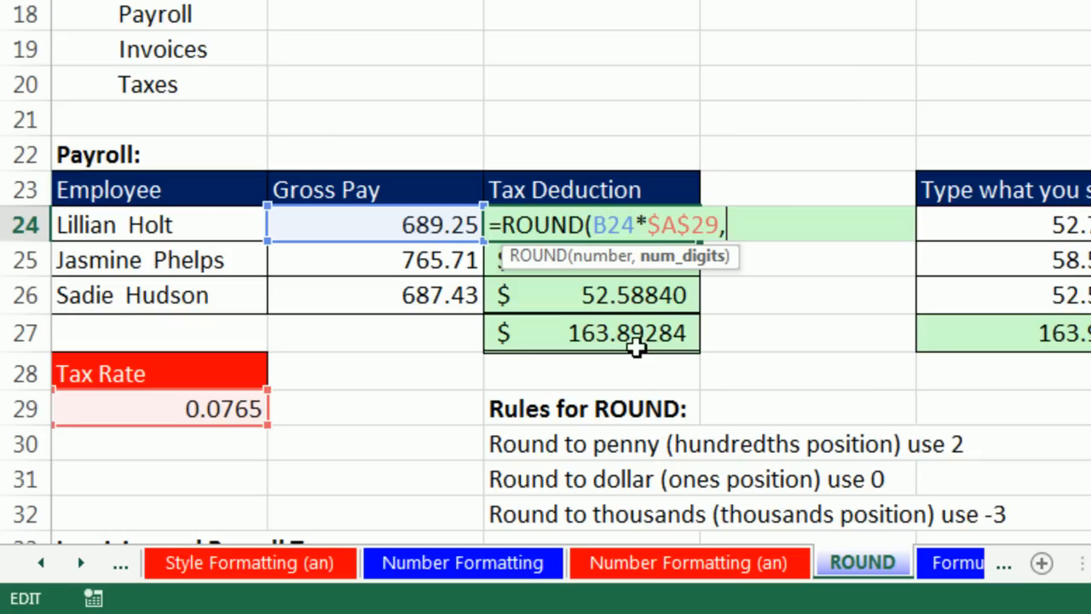
{"action": "mouse_move", "coordinate": [638, 353]}
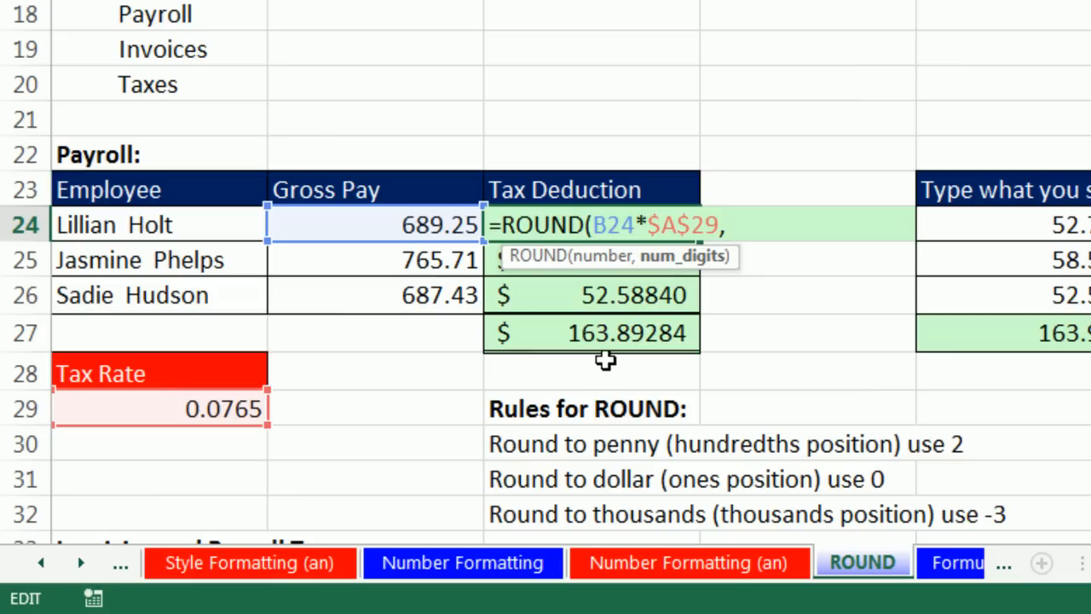
{"action": "mouse_move", "coordinate": [612, 358]}
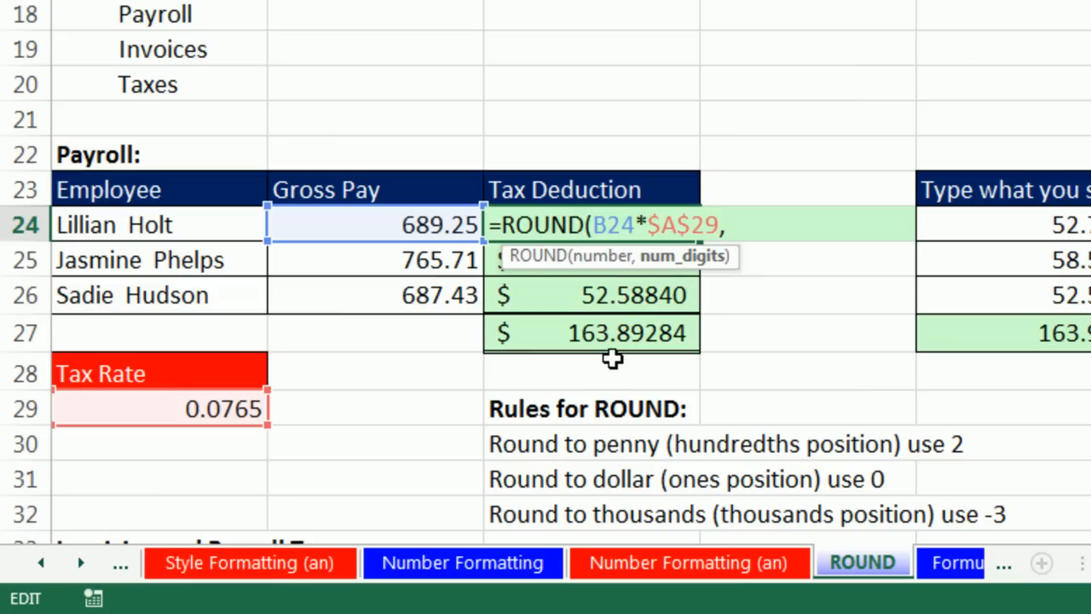
{"action": "mouse_move", "coordinate": [640, 378]}
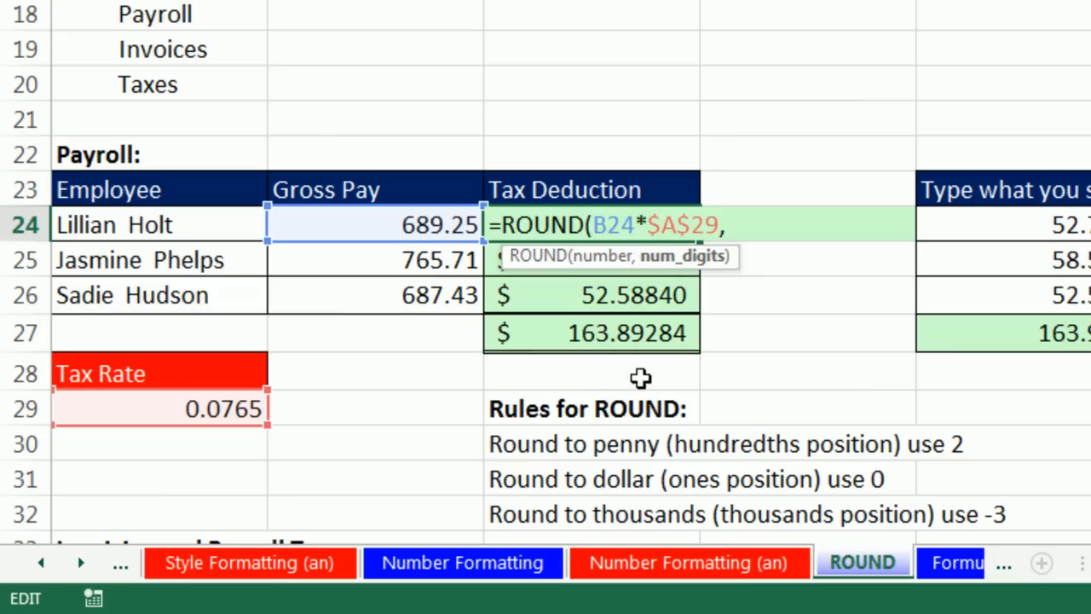
{"action": "mouse_move", "coordinate": [685, 358]}
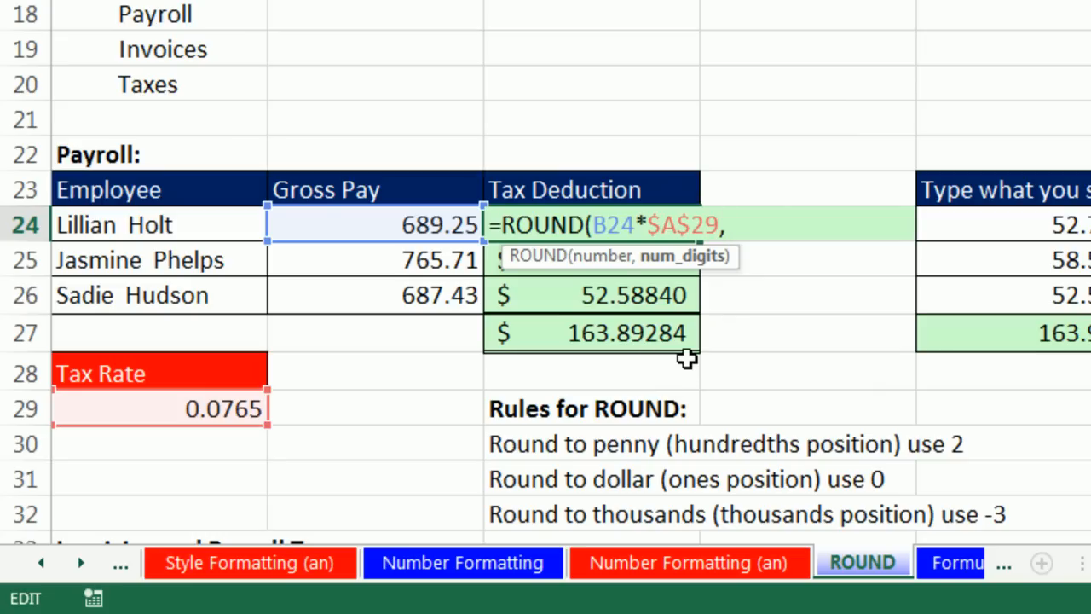
{"action": "mouse_move", "coordinate": [735, 270]}
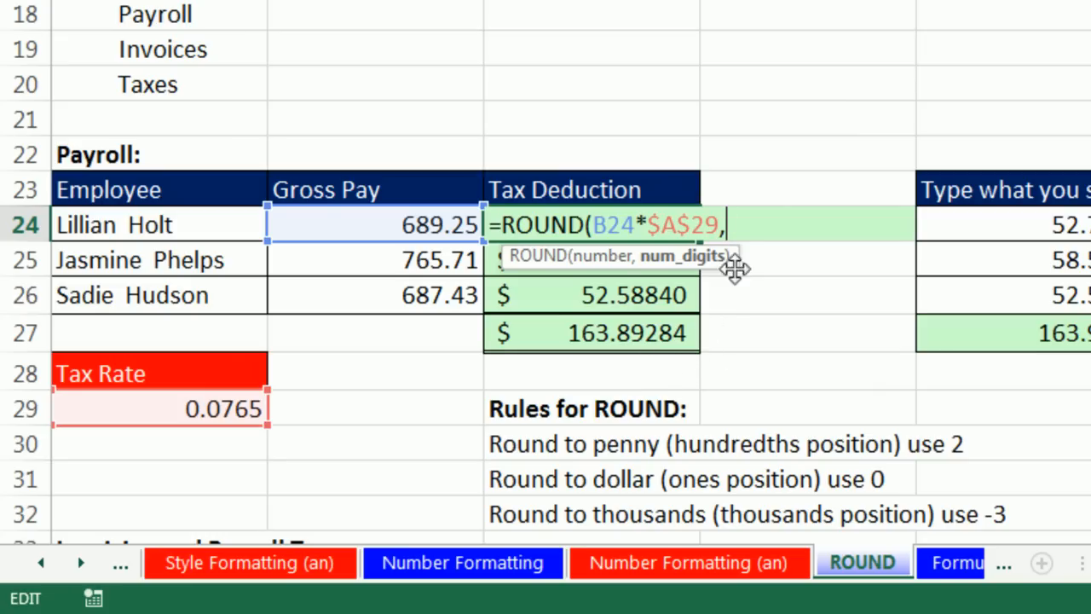
{"action": "mouse_move", "coordinate": [678, 351]}
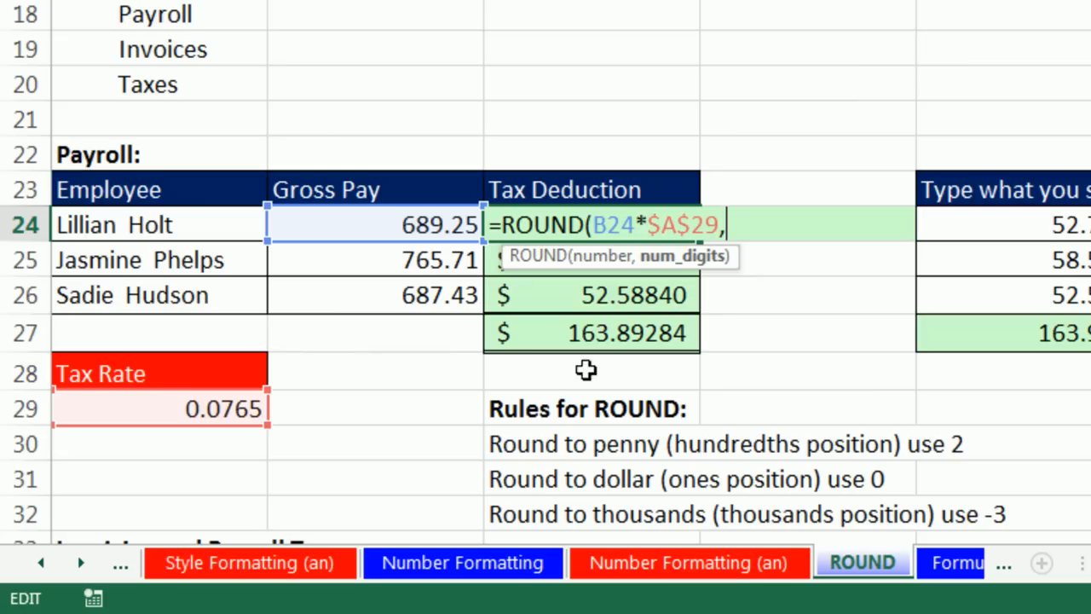
{"action": "mouse_move", "coordinate": [613, 332]}
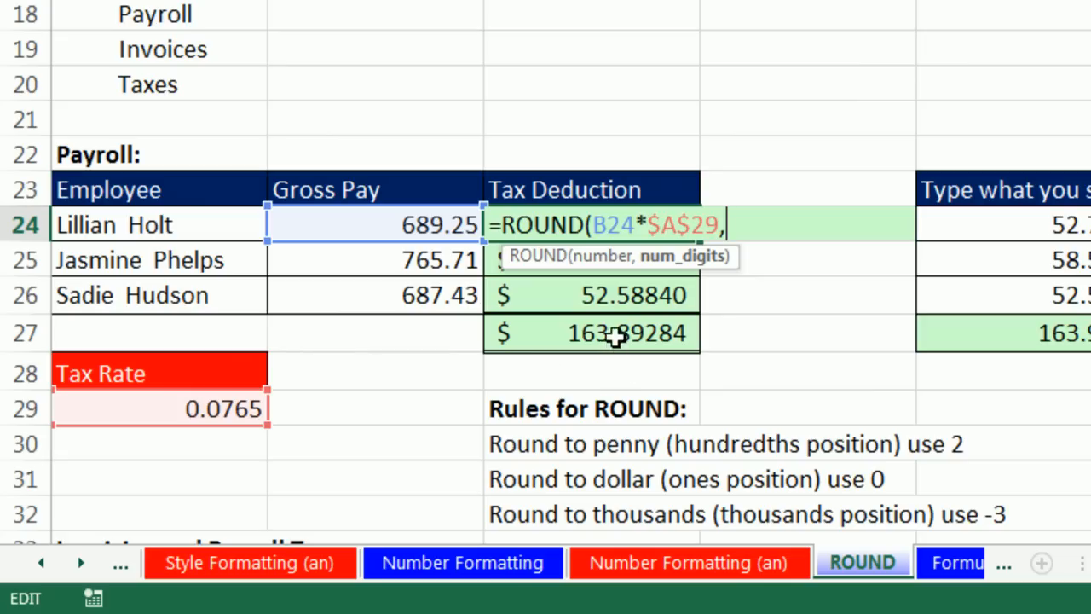
{"action": "mouse_move", "coordinate": [731, 379]}
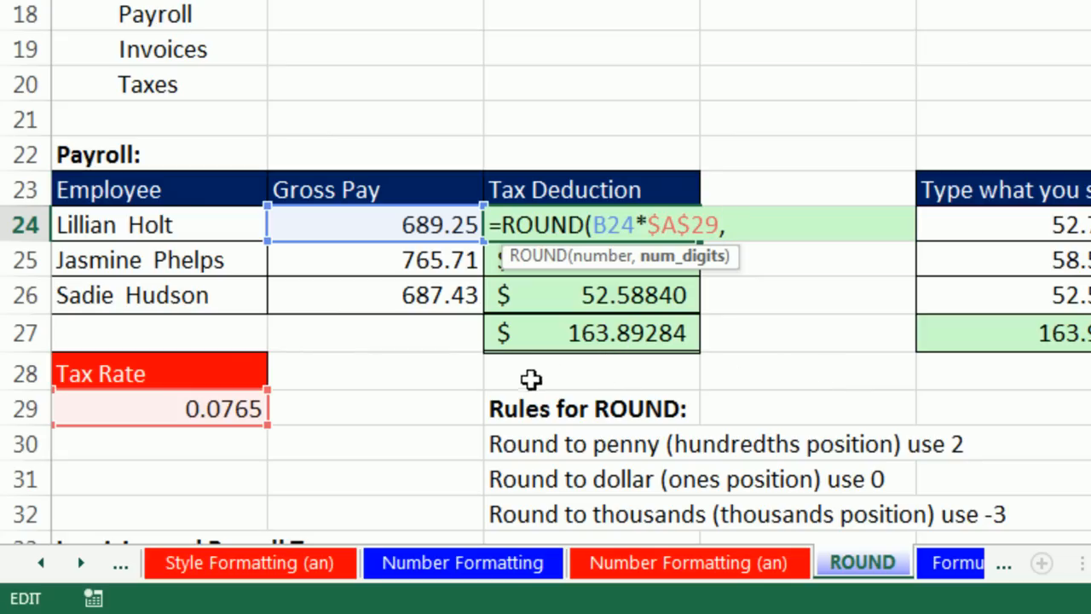
{"action": "mouse_move", "coordinate": [651, 426]}
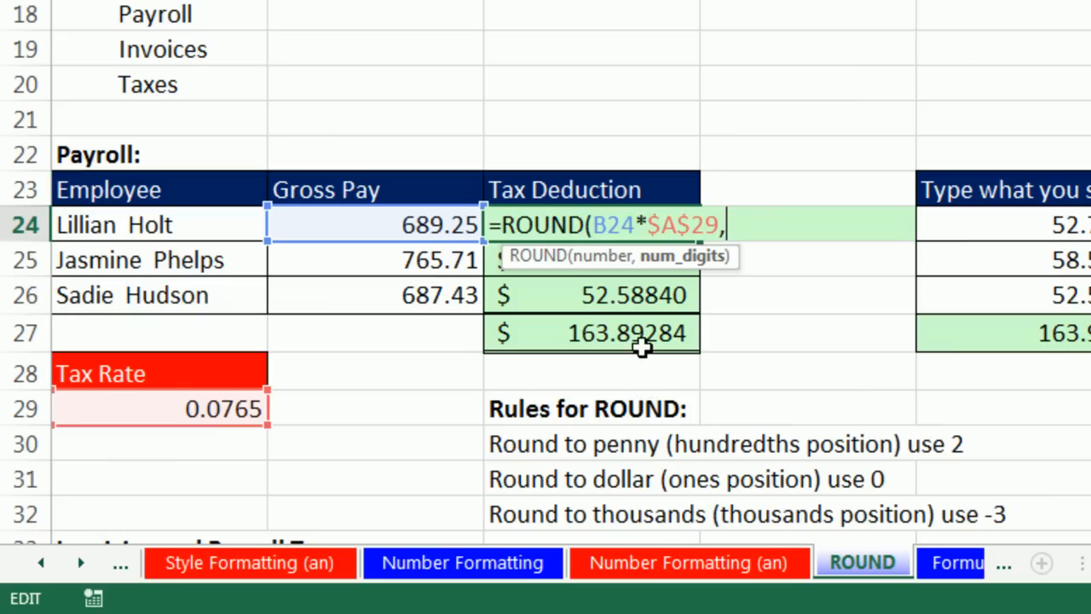
{"action": "mouse_move", "coordinate": [639, 367]}
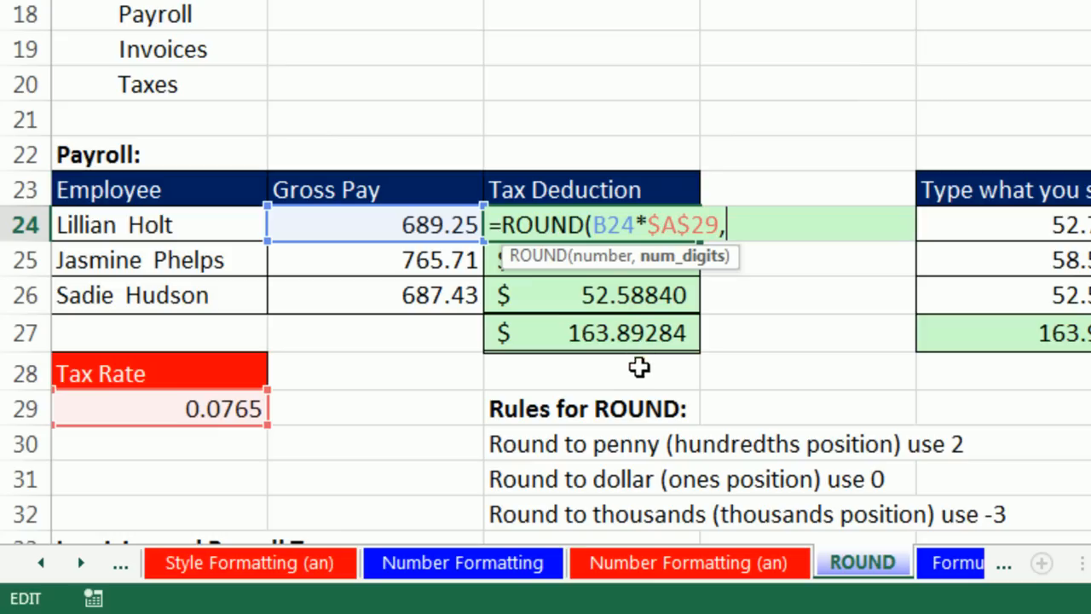
{"action": "mouse_move", "coordinate": [605, 358]}
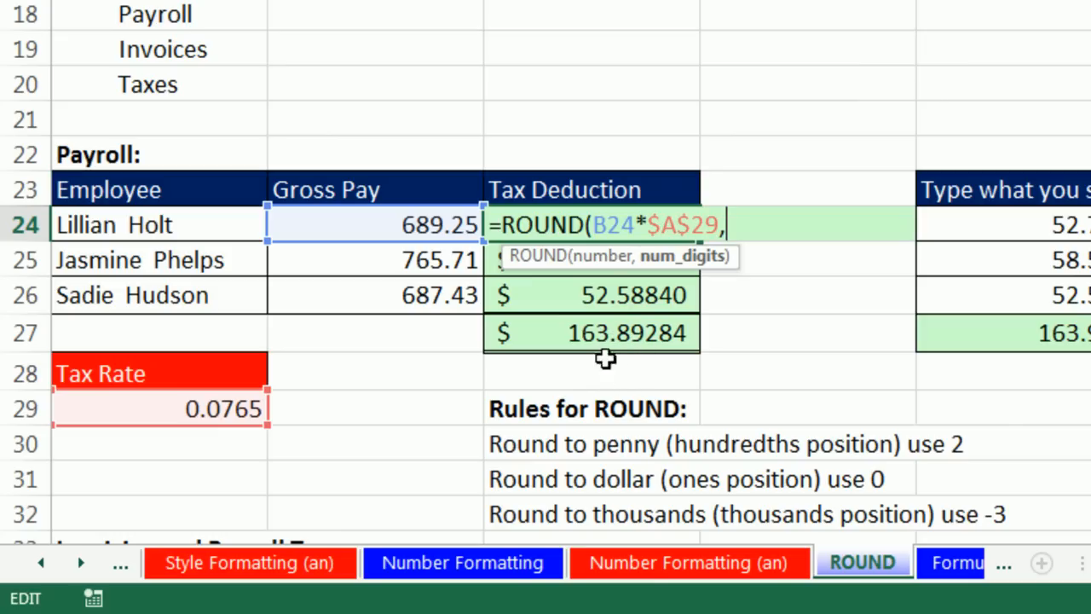
{"action": "mouse_move", "coordinate": [568, 369]}
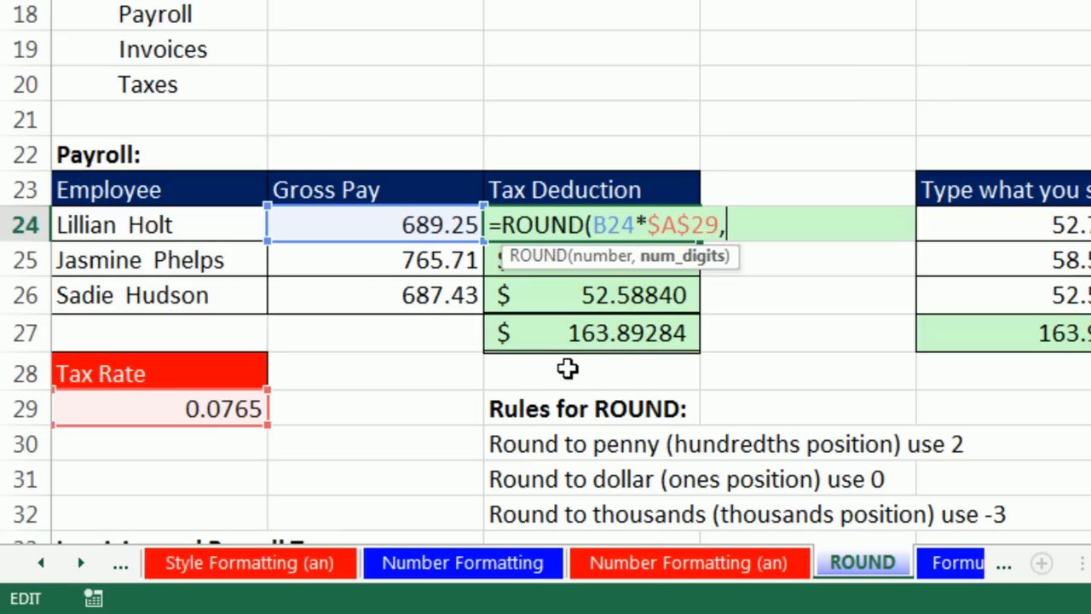
{"action": "mouse_move", "coordinate": [622, 399]}
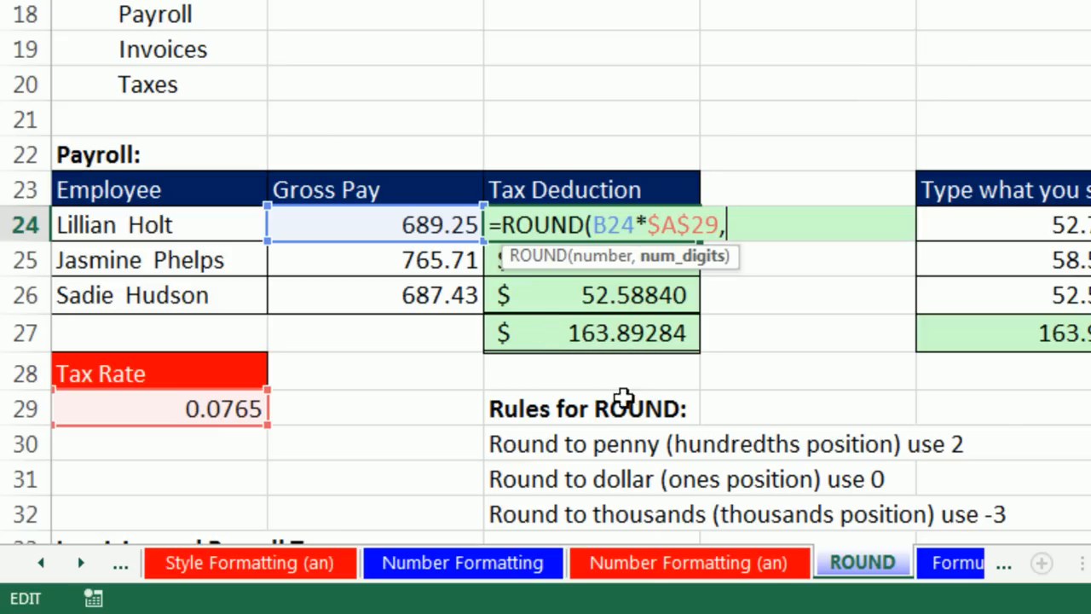
{"action": "mouse_move", "coordinate": [638, 353]}
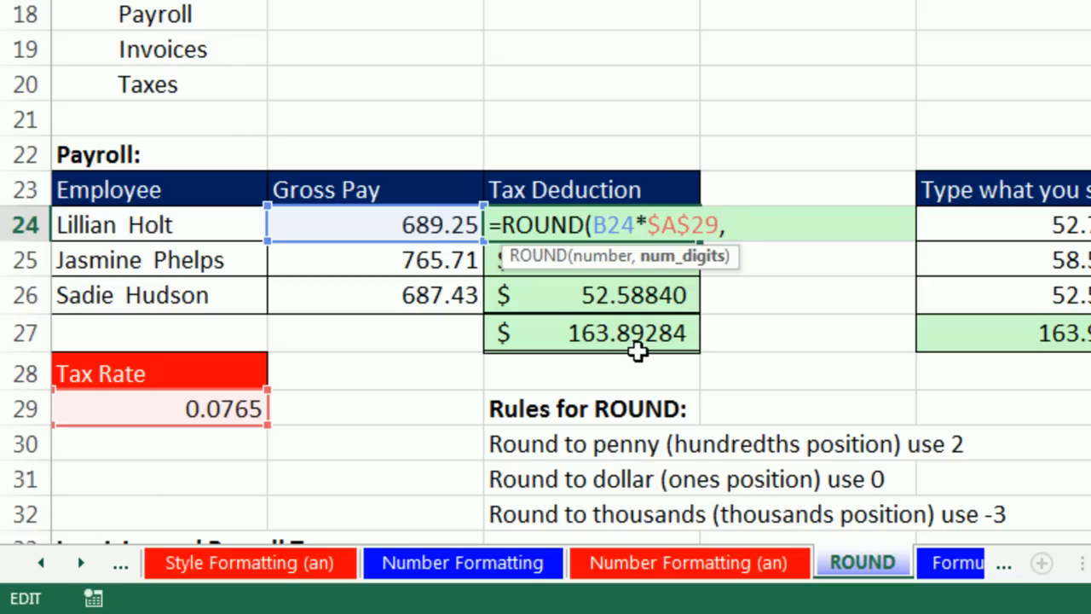
{"action": "mouse_move", "coordinate": [603, 358]}
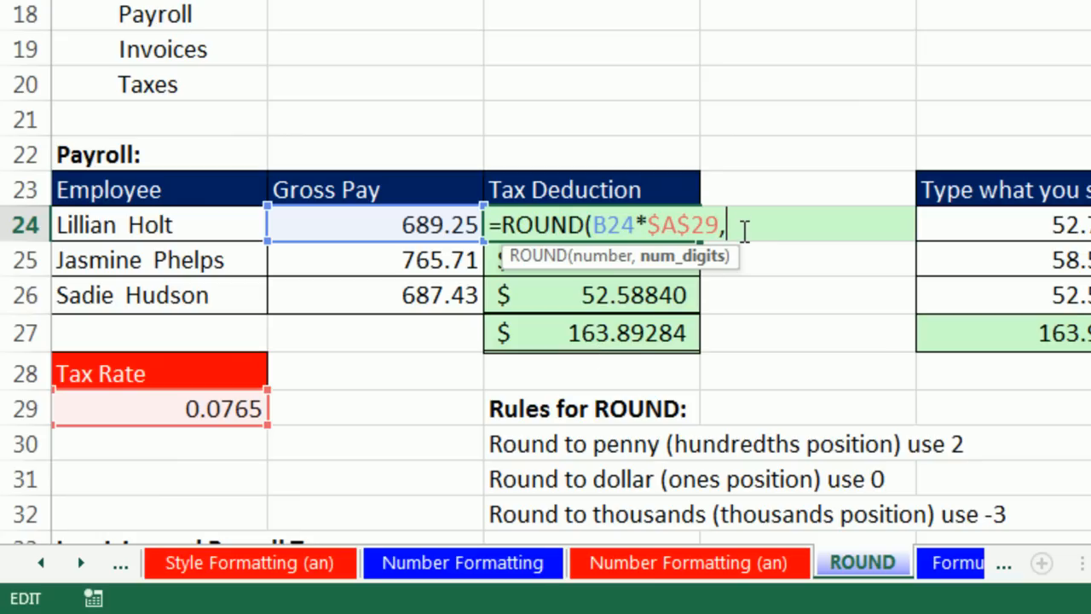
Enter 2 as ROUND's num_digits so C24 rounds the tax to pennies.
{"action": "type", "text": "2"}
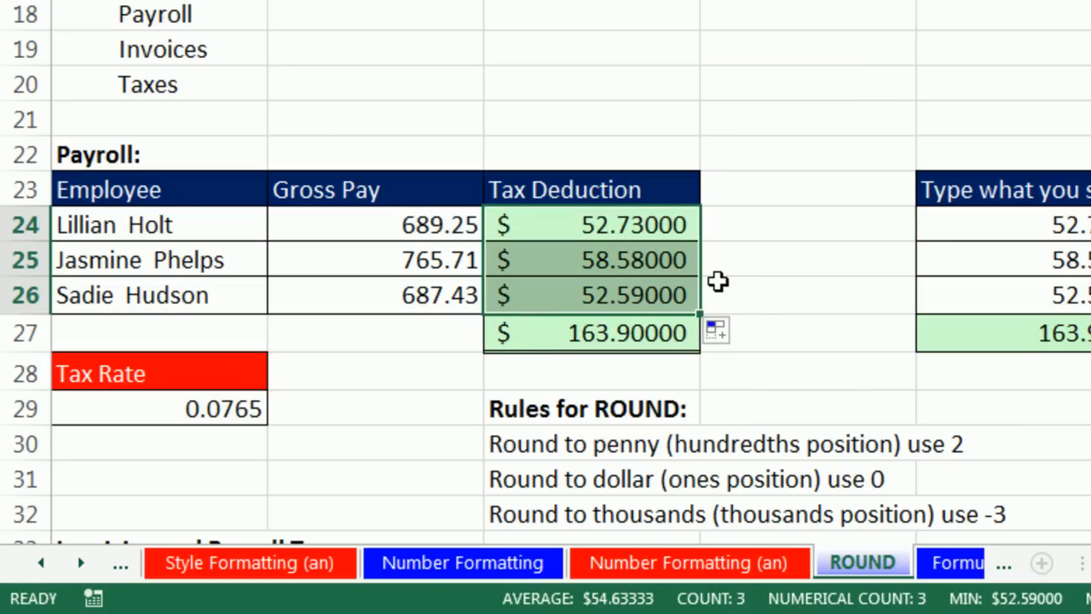
{"action": "mouse_move", "coordinate": [605, 381]}
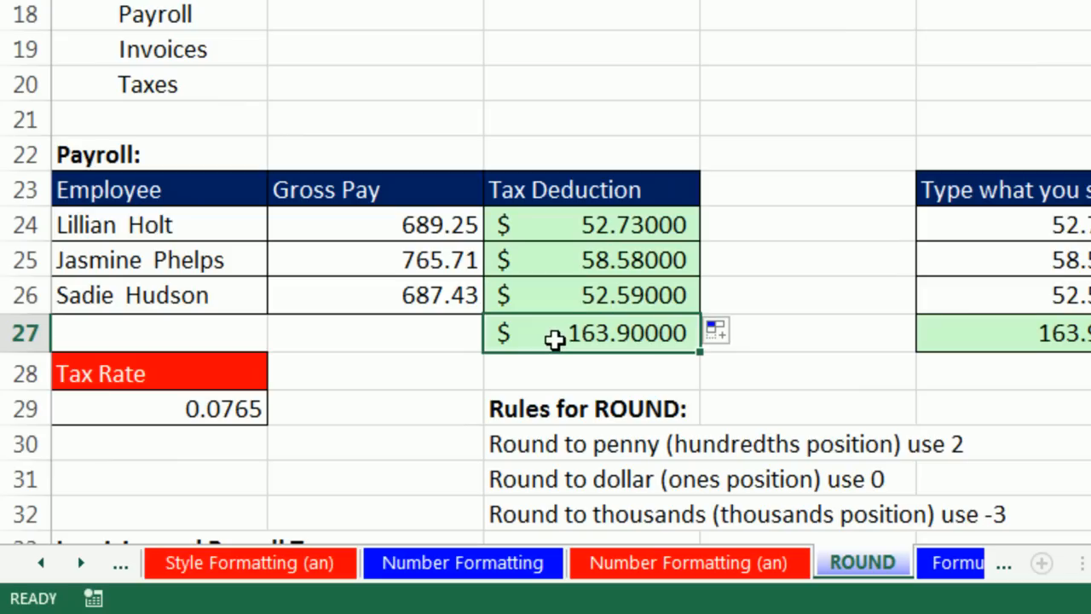
{"action": "mouse_move", "coordinate": [566, 369]}
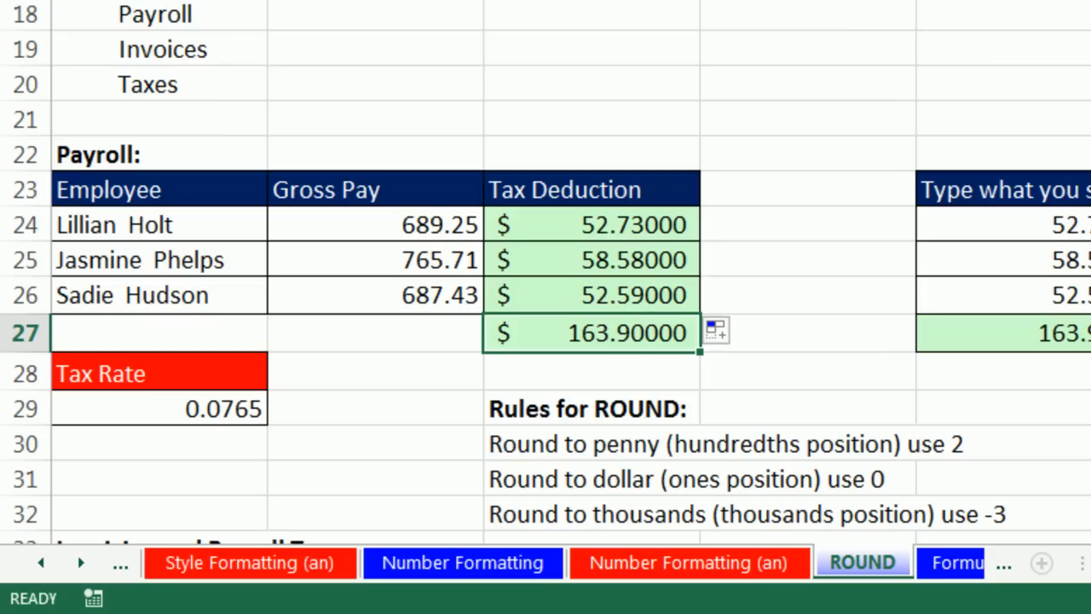
Scroll down toward the Invoicing and Payroll Tax example.
{"action": "scroll", "scroll_direction": "down", "scroll_amount": 3}
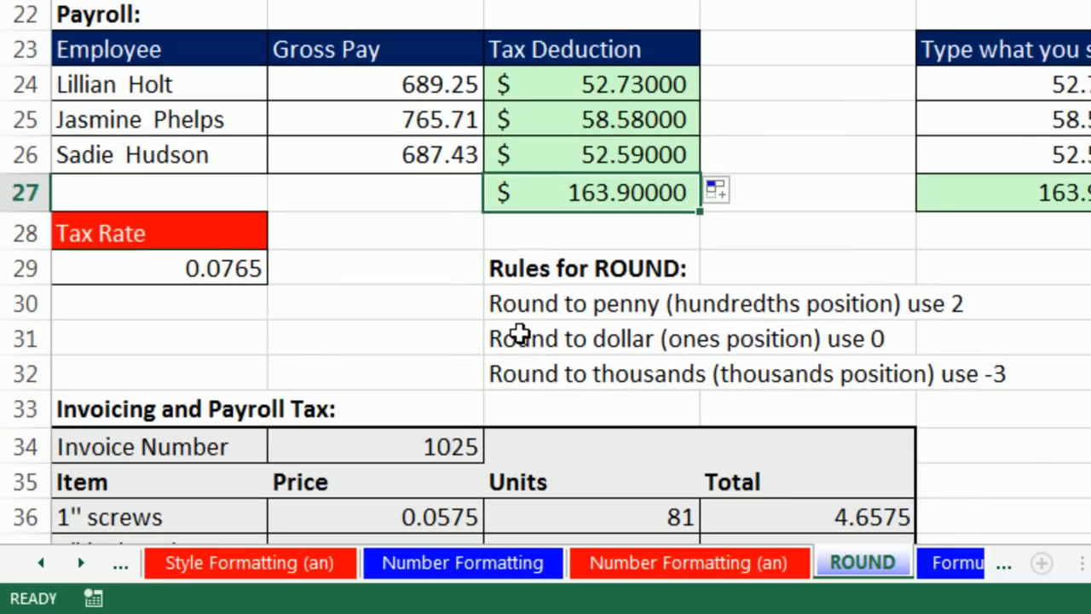
{"action": "mouse_move", "coordinate": [832, 338]}
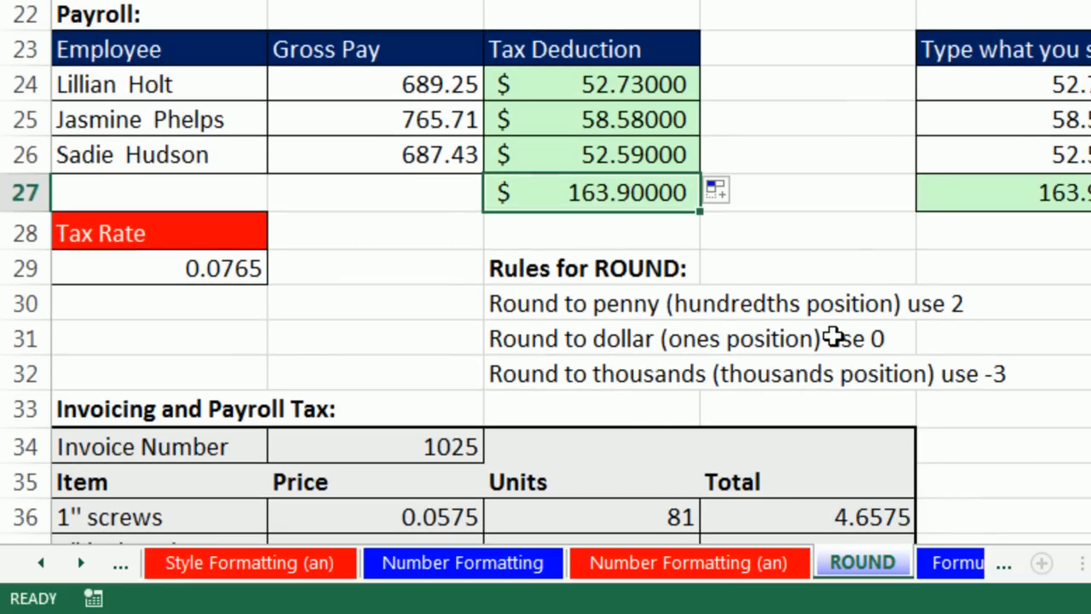
{"action": "mouse_move", "coordinate": [549, 374]}
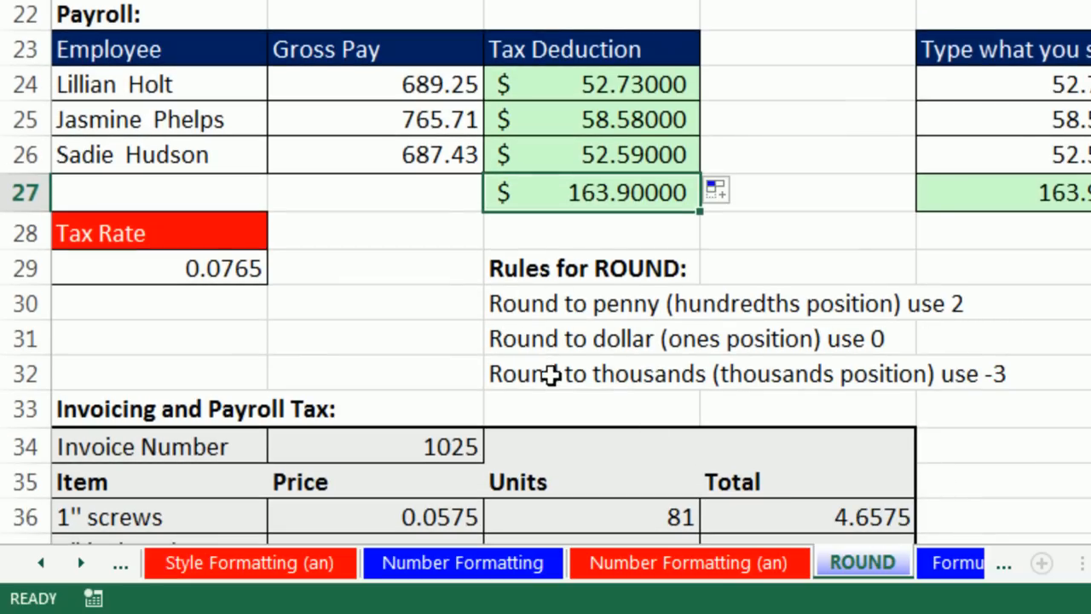
{"action": "mouse_move", "coordinate": [579, 433]}
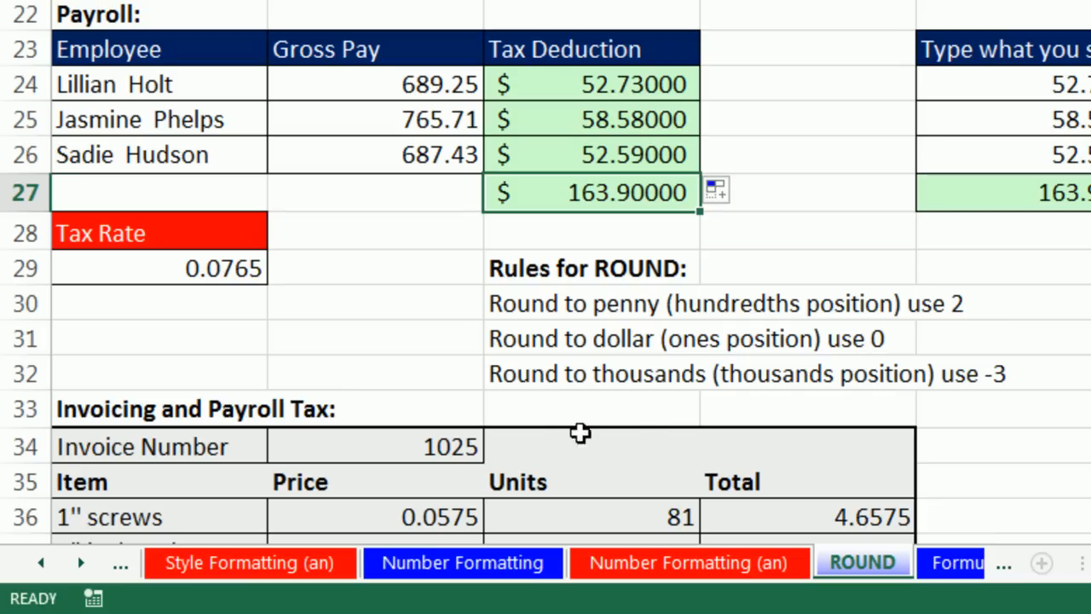
{"action": "mouse_move", "coordinate": [723, 420]}
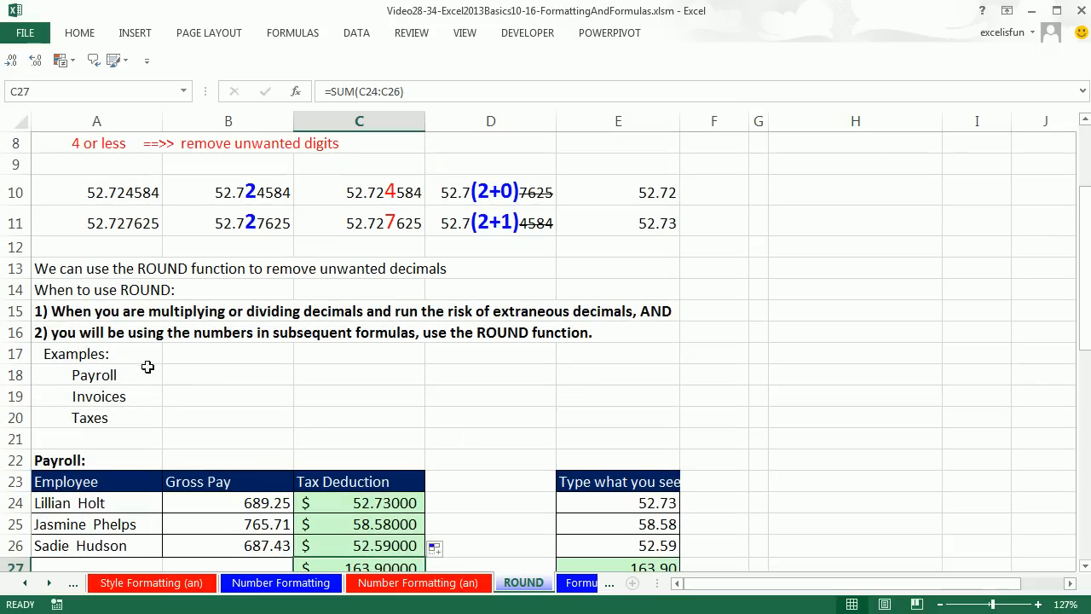
{"action": "mouse_move", "coordinate": [129, 353]}
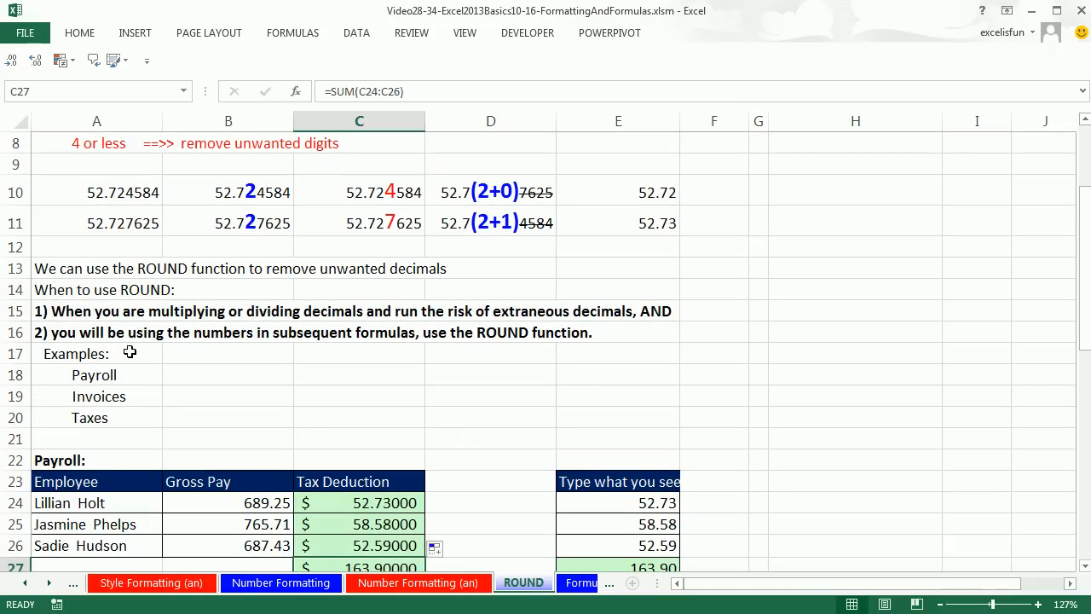
{"action": "mouse_move", "coordinate": [255, 330]}
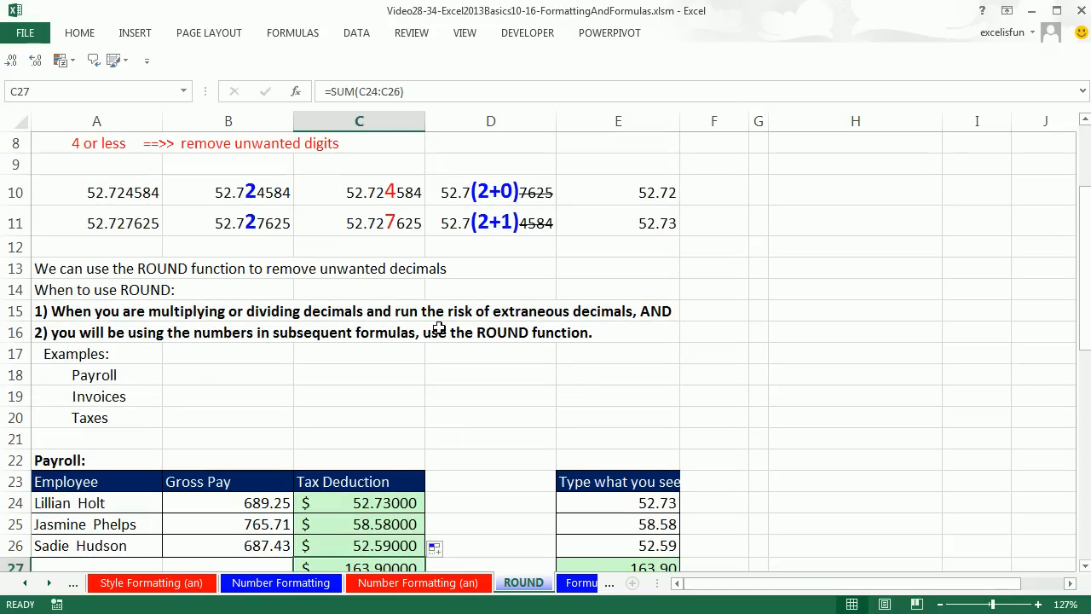
{"action": "mouse_move", "coordinate": [620, 330]}
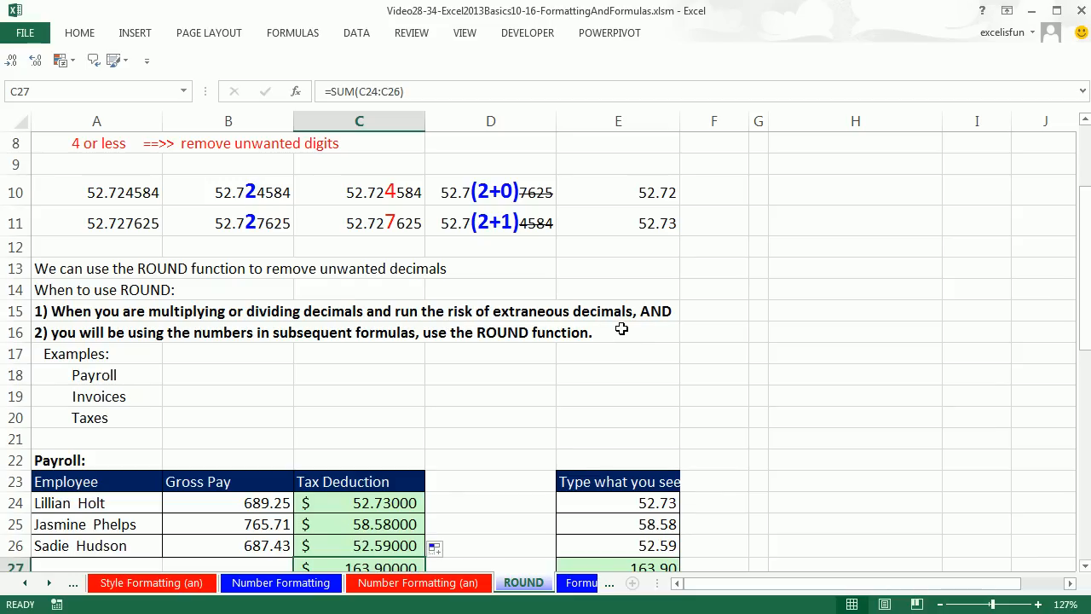
{"action": "mouse_move", "coordinate": [661, 317]}
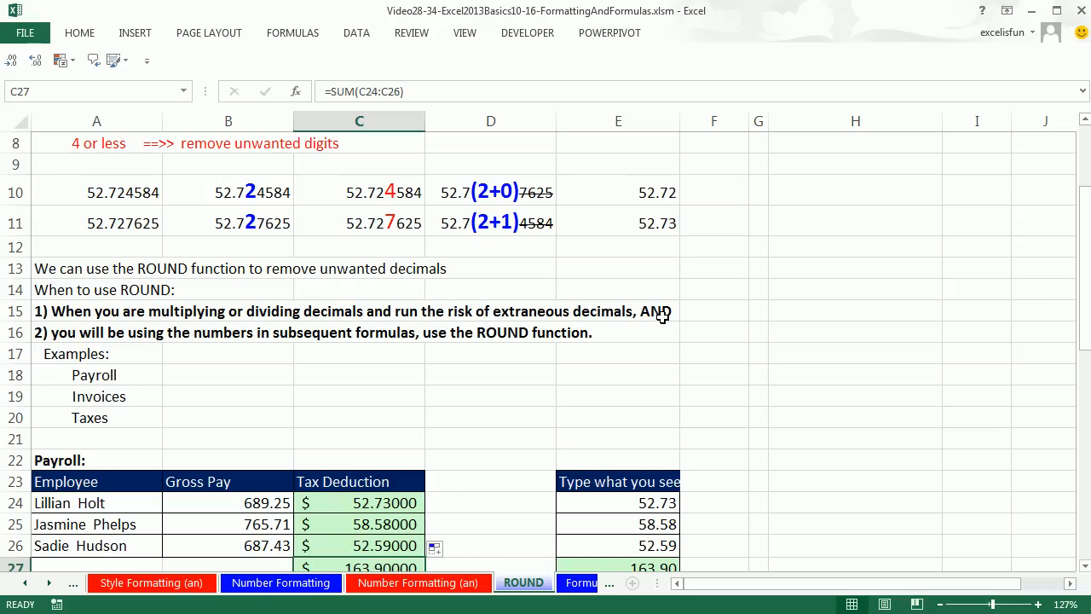
{"action": "mouse_move", "coordinate": [157, 351]}
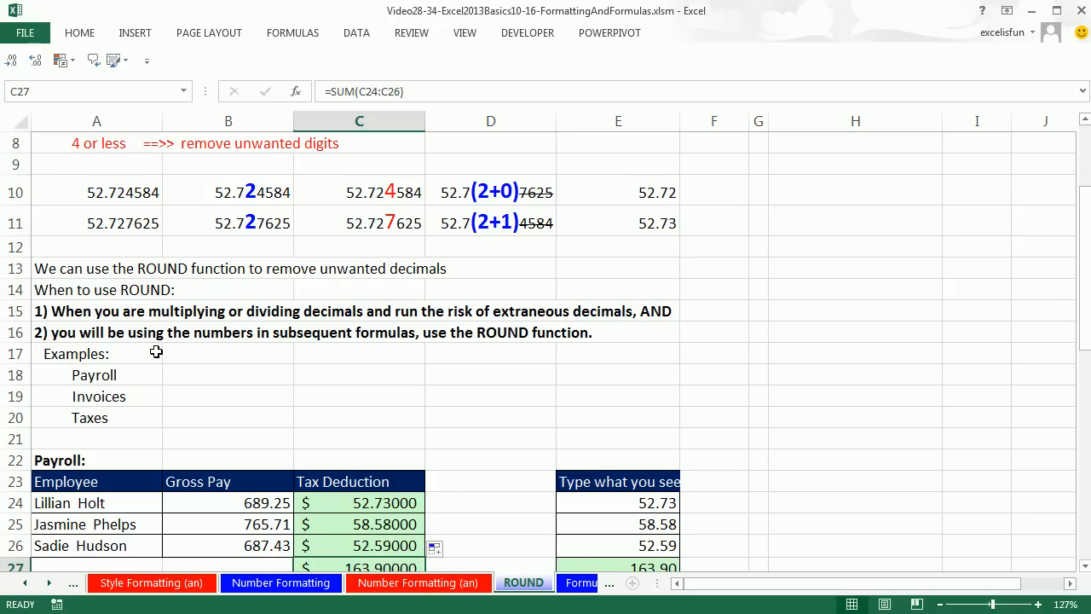
{"action": "mouse_move", "coordinate": [368, 361]}
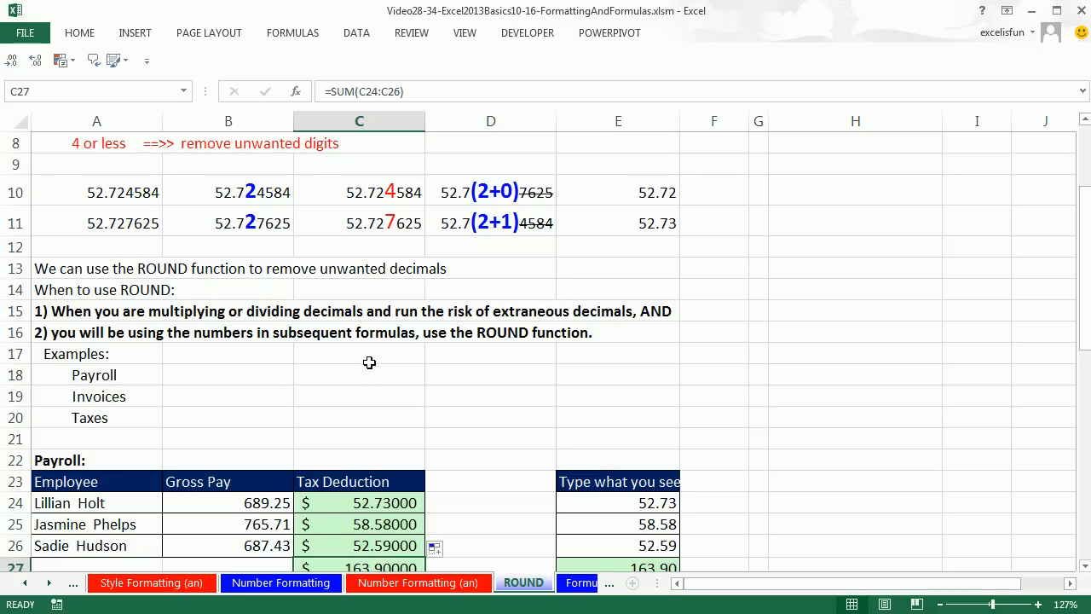
{"action": "mouse_move", "coordinate": [566, 386]}
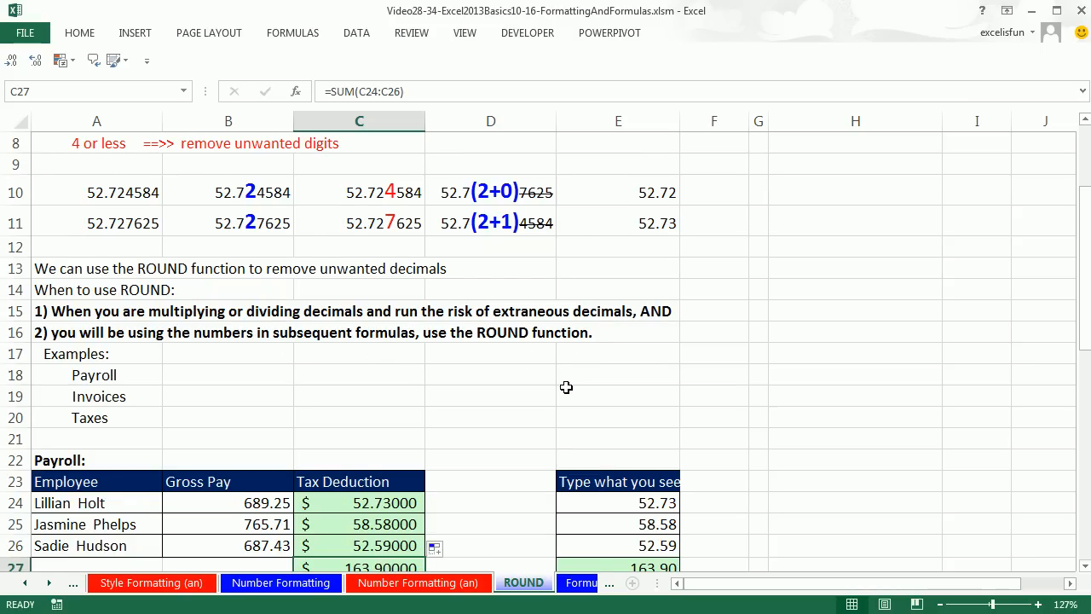
{"action": "scroll", "scroll_direction": "down", "scroll_amount": 3}
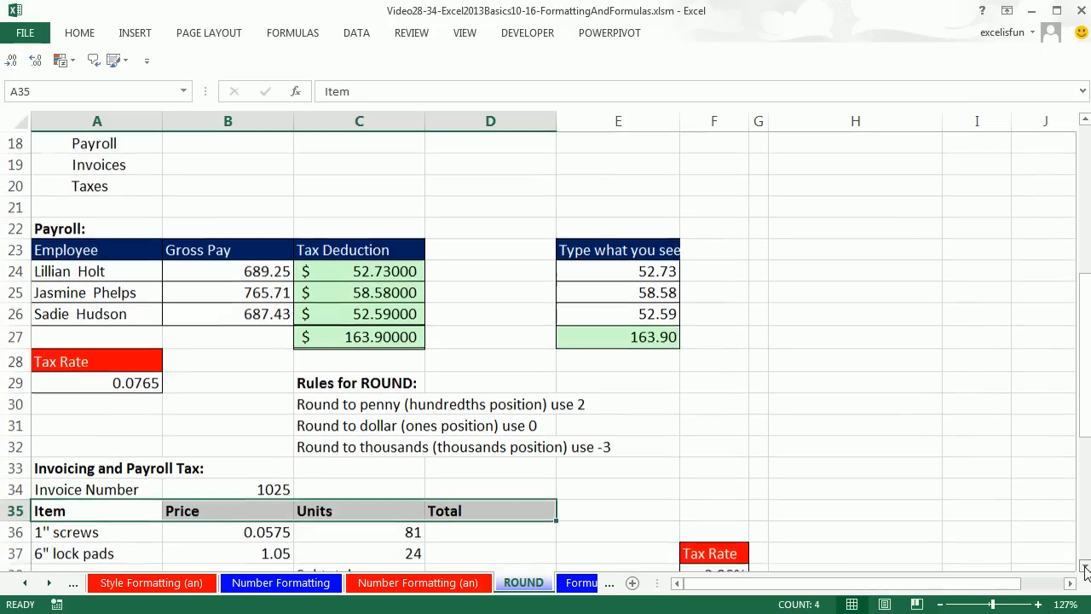
Scroll the ROUND sheet down to the invoice 1025 table.
{"action": "scroll", "scroll_direction": "down", "scroll_amount": 3}
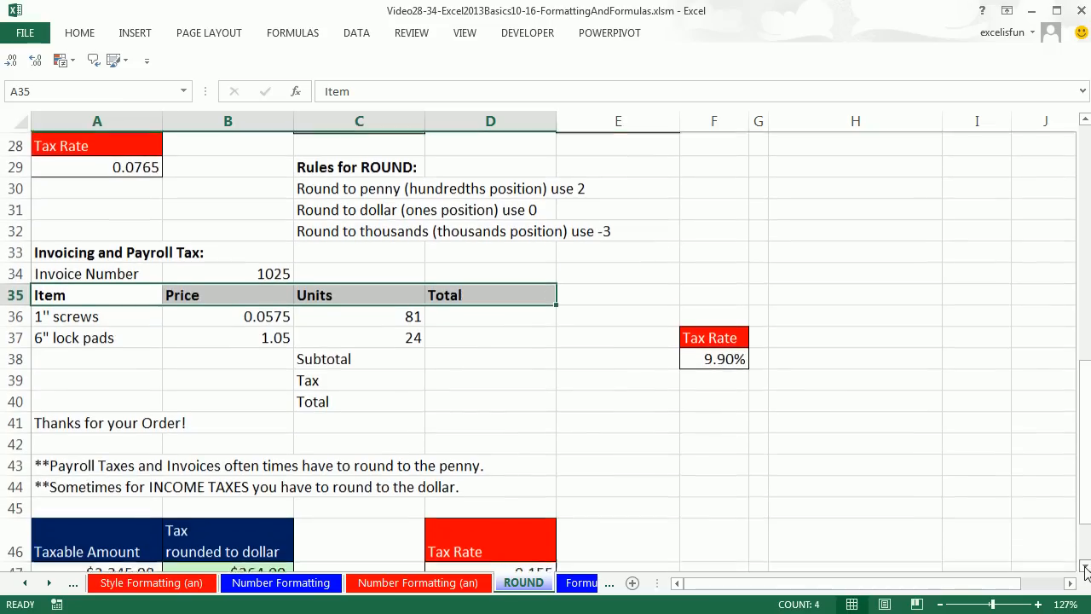
{"action": "scroll", "scroll_direction": "down", "scroll_amount": 3}
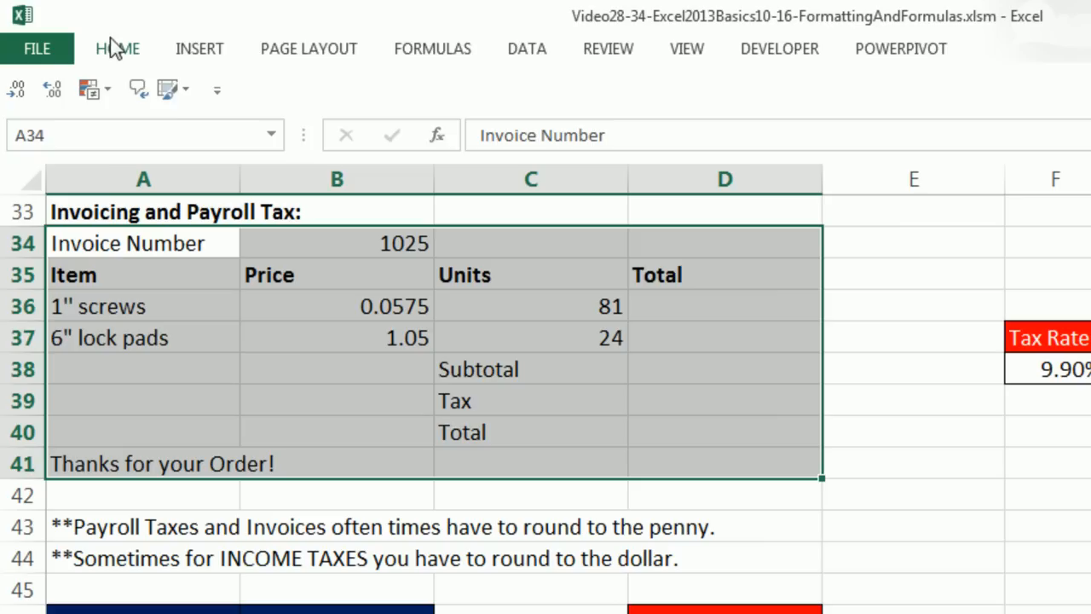
Apply All Borders to the invoice item rows A36:D37 and totals cells C38:D40.
{"action": "key", "text": "ctrl+F1"}
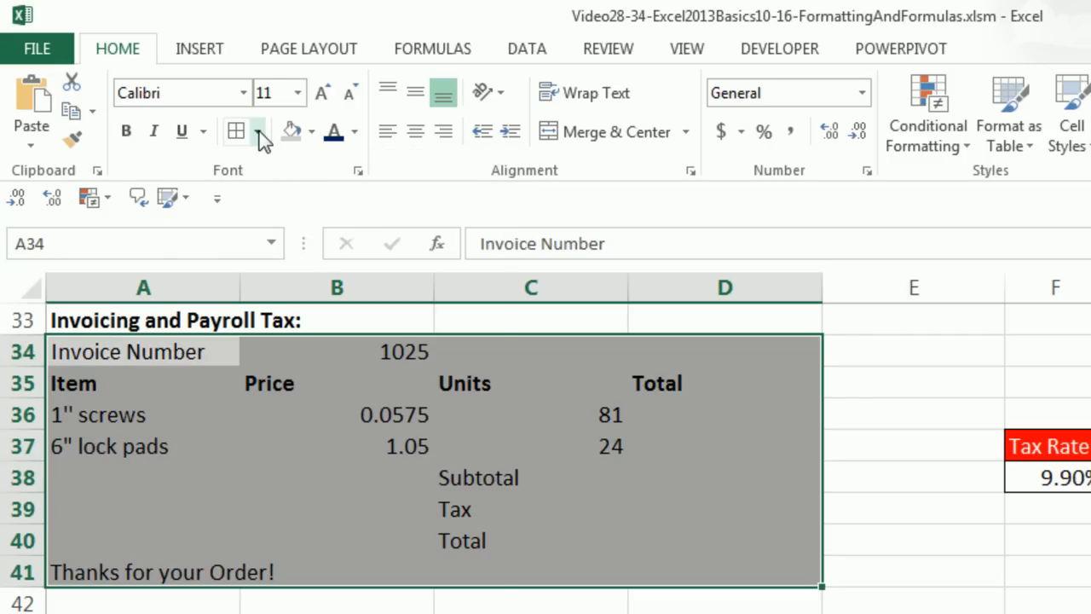
{"action": "left_click", "coordinate": [254, 131]}
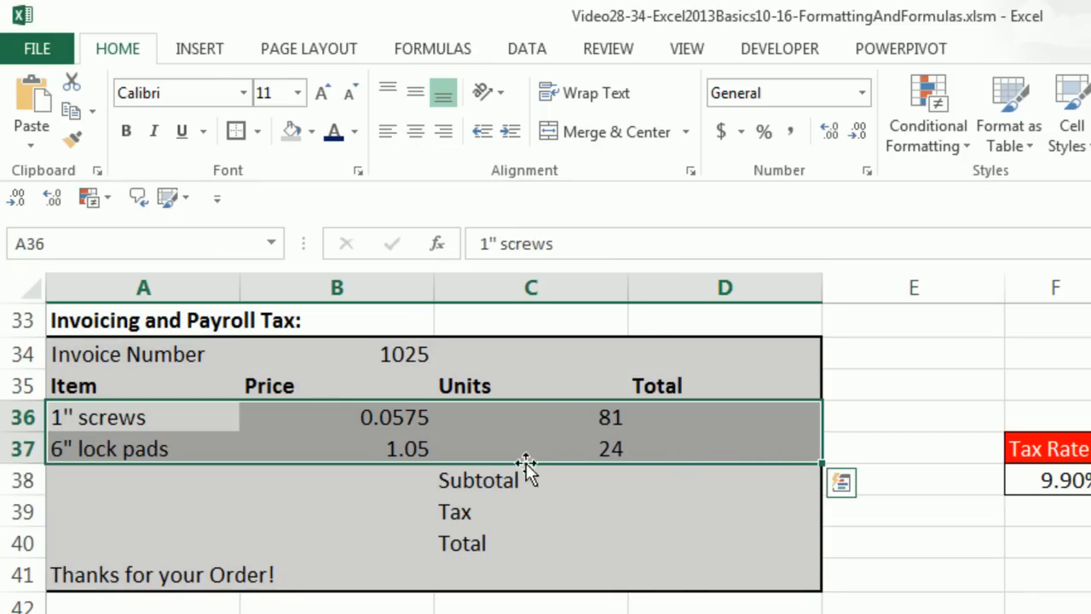
{"action": "mouse_move", "coordinate": [736, 440]}
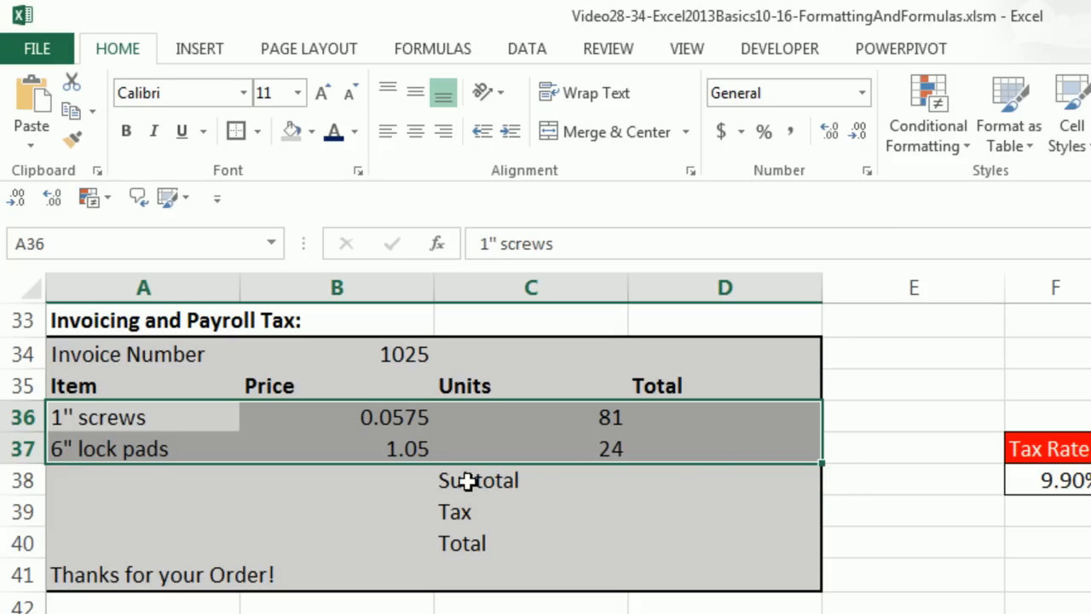
{"action": "mouse_move", "coordinate": [501, 501]}
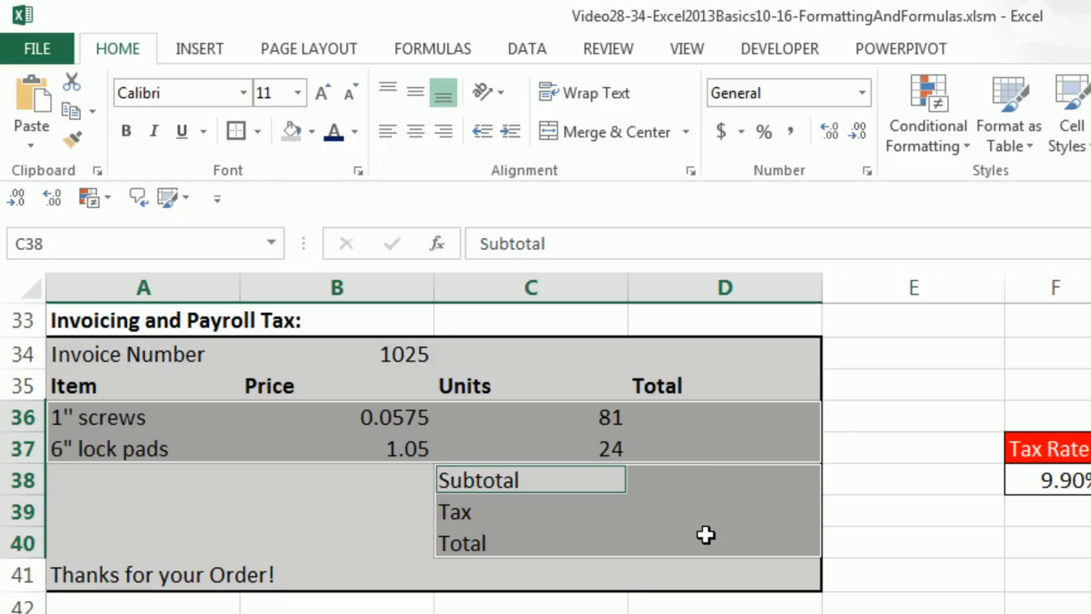
{"action": "mouse_move", "coordinate": [560, 475]}
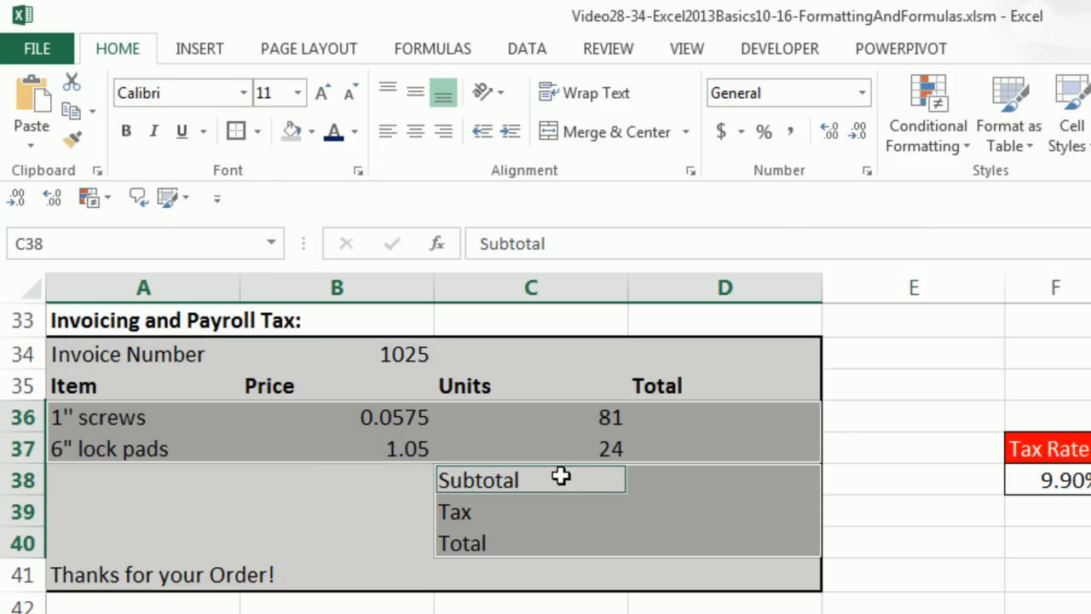
{"action": "mouse_move", "coordinate": [559, 539]}
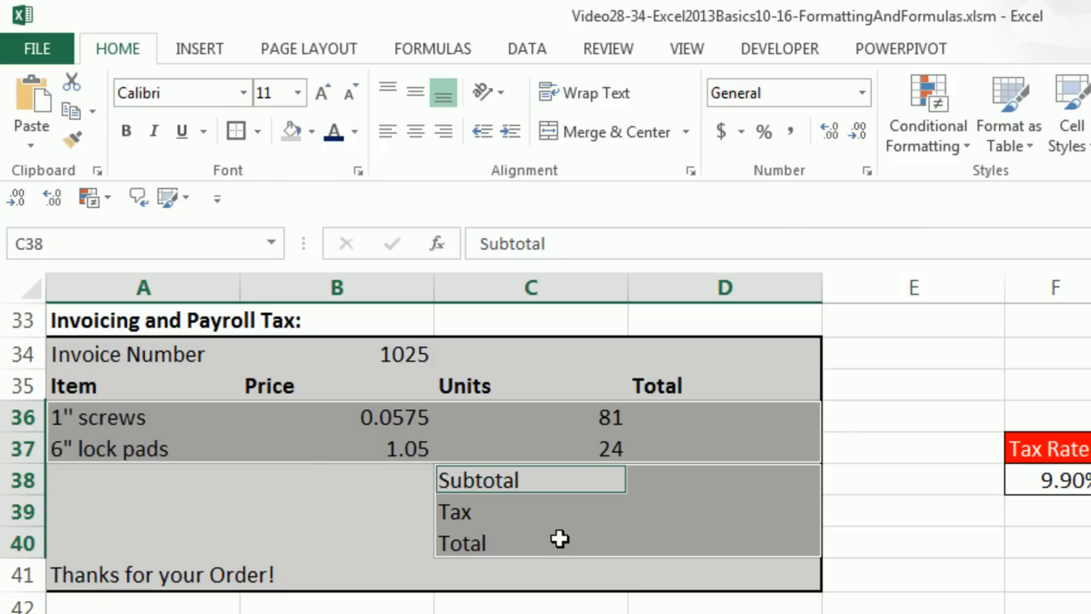
{"action": "left_click", "coordinate": [259, 131]}
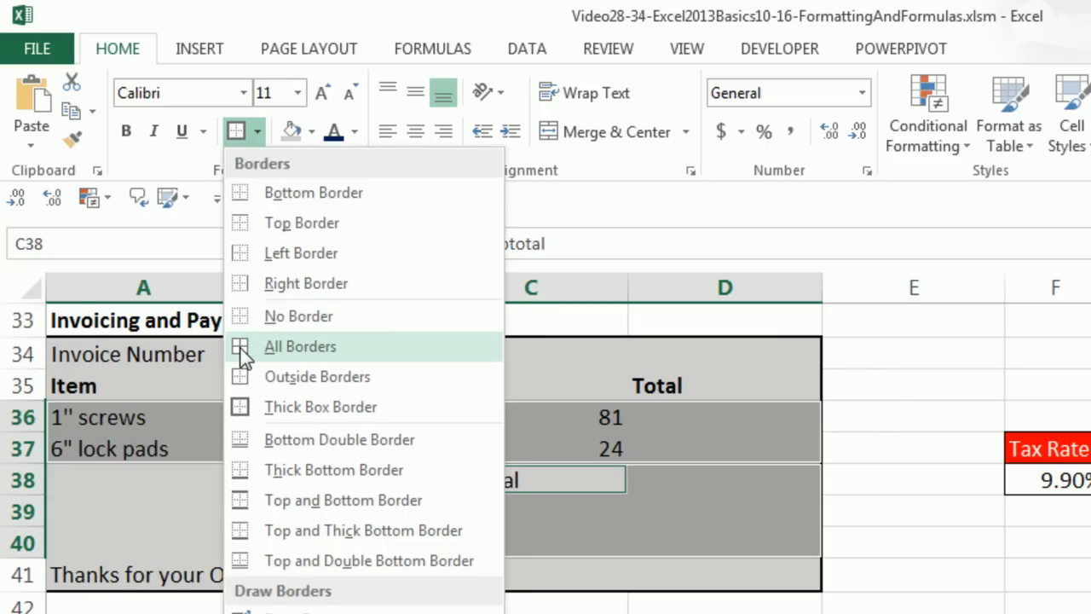
{"action": "left_click", "coordinate": [300, 346]}
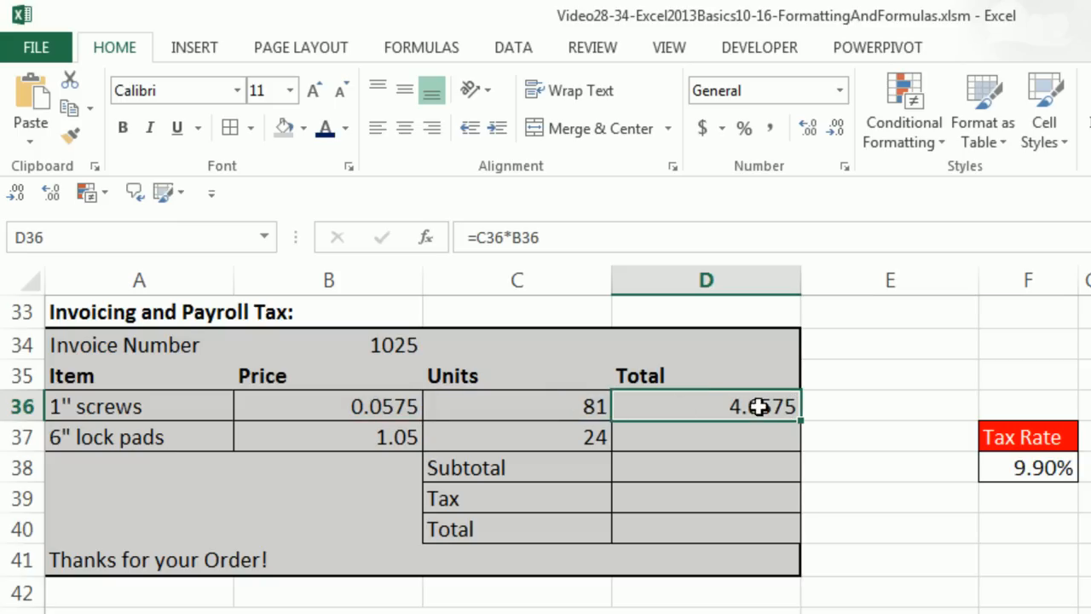
{"action": "mouse_move", "coordinate": [735, 416]}
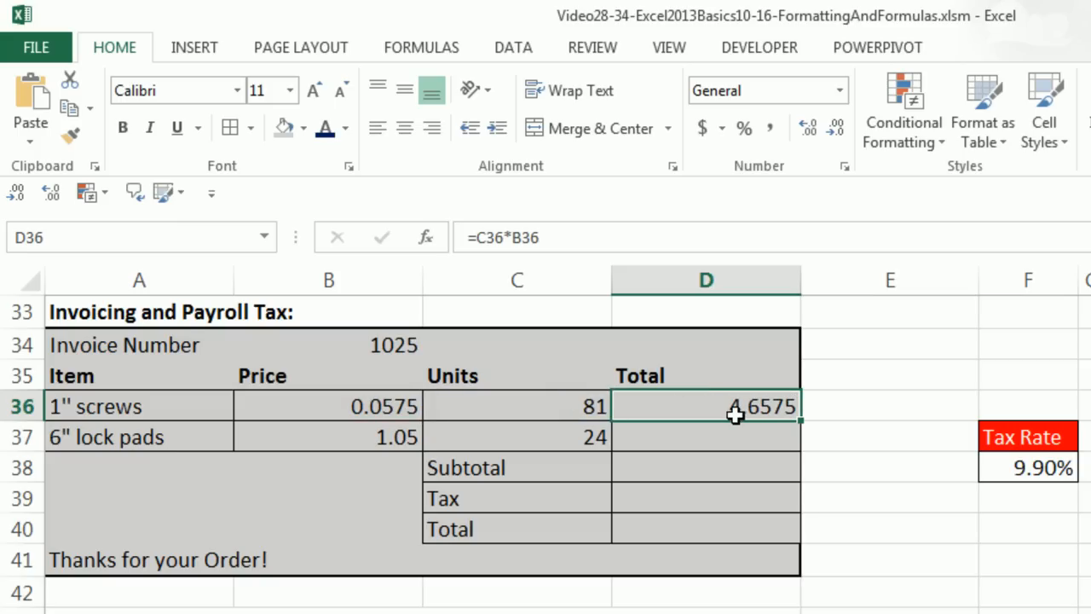
{"action": "mouse_move", "coordinate": [743, 346]}
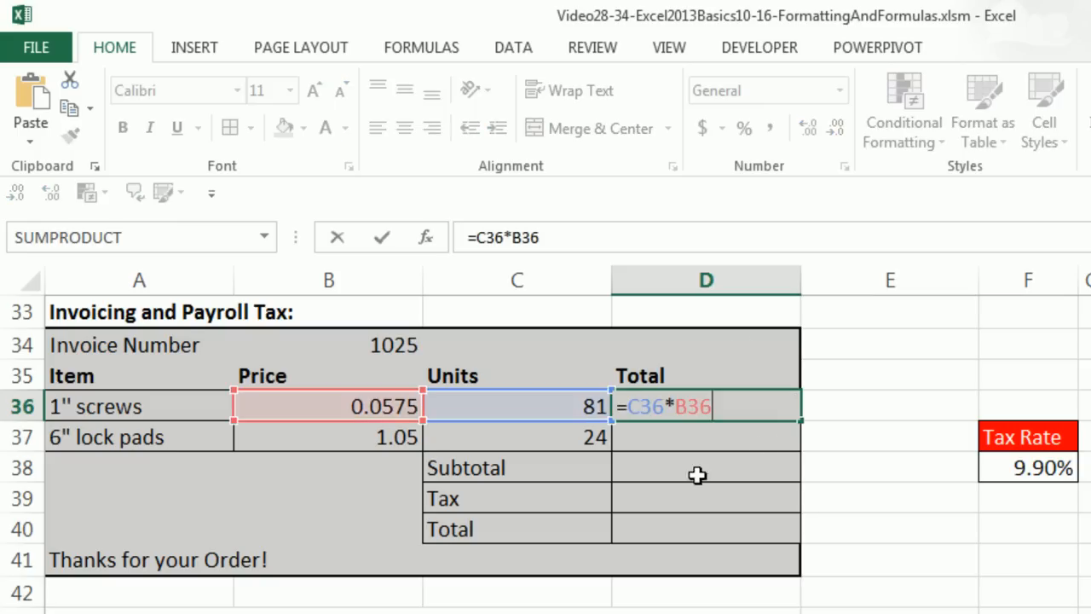
Make D36 =ROUND(C36*B36,2) giving 4.66 and fill it down to D37 for 25.2.
{"action": "type", "text": "r"}
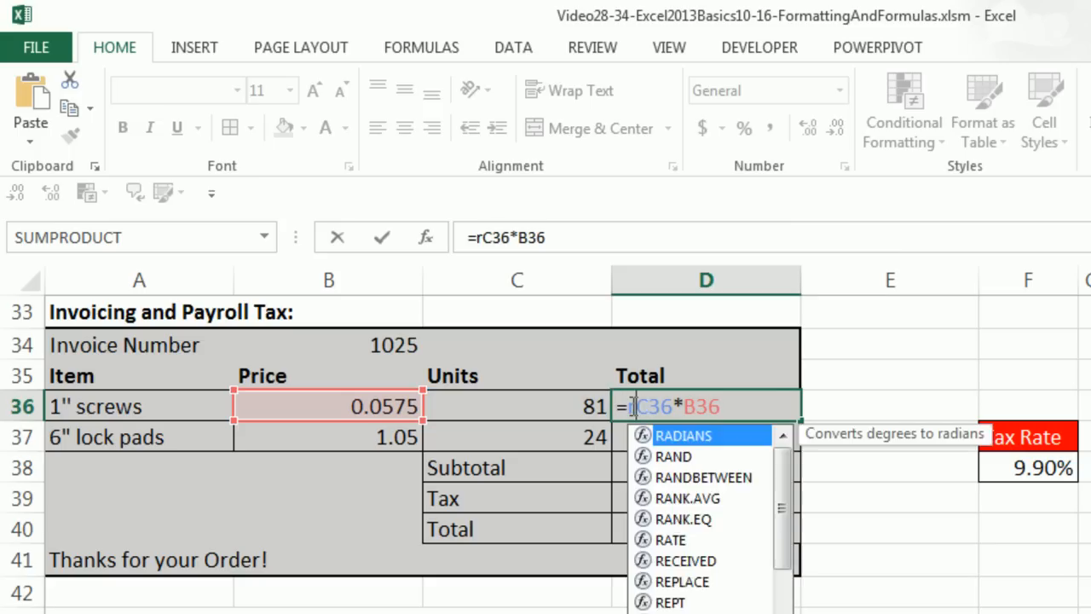
{"action": "type", "text": "ROUND("}
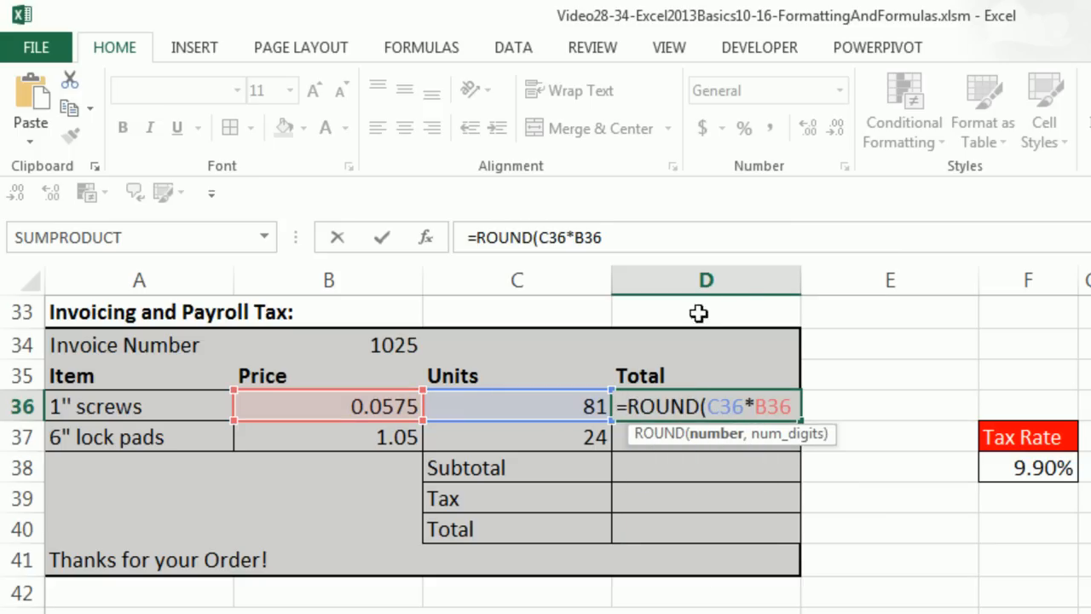
{"action": "mouse_move", "coordinate": [793, 418]}
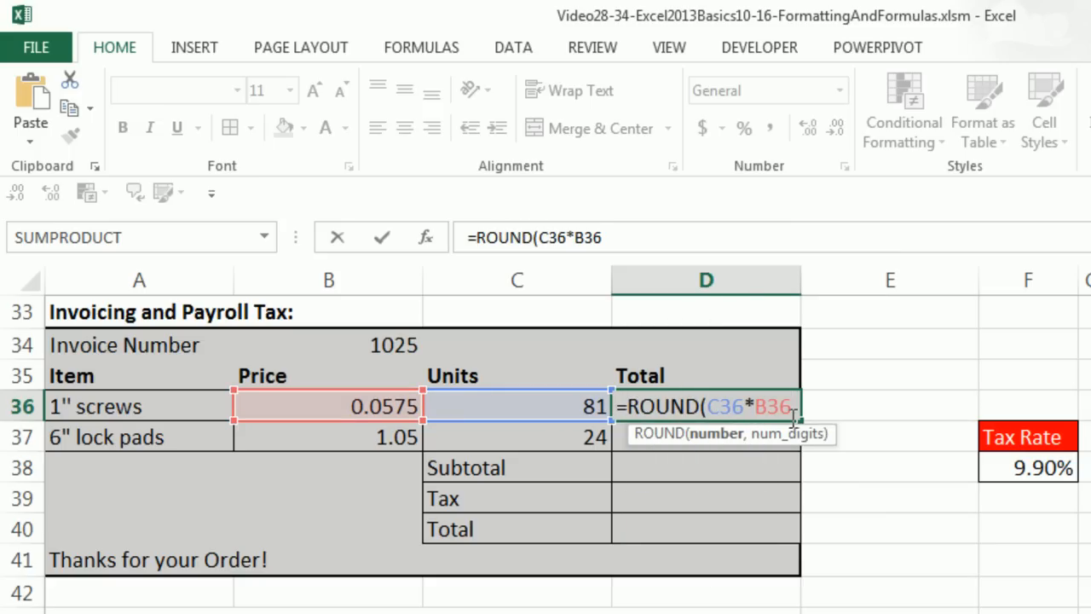
{"action": "type", "text": ",2"}
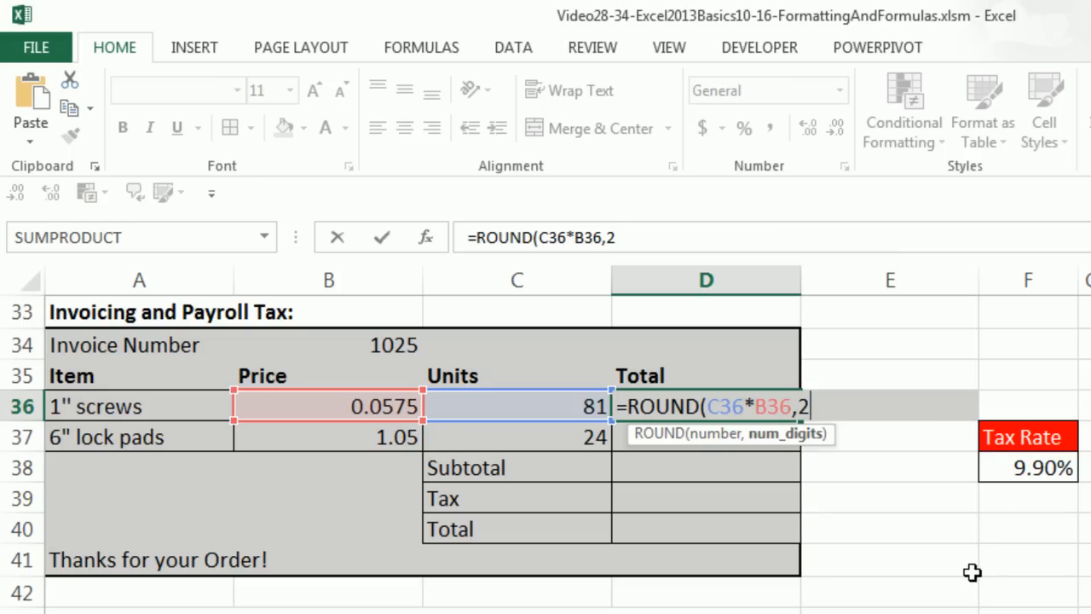
{"action": "type", "text": ")"}
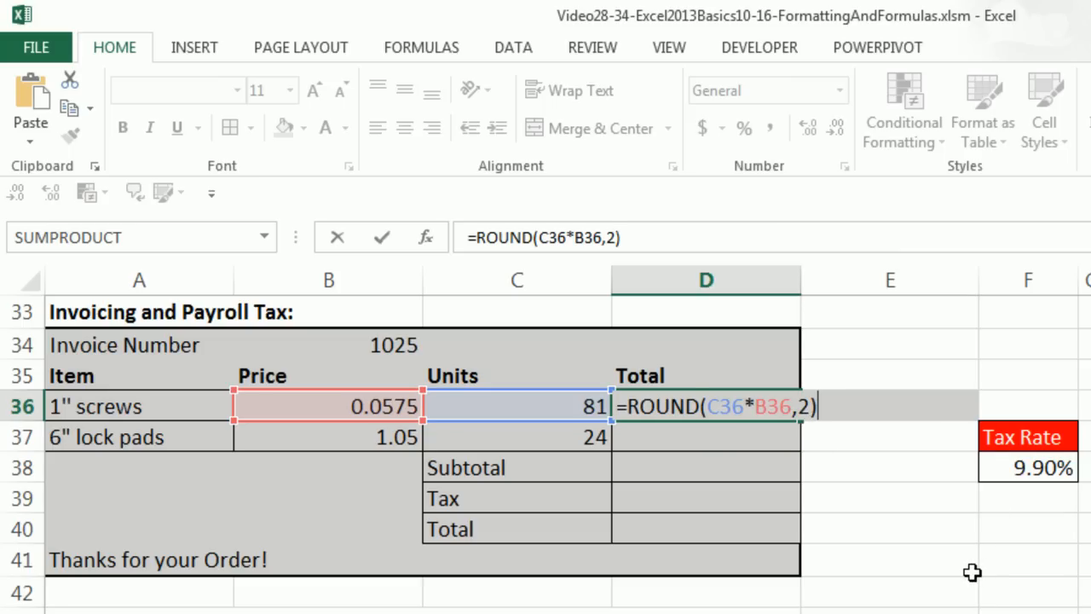
{"action": "key", "text": "Enter"}
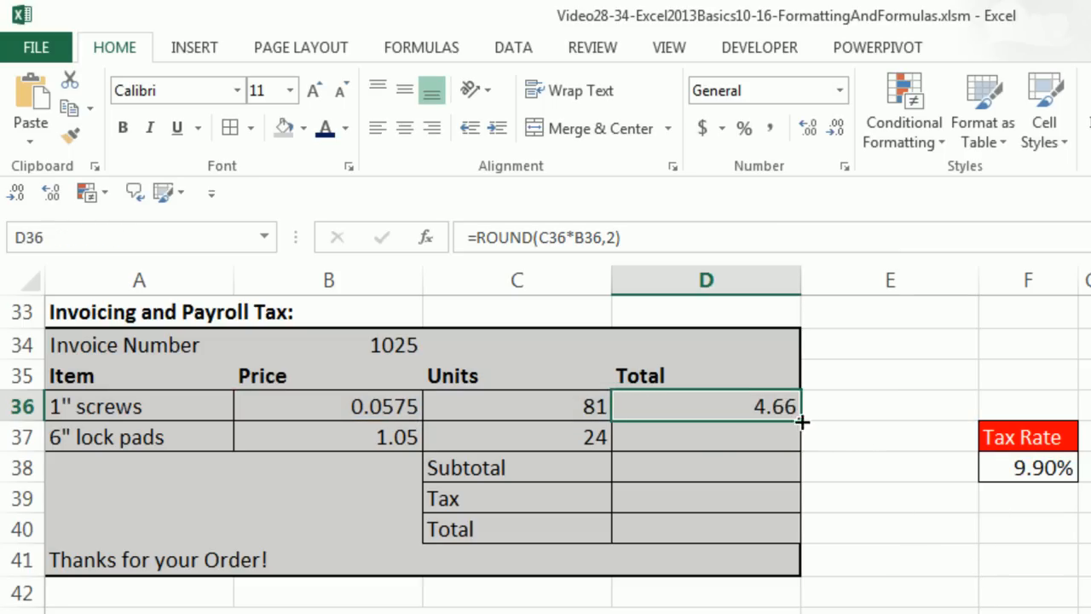
{"action": "left_click_drag", "start_coordinate": [799, 423], "coordinate": [799, 436]}
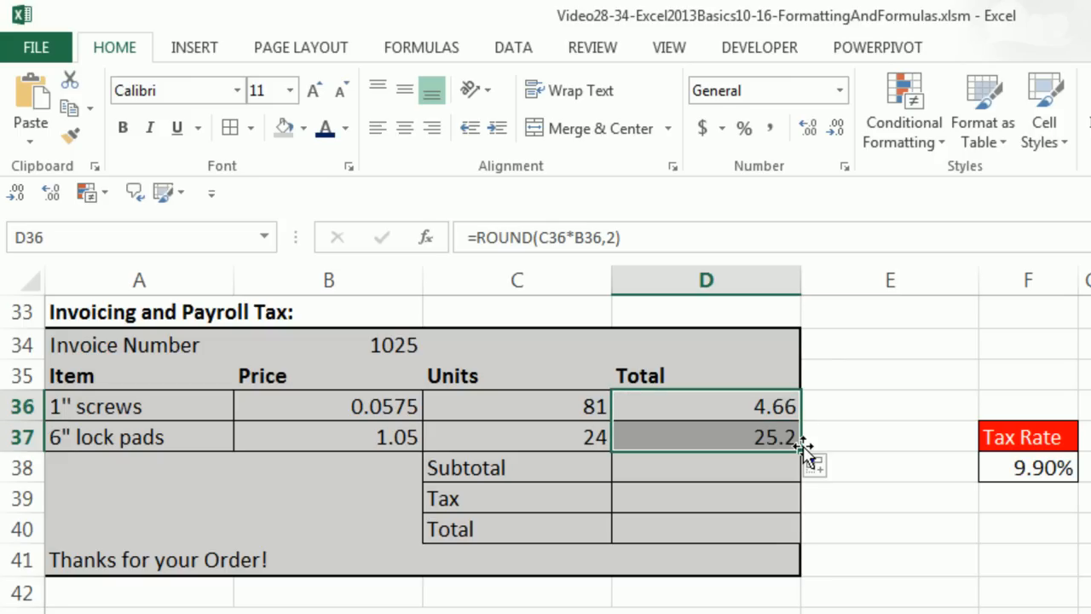
{"action": "mouse_move", "coordinate": [764, 91]}
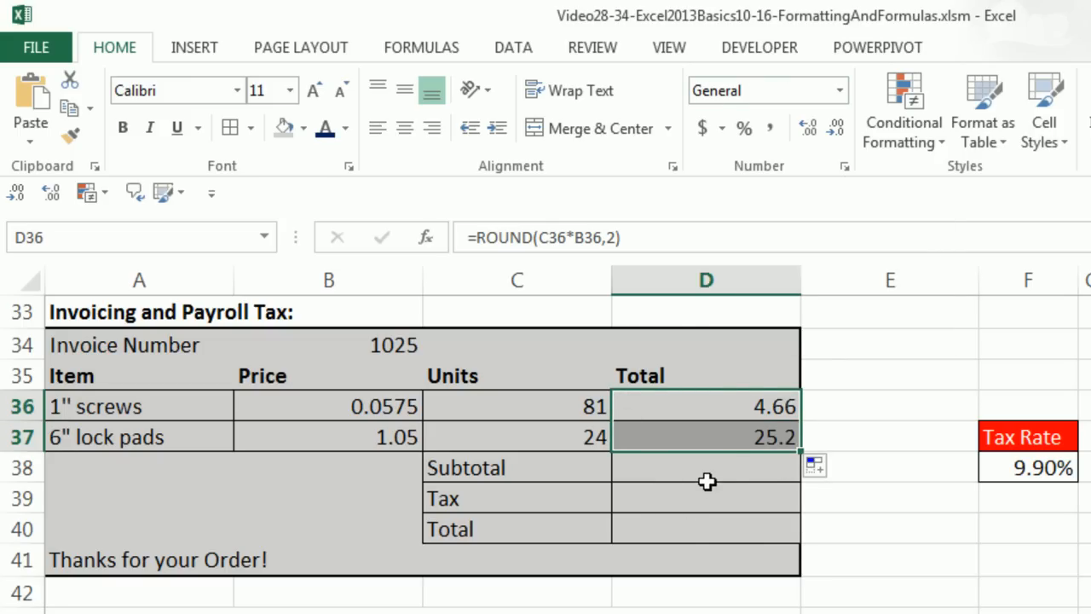
{"action": "mouse_move", "coordinate": [702, 481]}
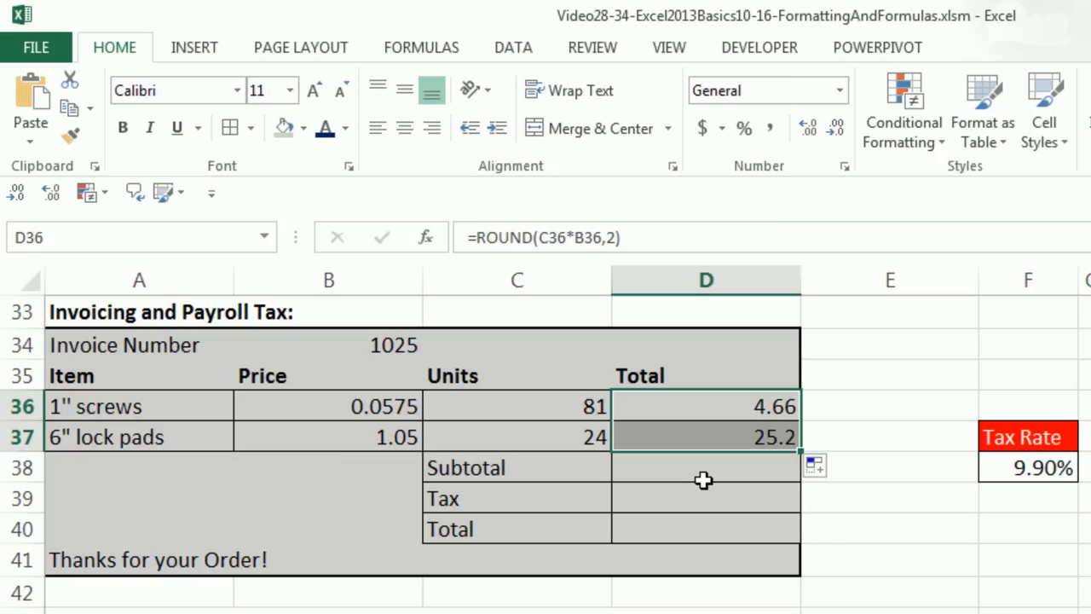
{"action": "mouse_move", "coordinate": [707, 470]}
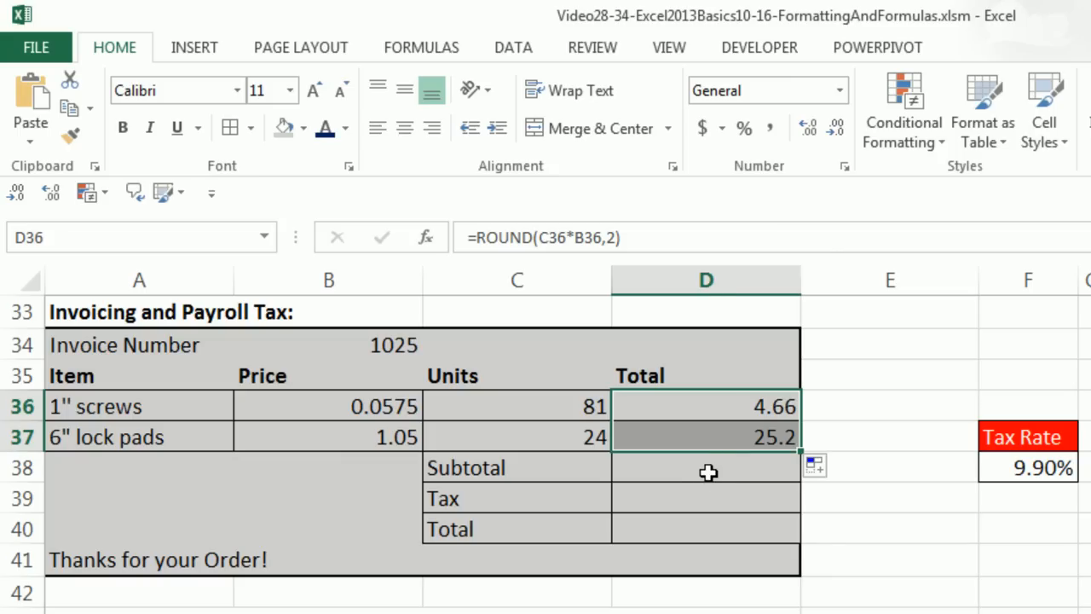
Enter =SUM(D36:D37) in D38 for the invoice subtotal 29.86.
{"action": "left_click", "coordinate": [706, 467]}
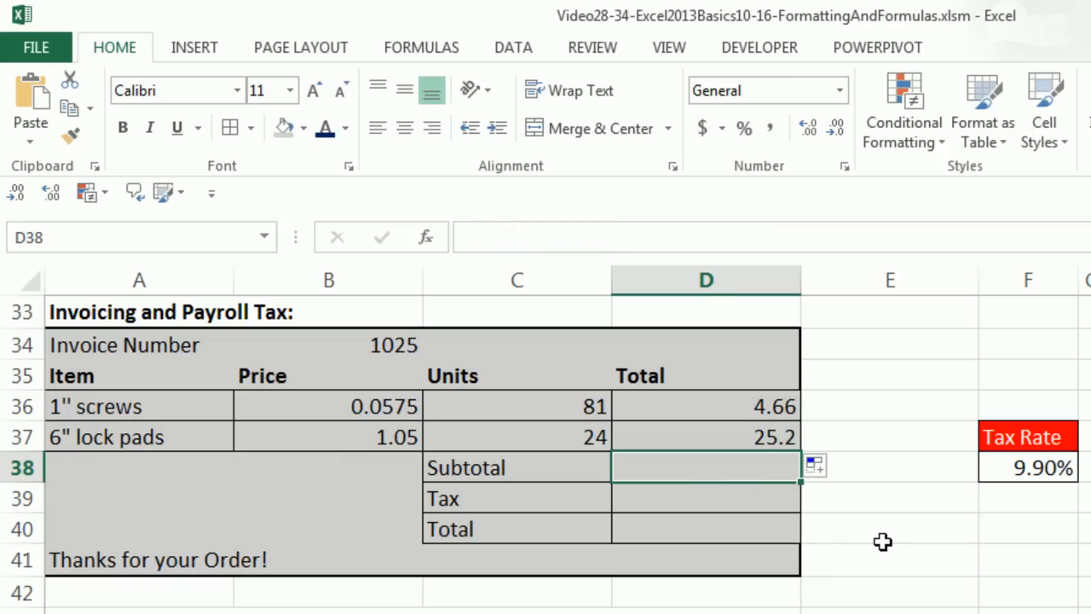
{"action": "type", "text": "=SUM(D36:D37)"}
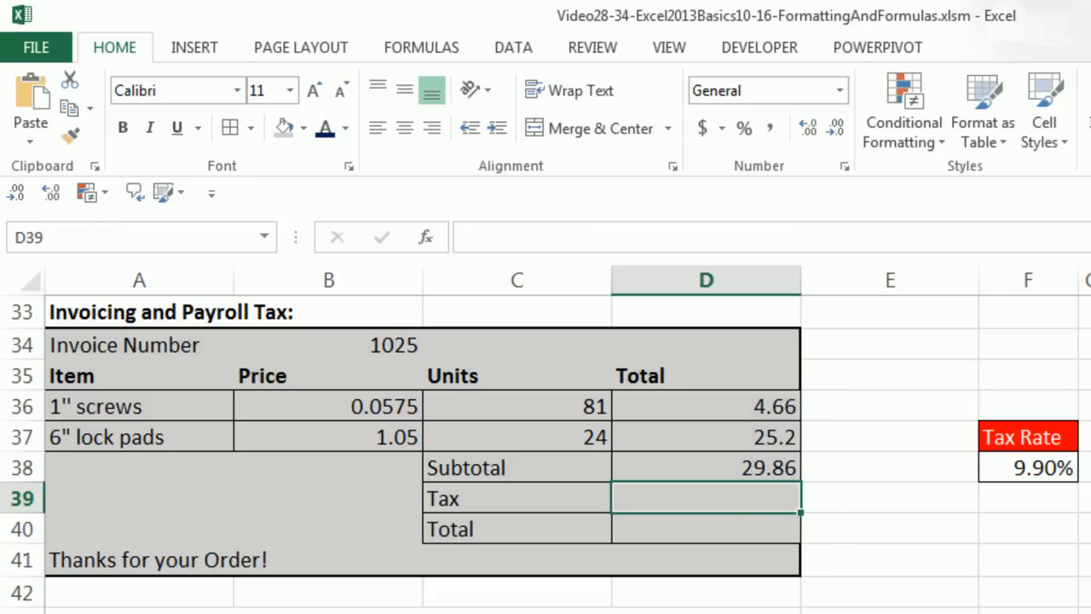
Enter =ROUND(D38*F38,2) for tax 2.96 in D39 and the SUM total 32.82 in D40.
{"action": "type", "text": "="}
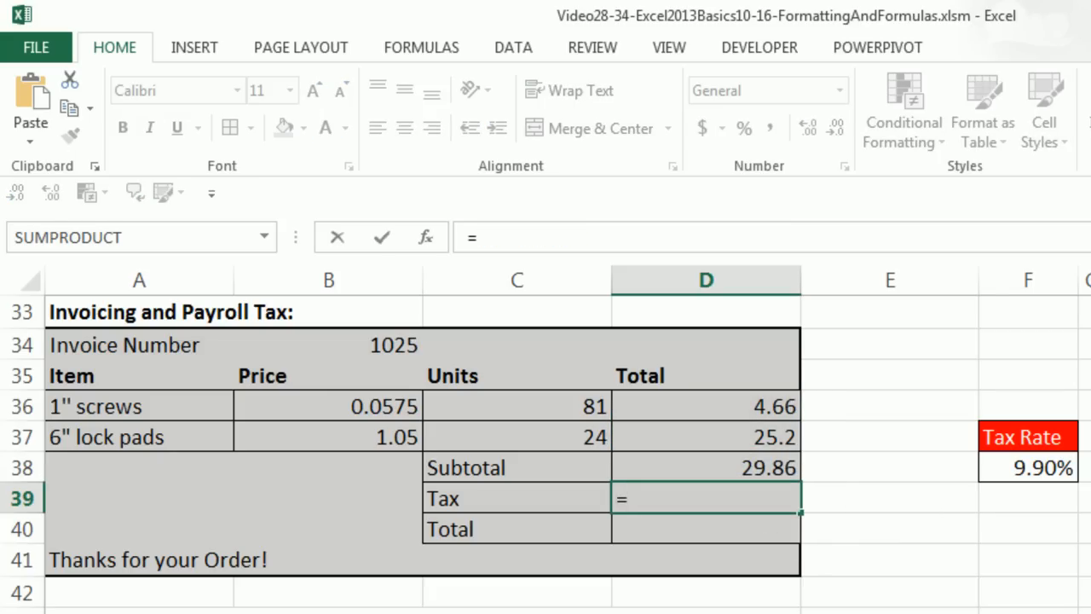
{"action": "mouse_move", "coordinate": [1077, 539]}
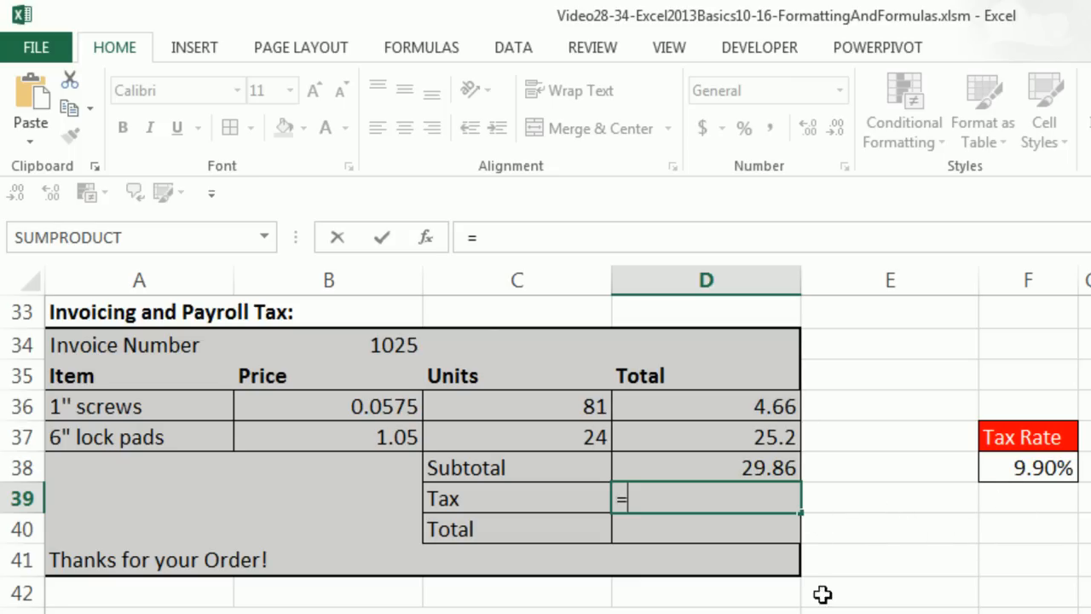
{"action": "mouse_move", "coordinate": [719, 467]}
{"action": "type", "text": "D38*F38"}
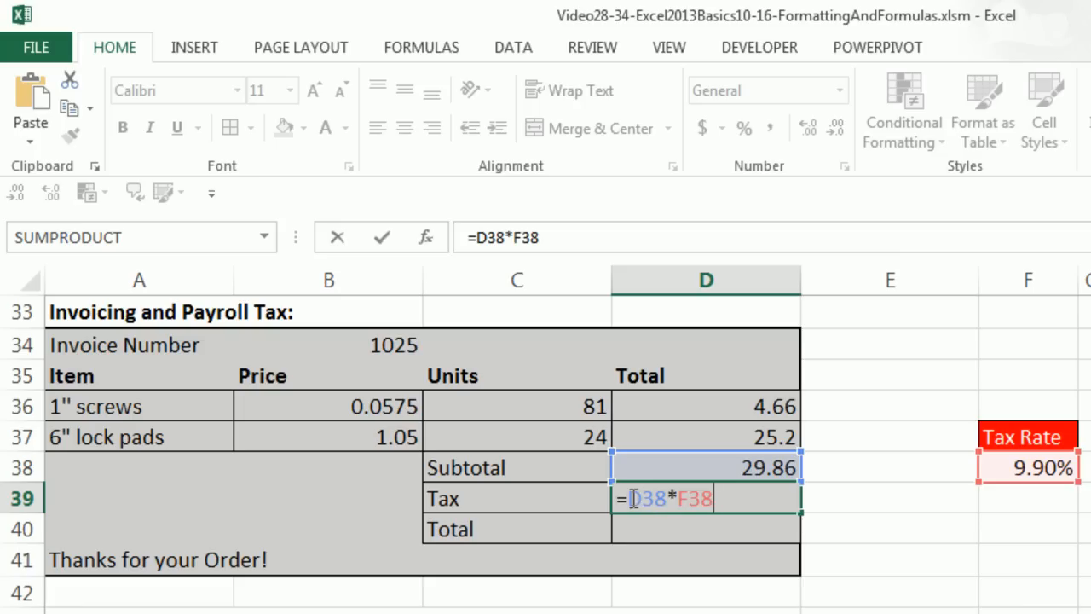
{"action": "type", "text": "roun"}
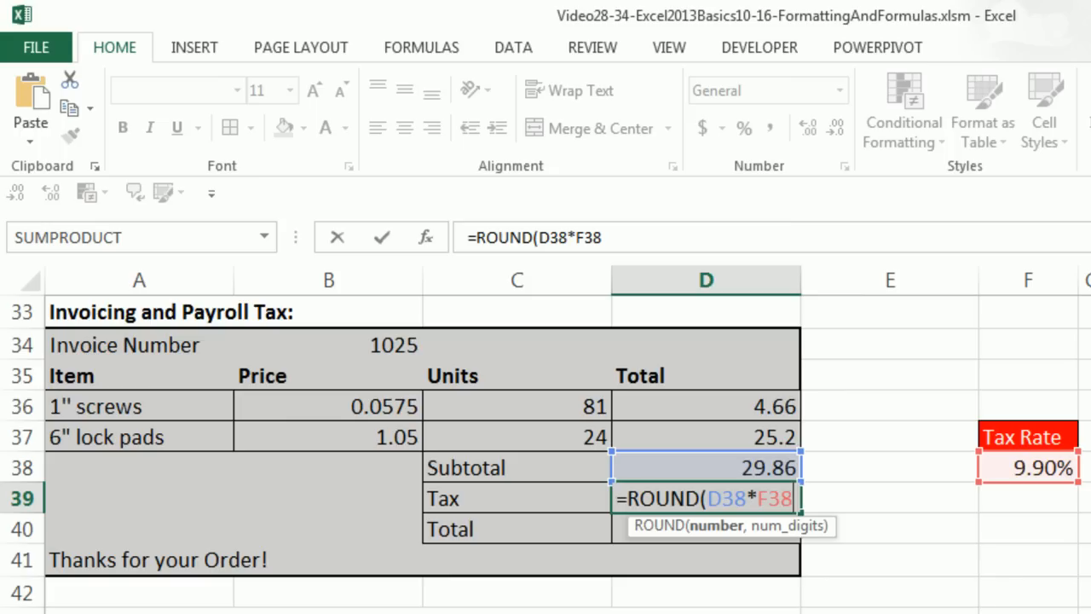
{"action": "type", "text": ",2"}
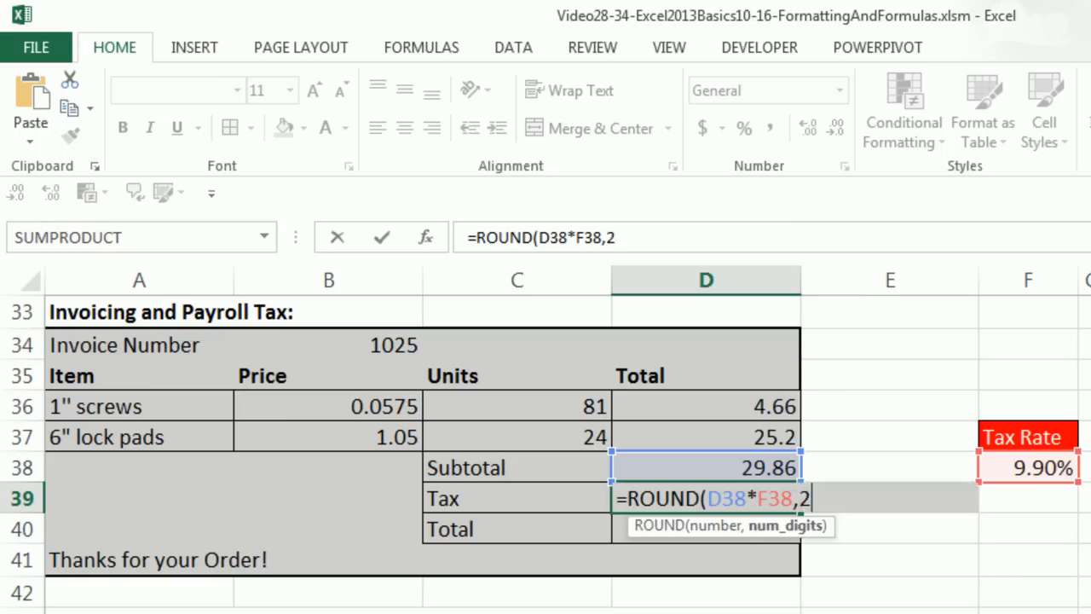
{"action": "type", "text": ")"}
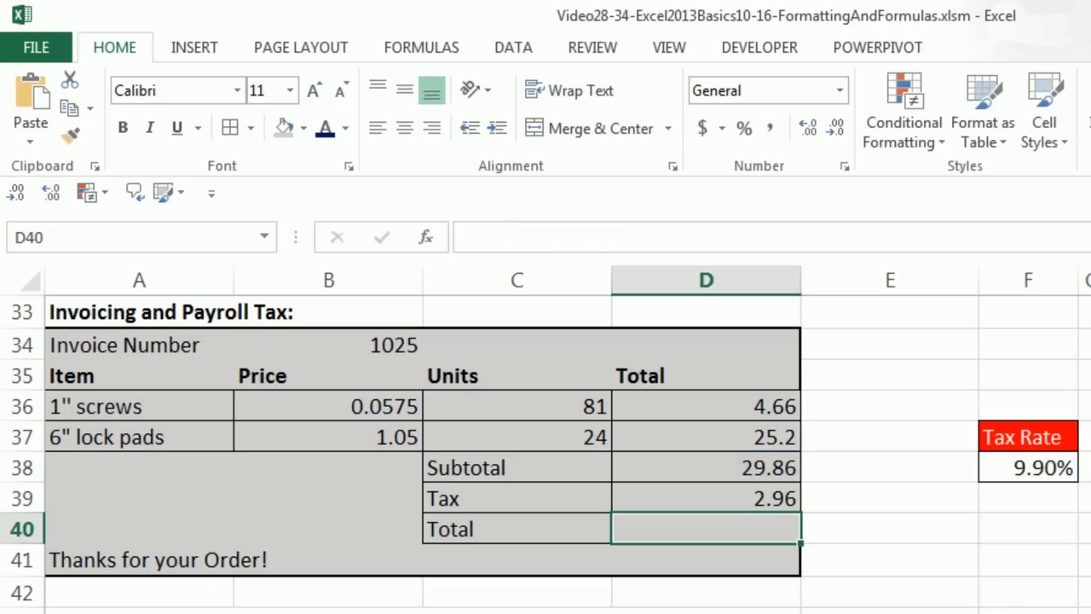
{"action": "type", "text": "=SUM(D39"}
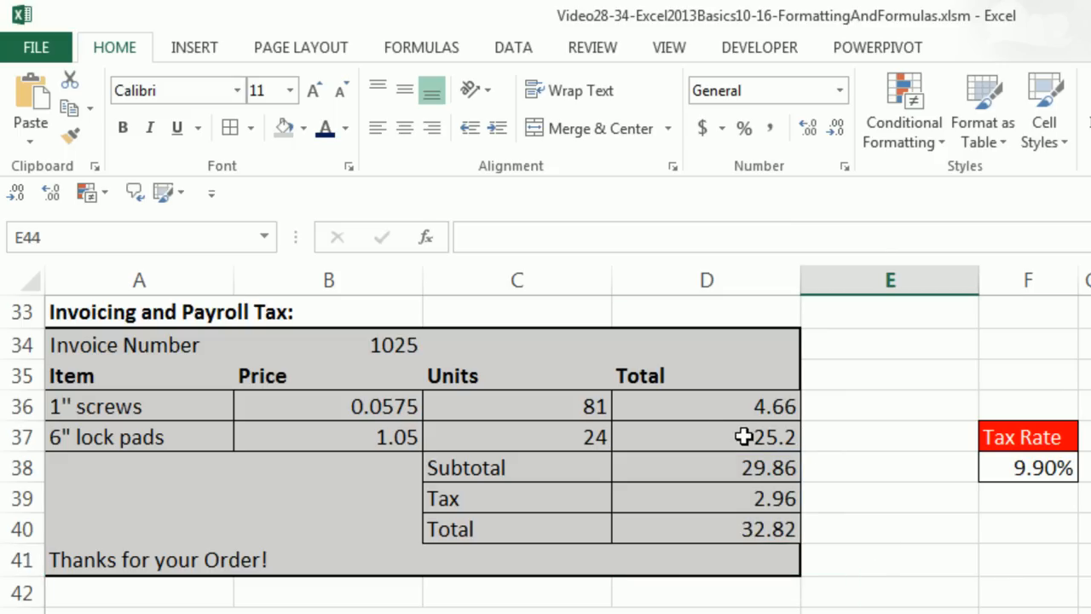
Format D36:D40 as Currency, showing $4.66, $25.20, $29.86, $2.96 and $32.82.
{"action": "left_click_drag", "start_coordinate": [706, 405], "coordinate": [706, 529]}
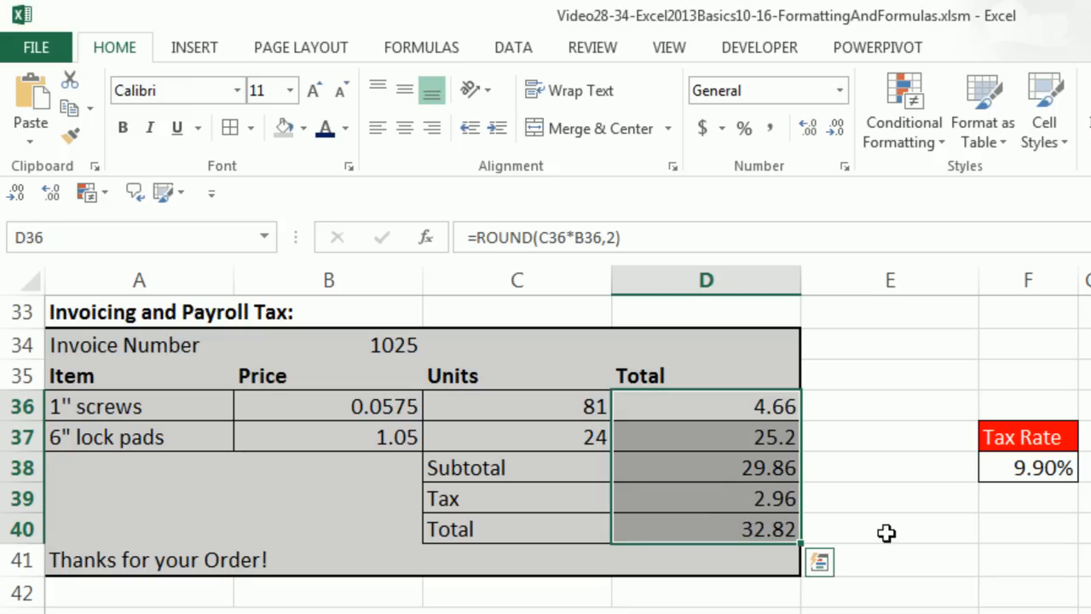
{"action": "left_click", "coordinate": [839, 91]}
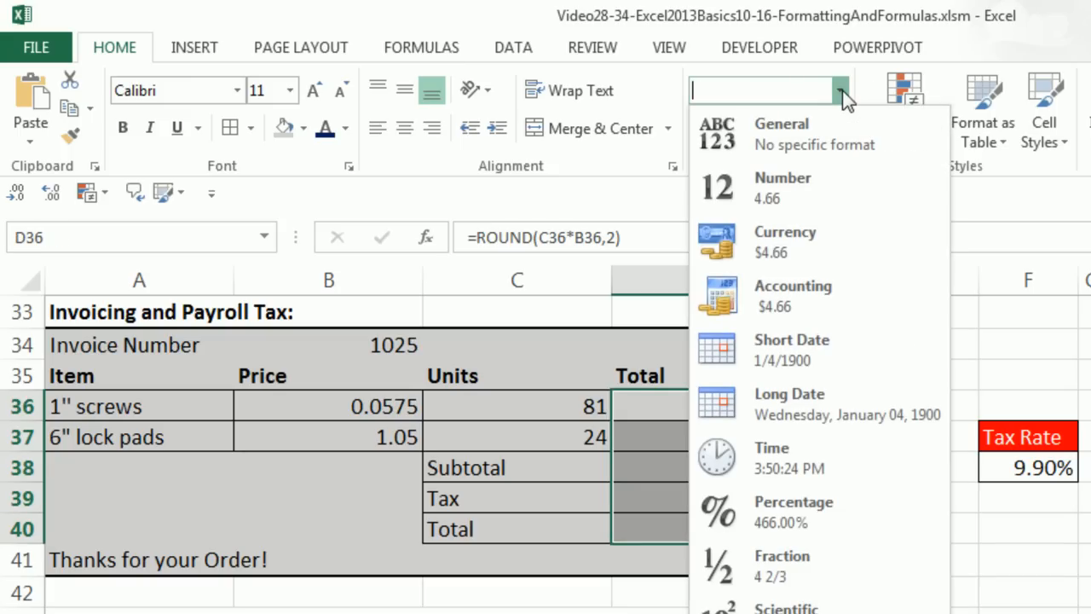
{"action": "mouse_move", "coordinate": [798, 242]}
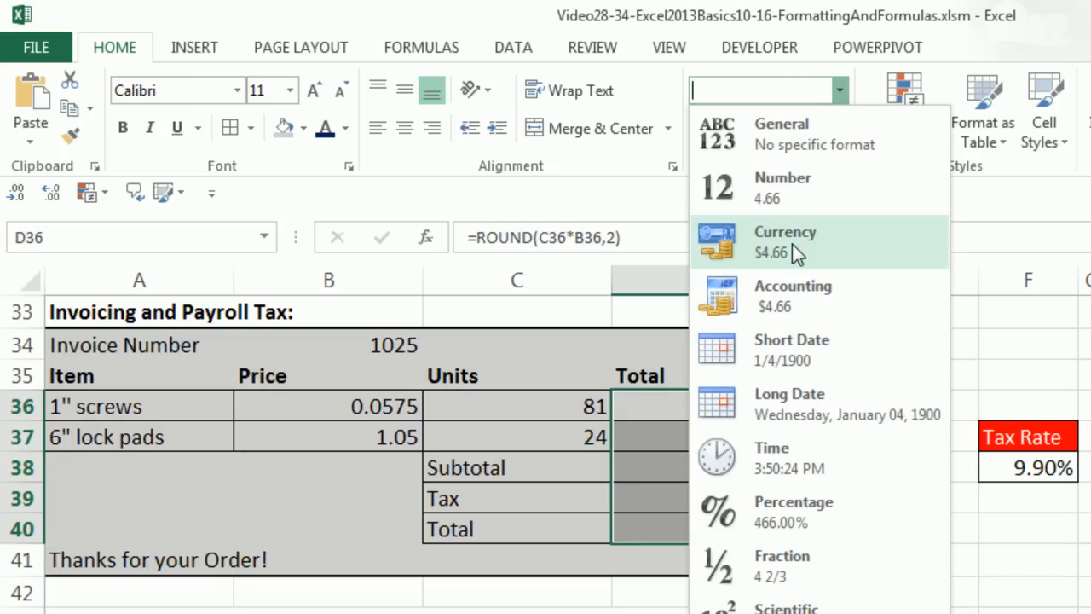
{"action": "left_click", "coordinate": [784, 242]}
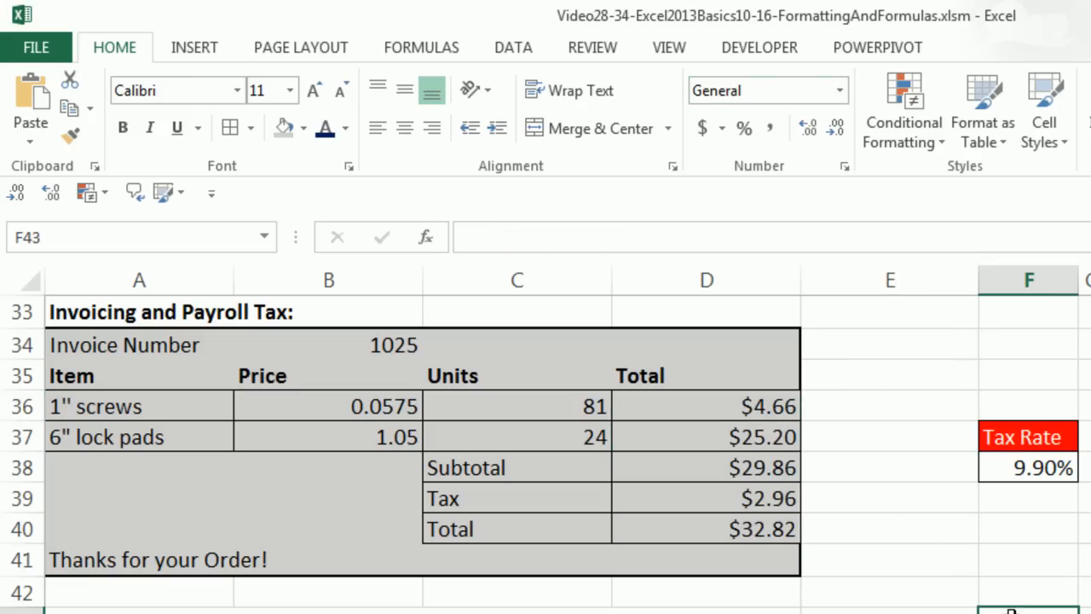
Delete the old values in the Tax rounded to dollar cells B47:B50.
{"action": "scroll", "scroll_direction": "down", "scroll_amount": 3}
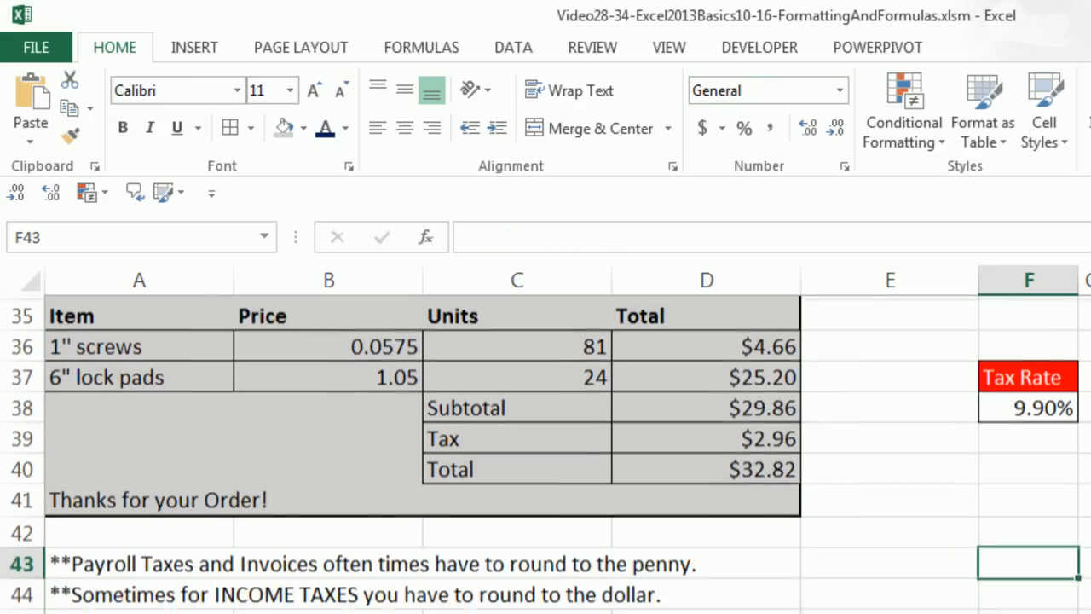
{"action": "scroll", "scroll_direction": "down", "scroll_amount": 3}
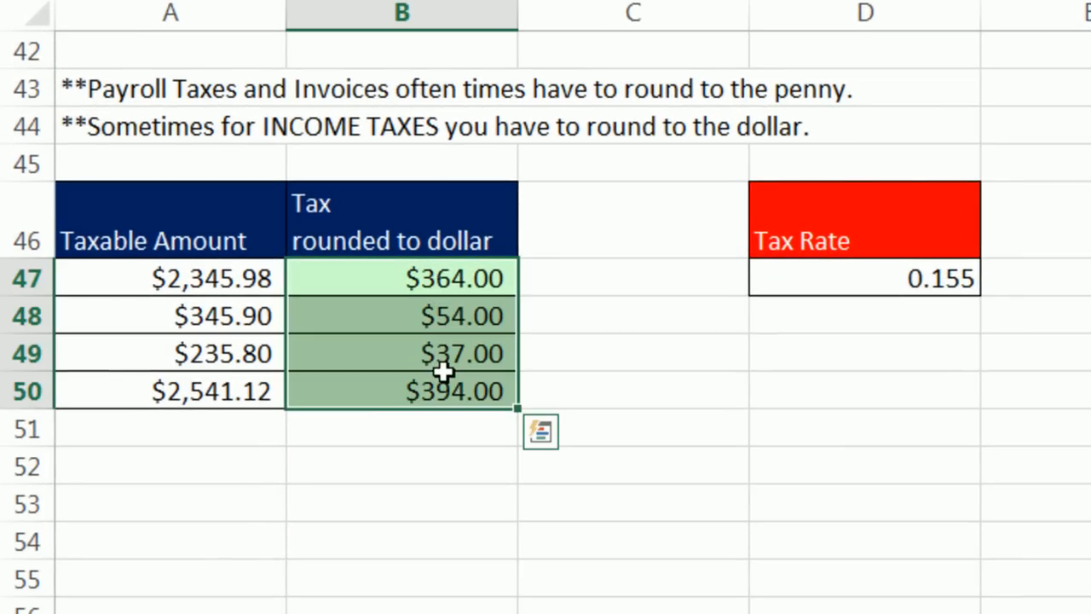
{"action": "key", "text": "Delete"}
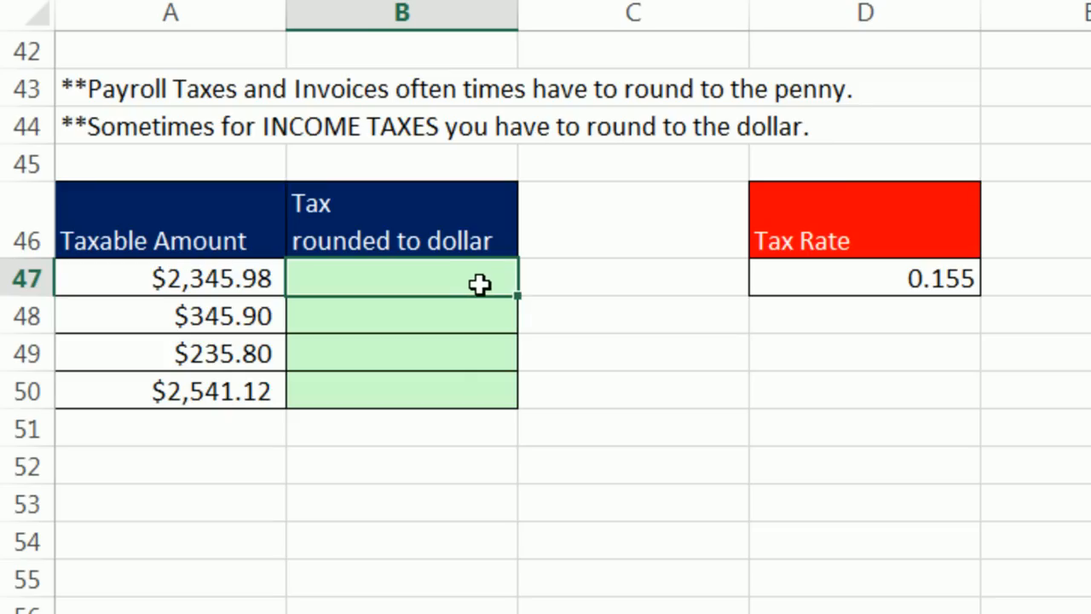
{"action": "mouse_move", "coordinate": [197, 266]}
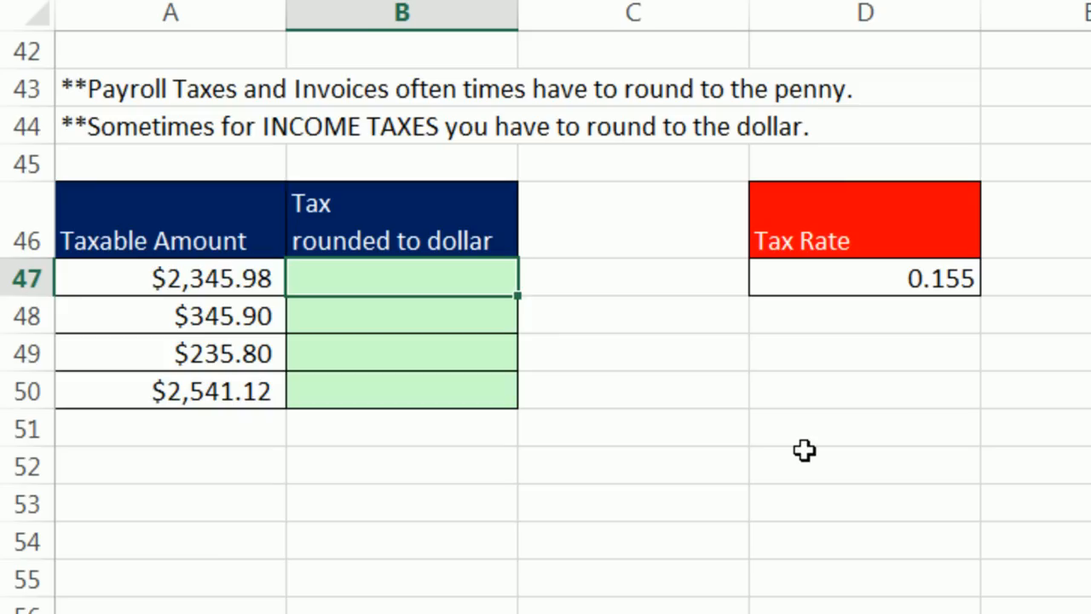
{"action": "mouse_move", "coordinate": [808, 450]}
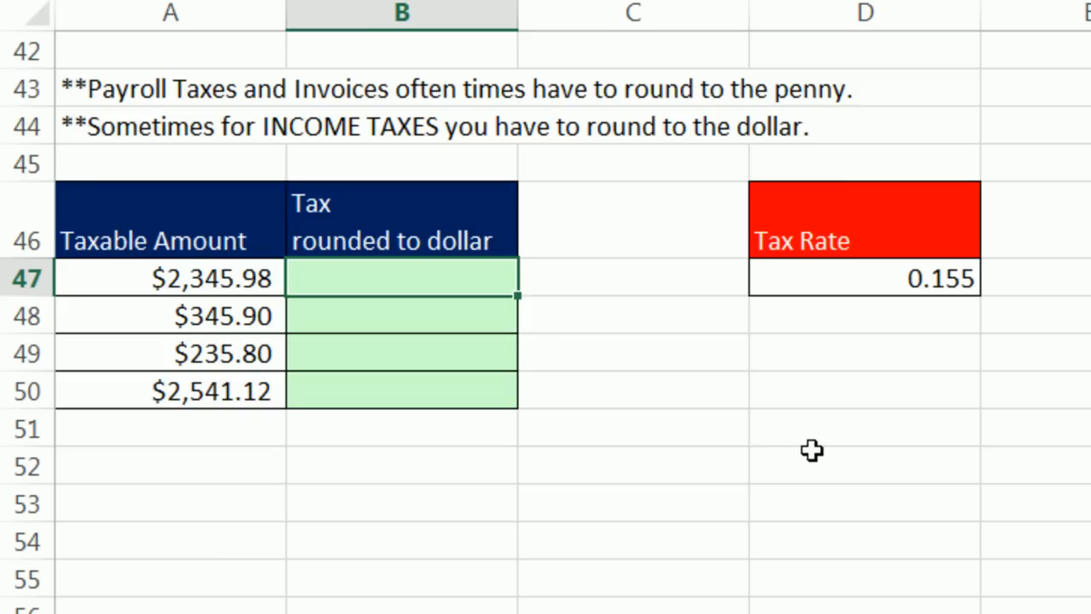
Enter =ROUND(A47*$D$47,0) in B47 to get the tax rounded to a whole dollar, $364.00.
{"action": "type", "text": "="}
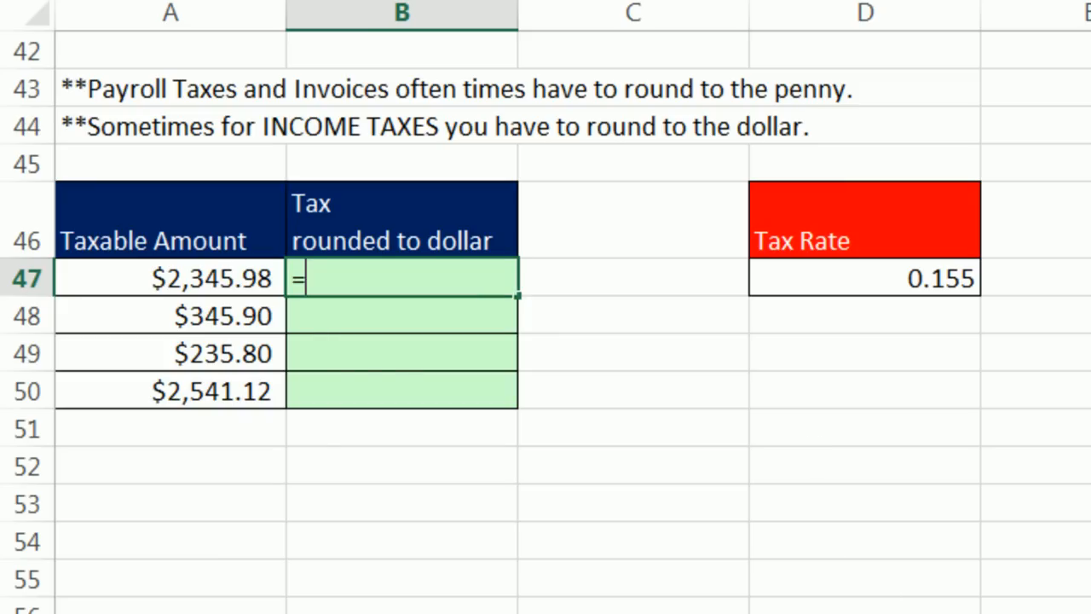
{"action": "type", "text": "ROUND("}
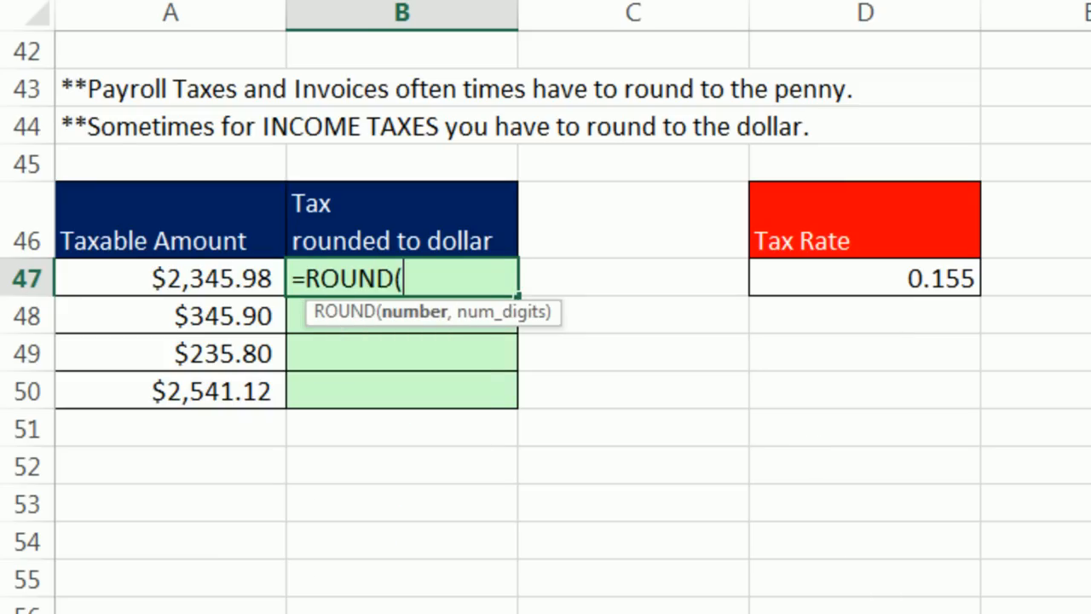
{"action": "left_click", "coordinate": [170, 278]}
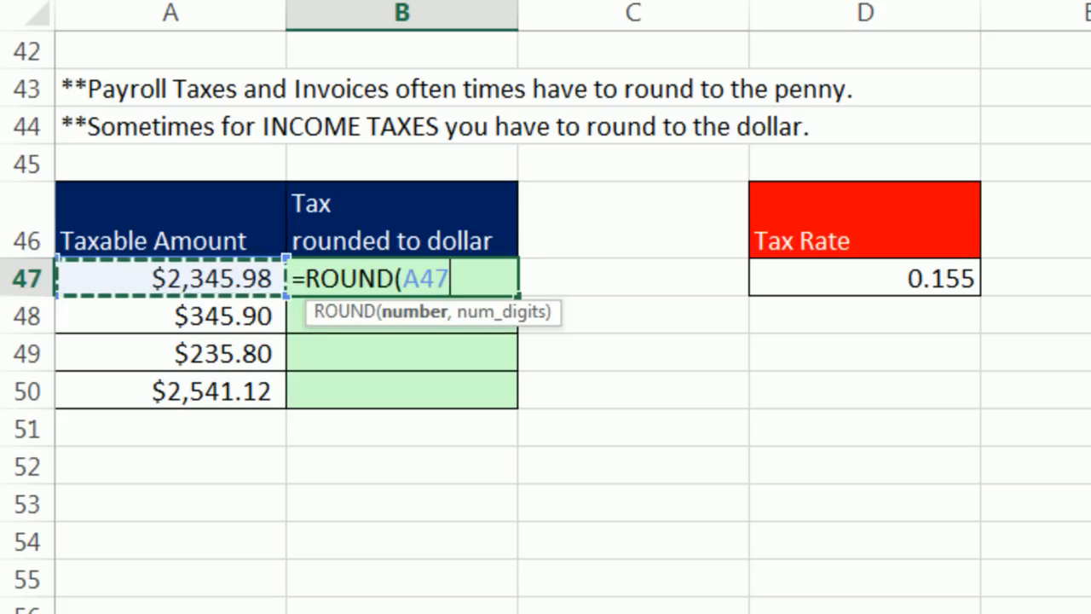
{"action": "type", "text": "*"}
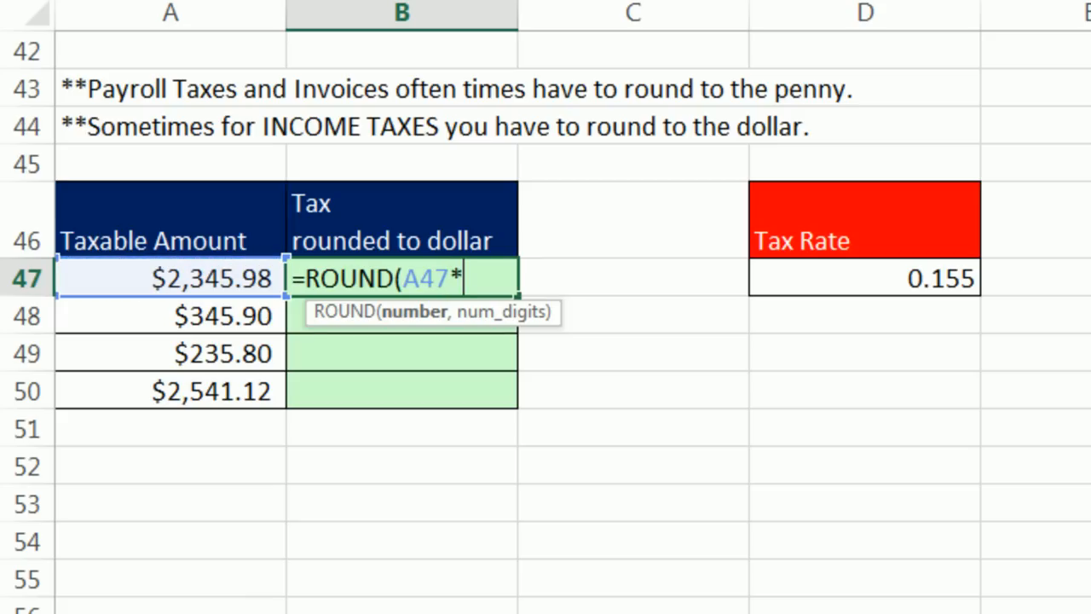
{"action": "left_click", "coordinate": [864, 277]}
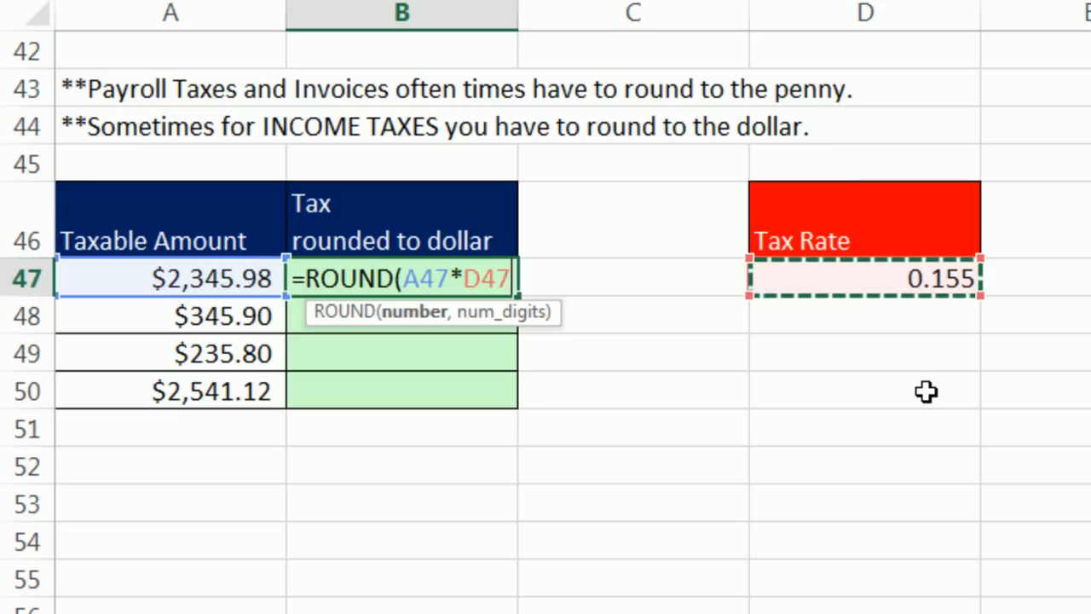
{"action": "key", "text": "f4"}
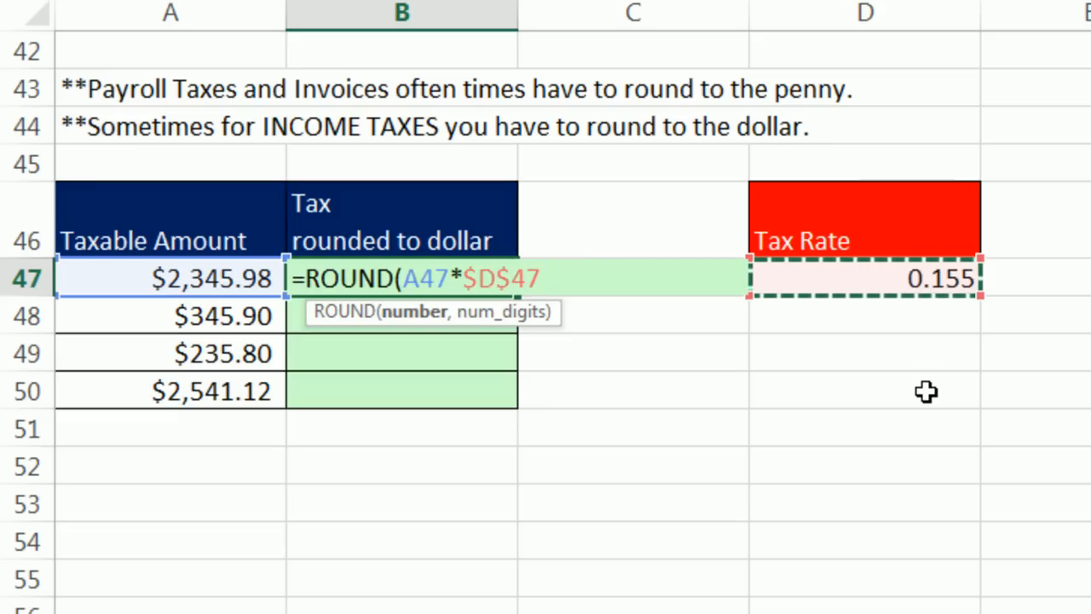
{"action": "type", "text": ","}
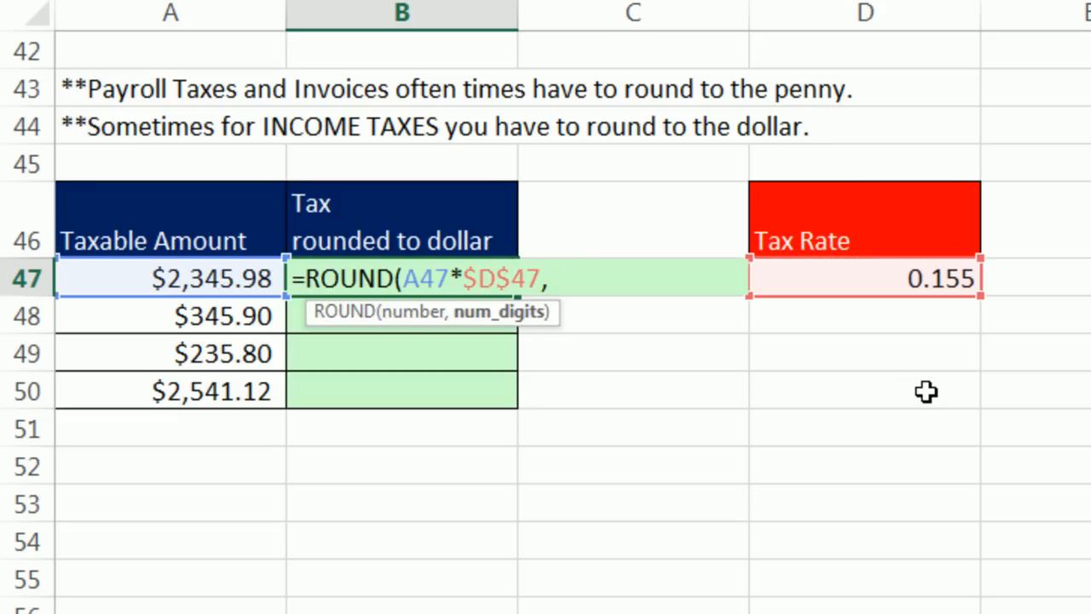
{"action": "type", "text": "0"}
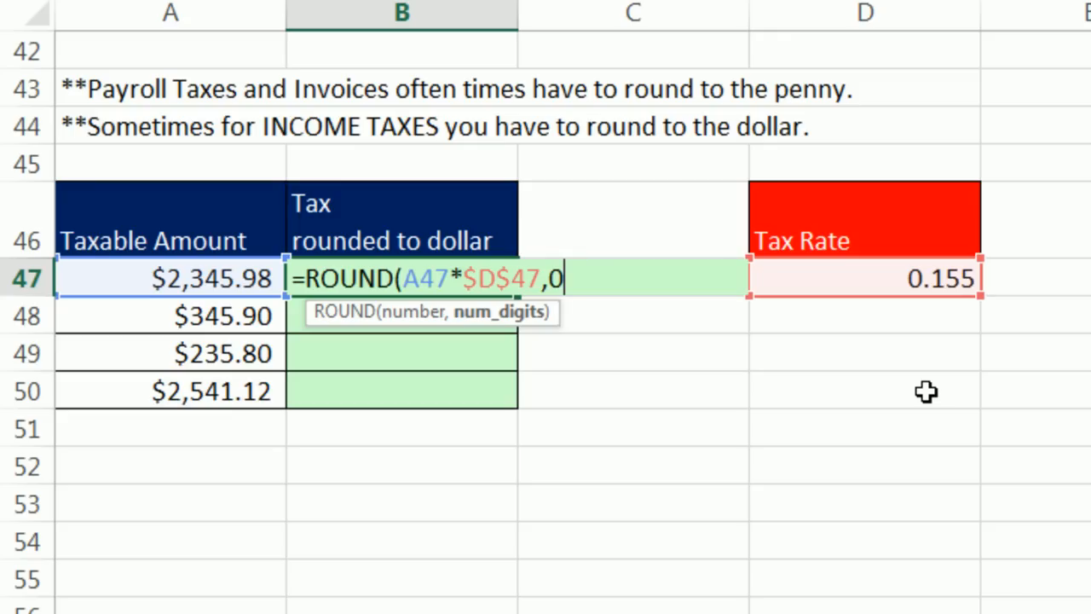
{"action": "type", "text": ")"}
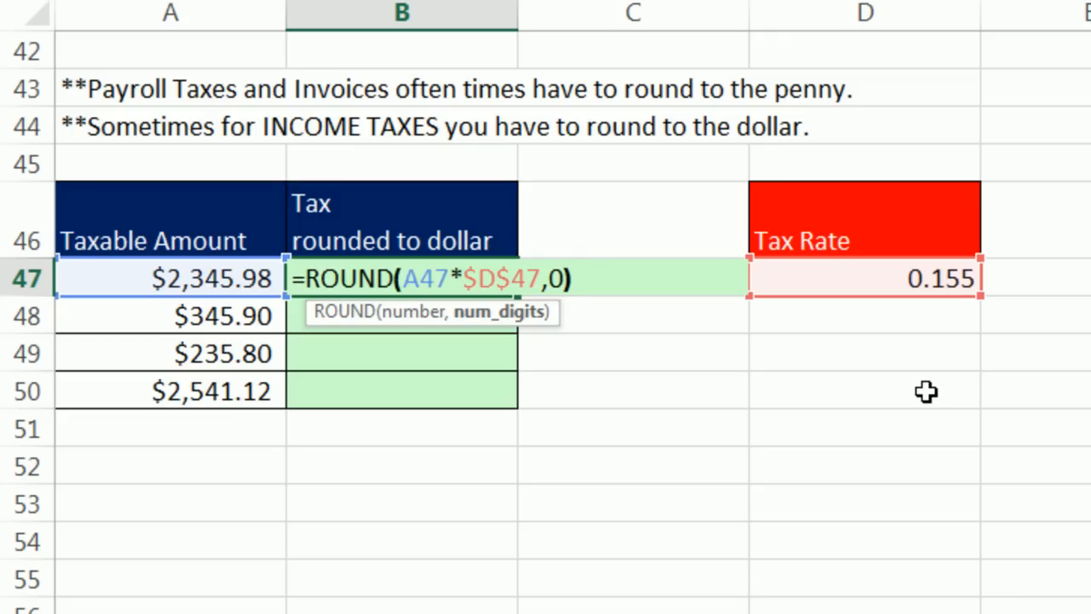
{"action": "key", "text": "Enter"}
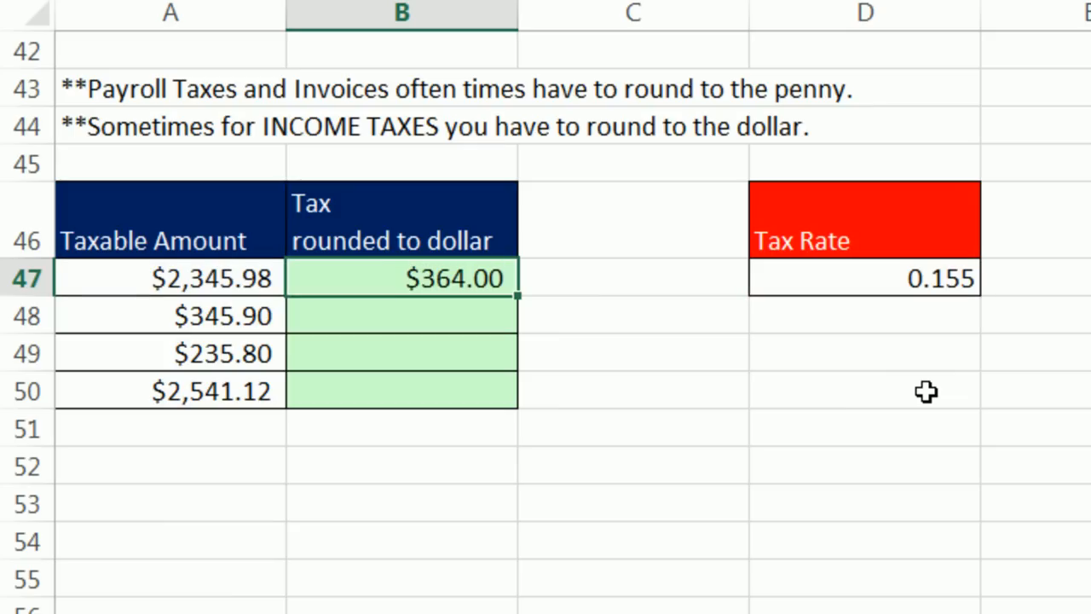
Fill the rounding formula down to B50, giving $54.00, $37.00 and the last row.
{"action": "left_click_drag", "start_coordinate": [518, 297], "coordinate": [518, 409]}
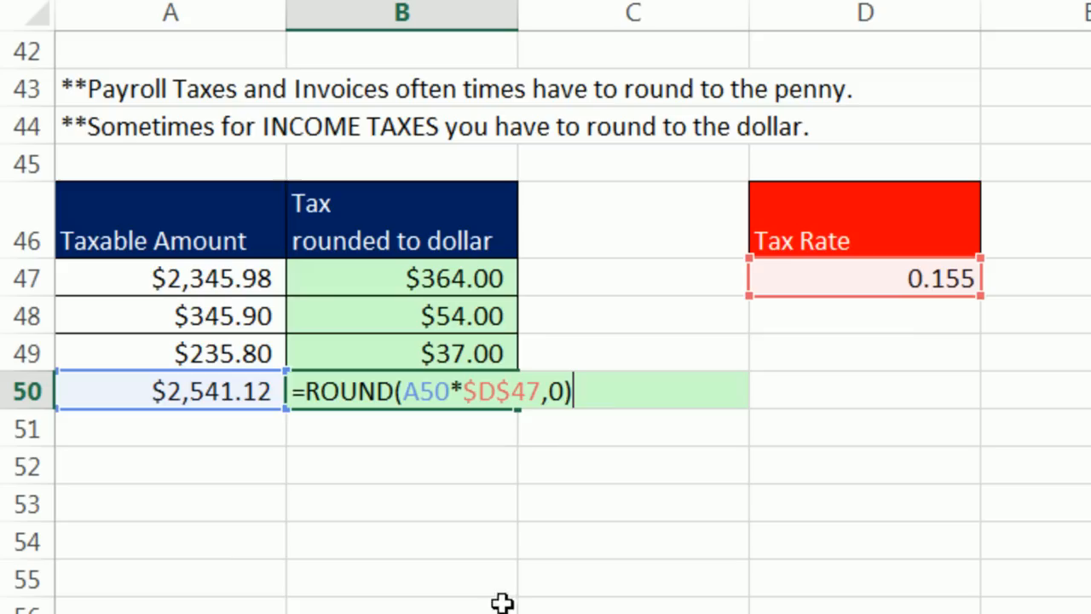
{"action": "mouse_move", "coordinate": [470, 494]}
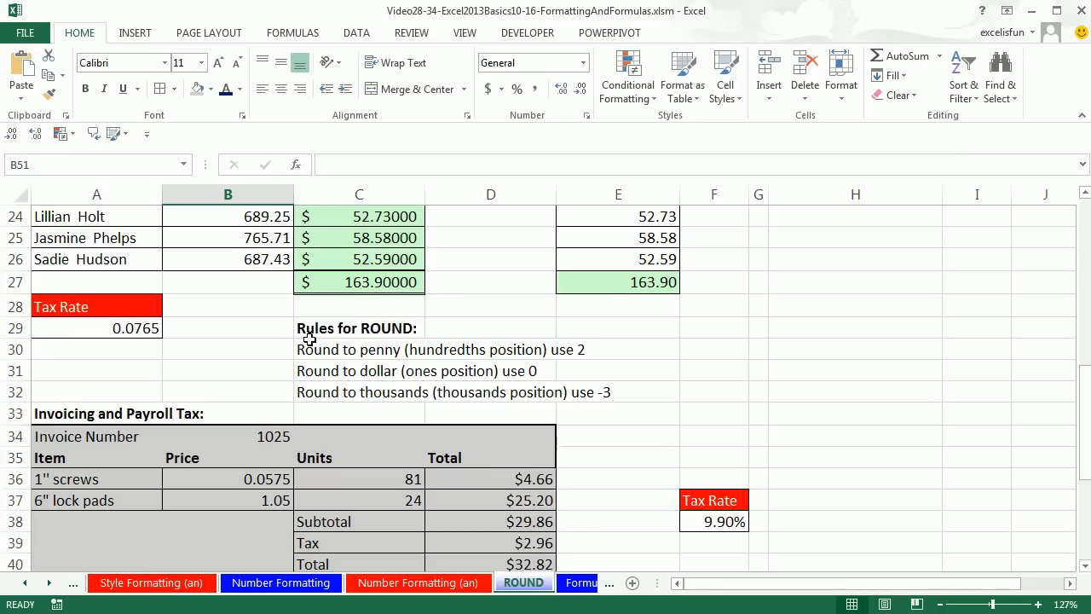
{"action": "mouse_move", "coordinate": [321, 365]}
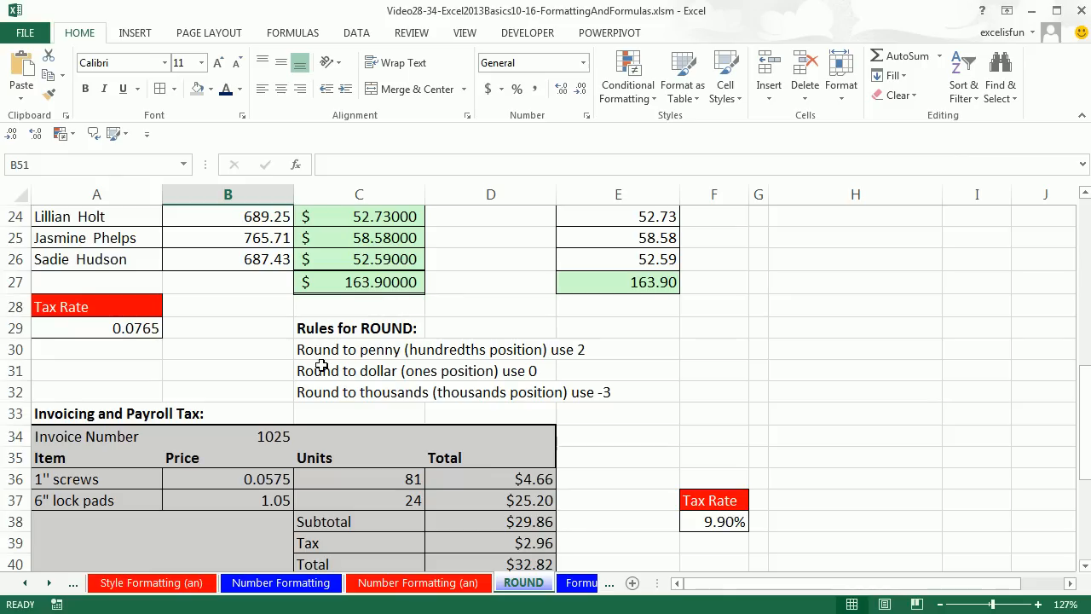
{"action": "scroll", "scroll_direction": "up", "scroll_amount": 3}
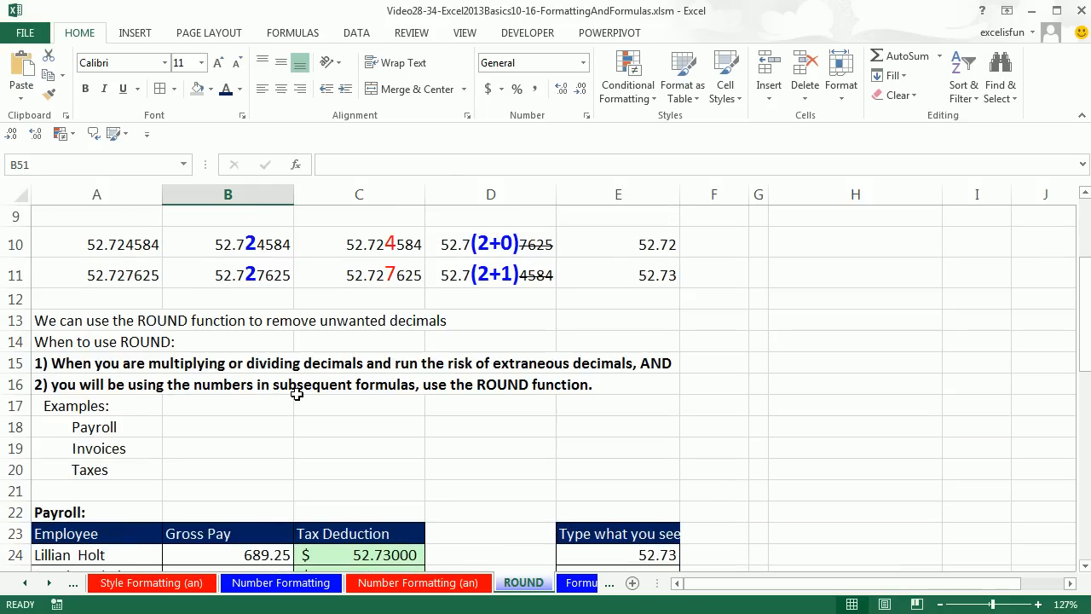
{"action": "mouse_move", "coordinate": [283, 327]}
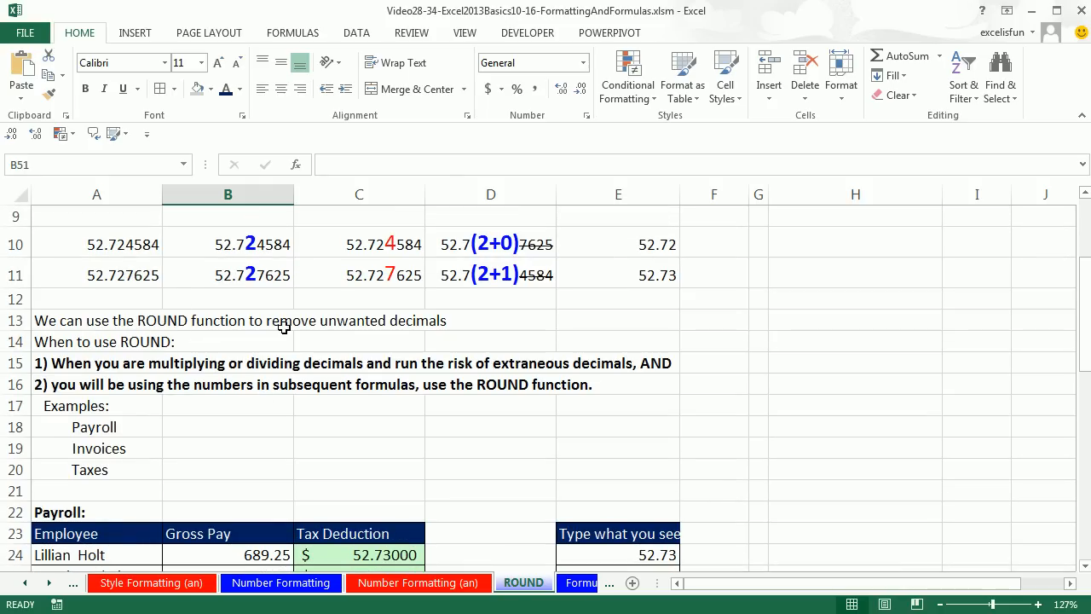
{"action": "mouse_move", "coordinate": [453, 323]}
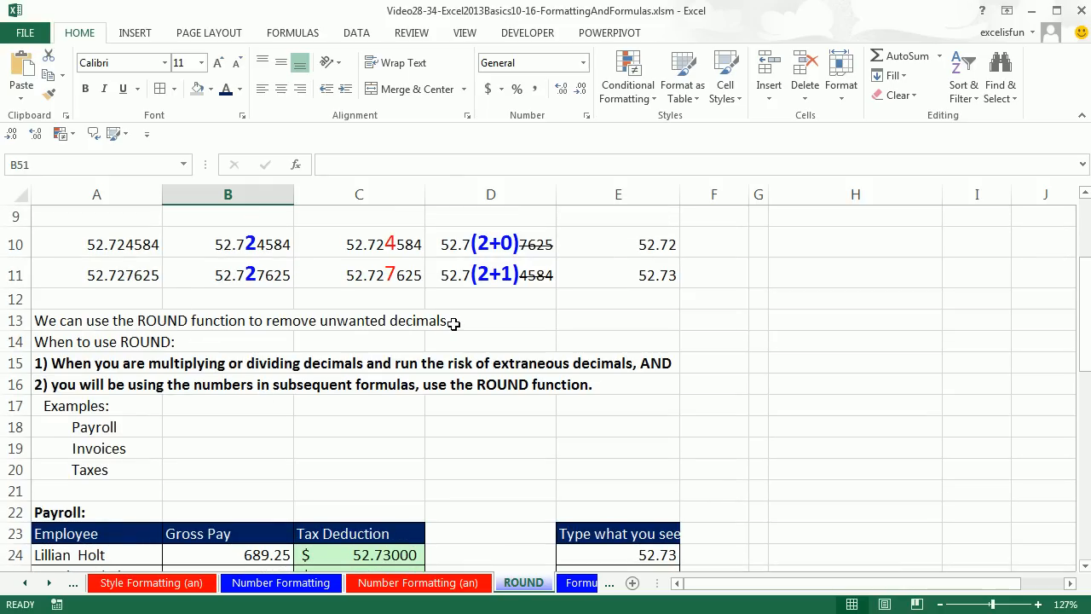
{"action": "mouse_move", "coordinate": [562, 332]}
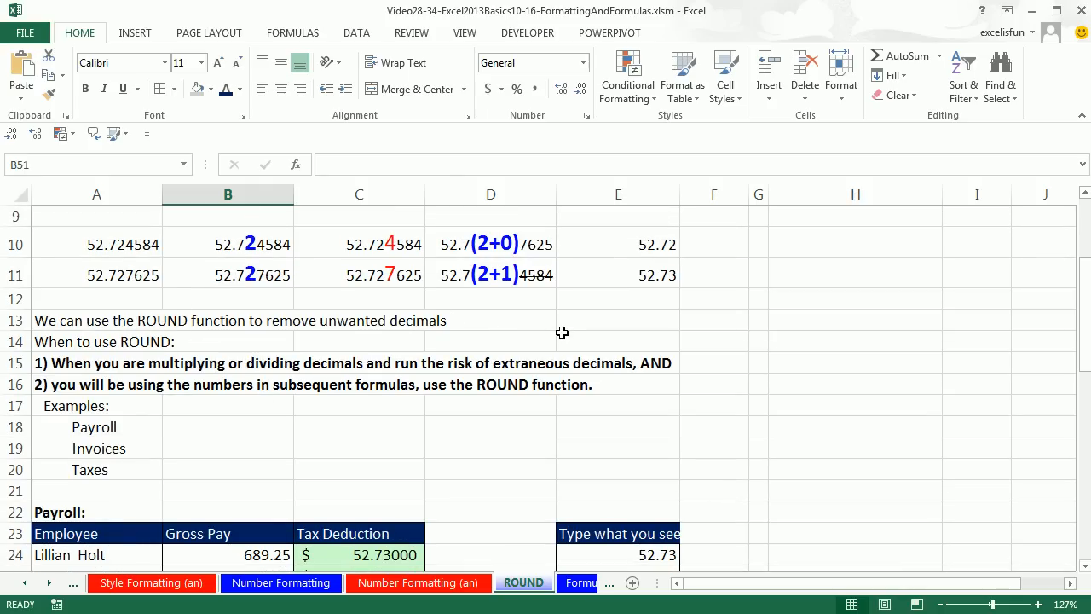